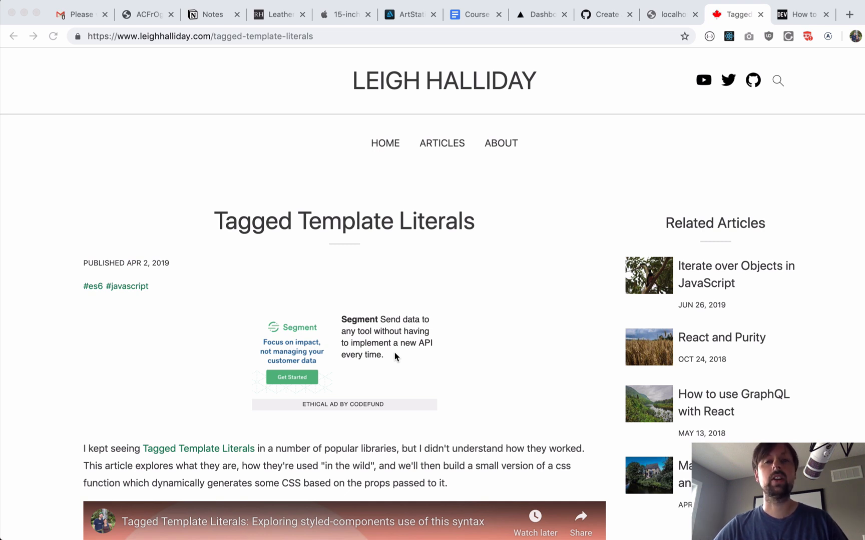
pyautogui.moveTo(442, 125)
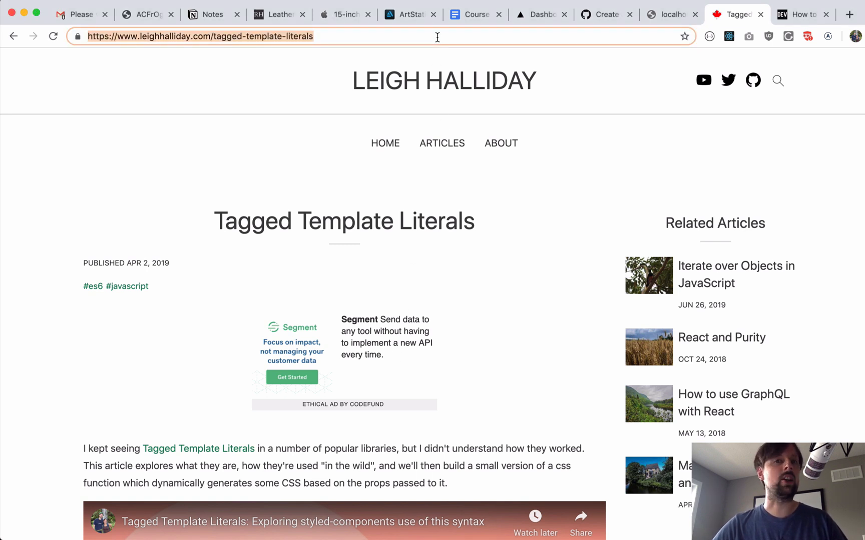
pyautogui.moveTo(384, 123)
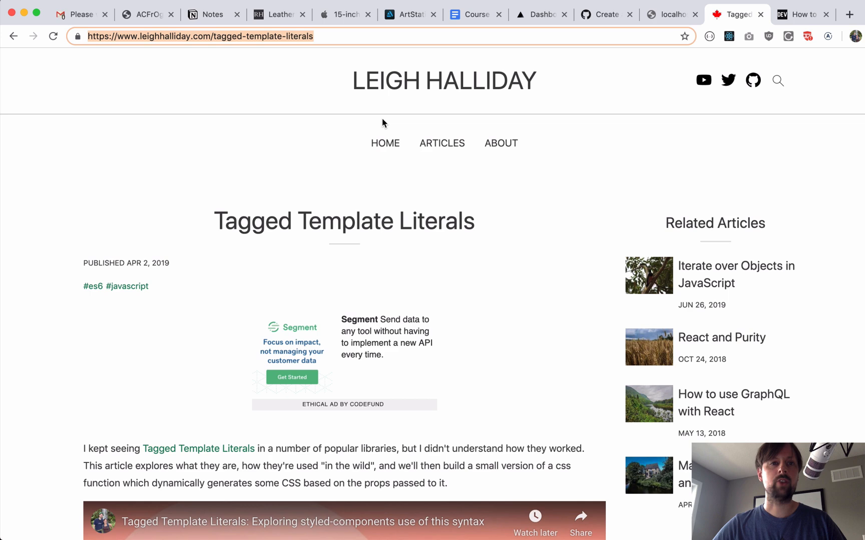
pyautogui.moveTo(347, 519)
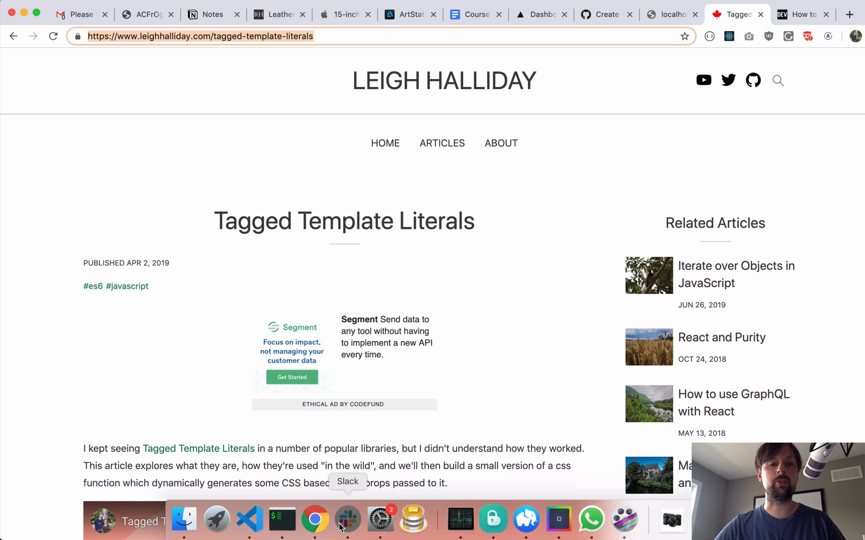
# Step: View the shared article links in Slack, then return to Chrome's DEV iterate-over-objects article
pyautogui.click(347, 519)
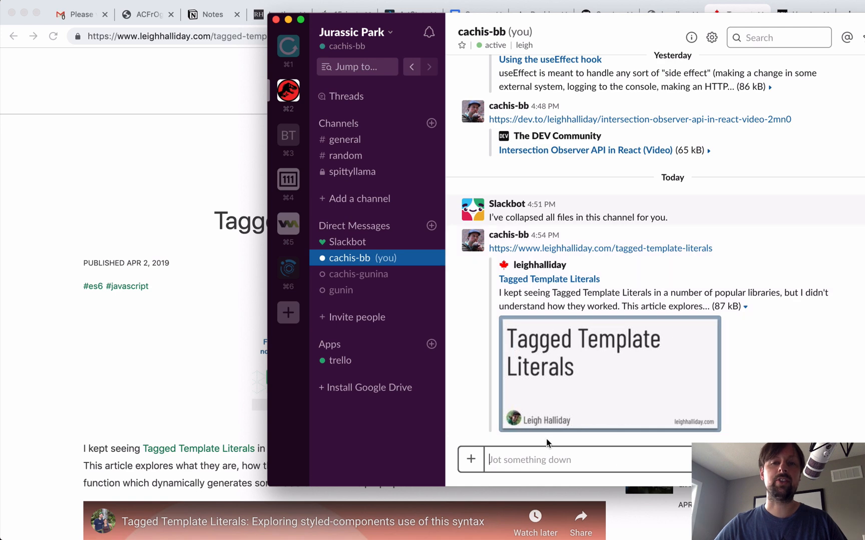
pyautogui.moveTo(278, 437)
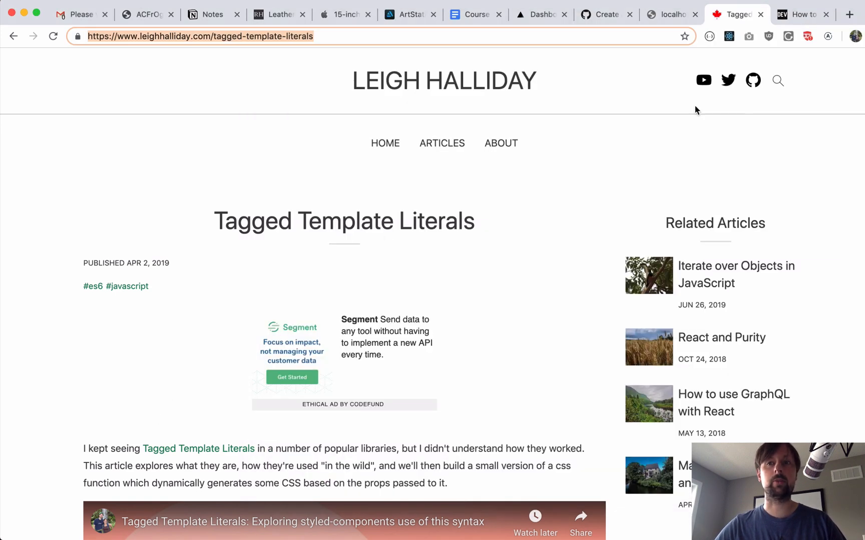
pyautogui.click(799, 14)
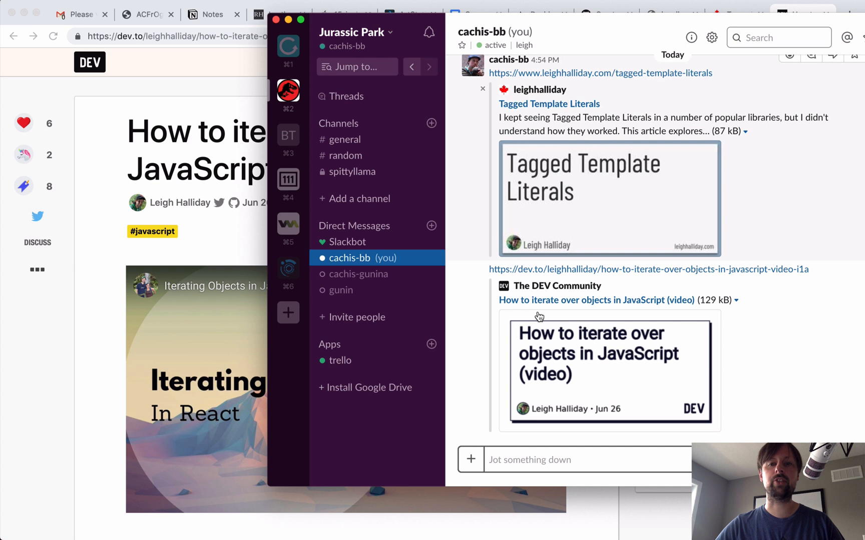
pyautogui.moveTo(552, 383)
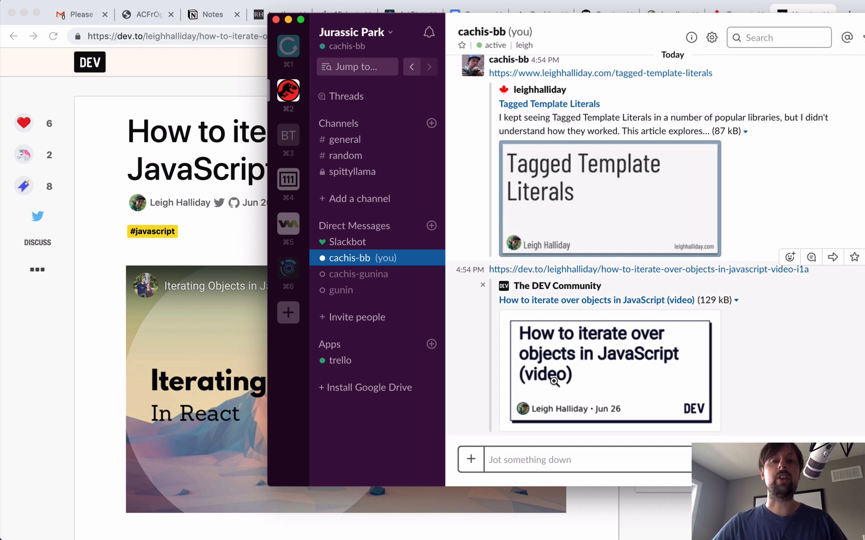
pyautogui.moveTo(557, 384)
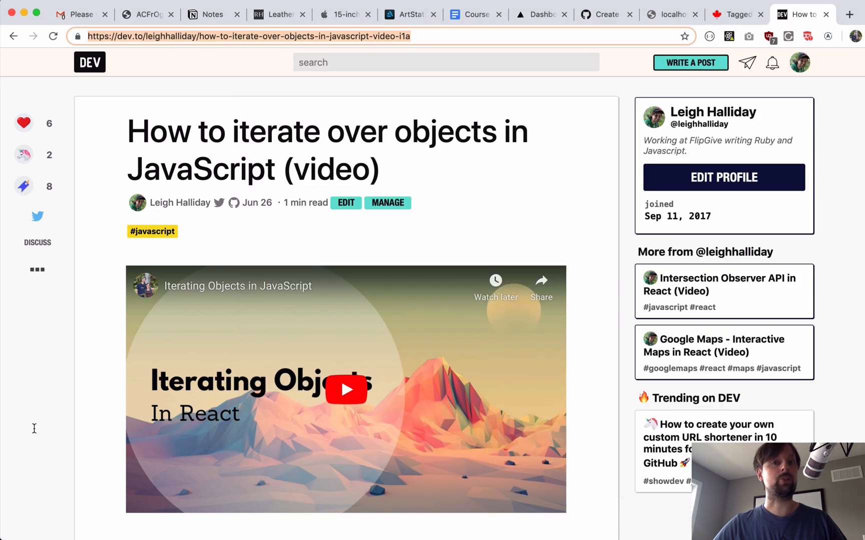
pyautogui.moveTo(427, 385)
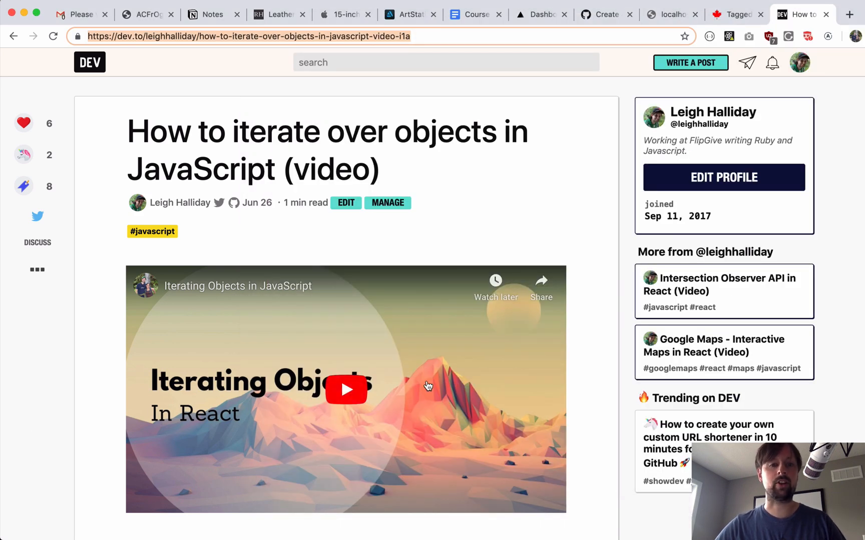
# Step: Open the generate-og-image project's package.json and highlight the puppeteer-core dependency
pyautogui.click(249, 518)
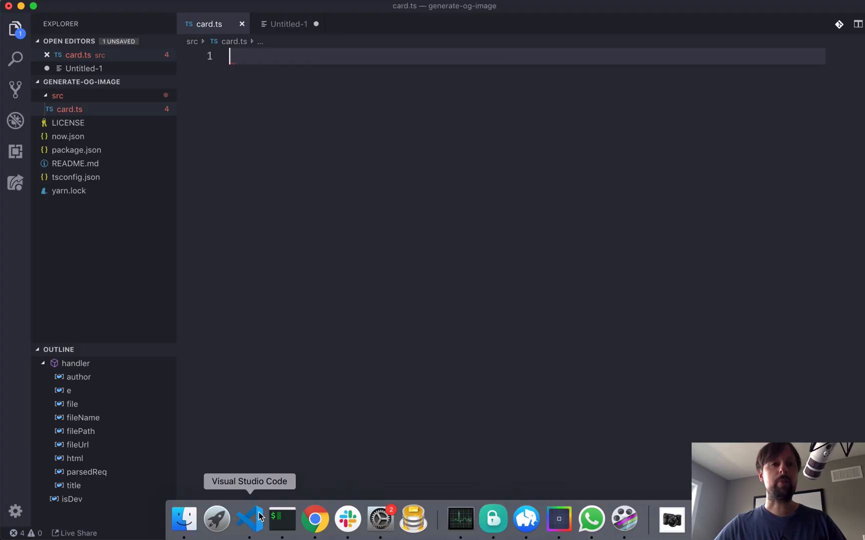
pyautogui.moveTo(122, 257)
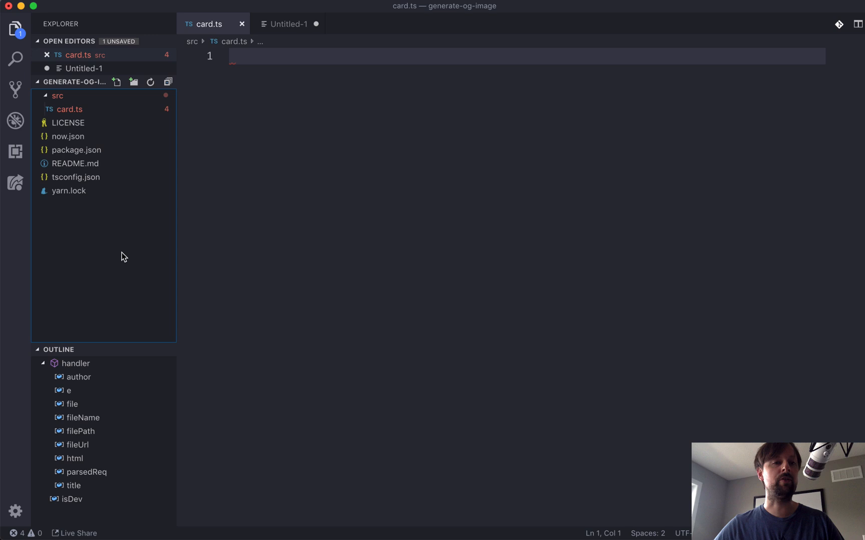
pyautogui.moveTo(82, 159)
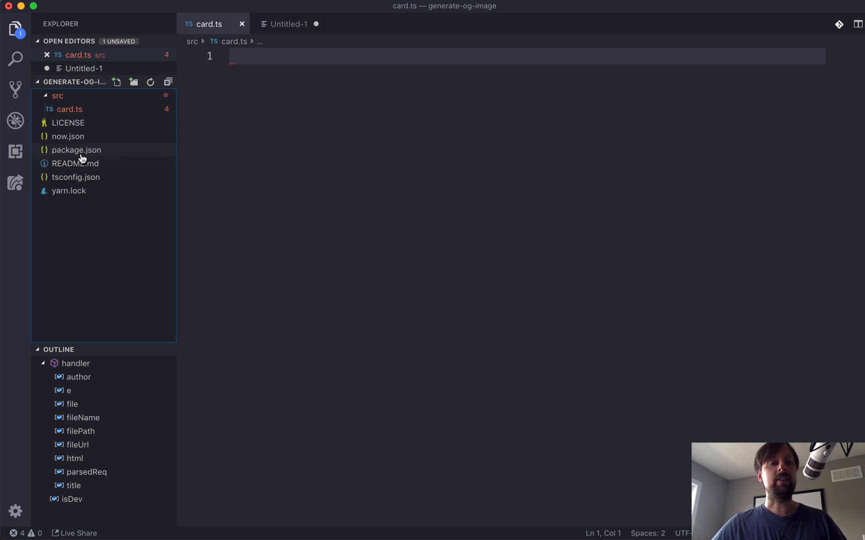
pyautogui.click(76, 150)
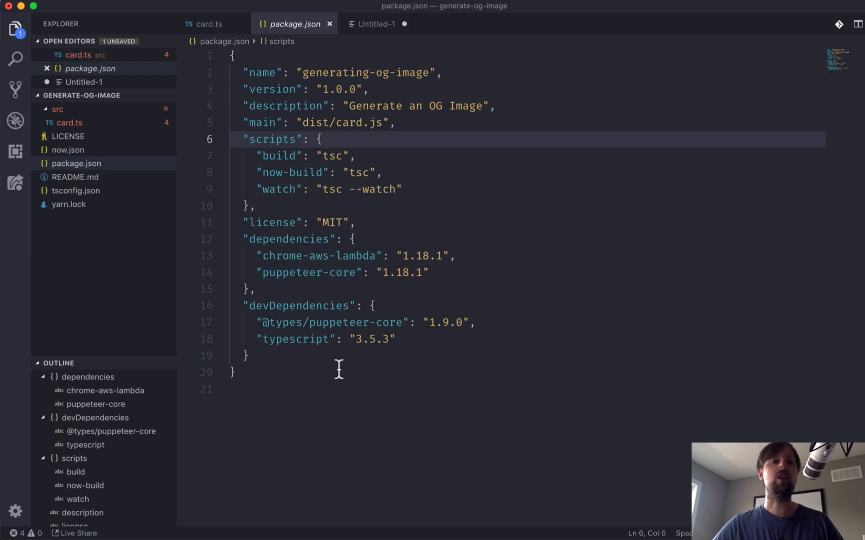
pyautogui.moveTo(313, 287)
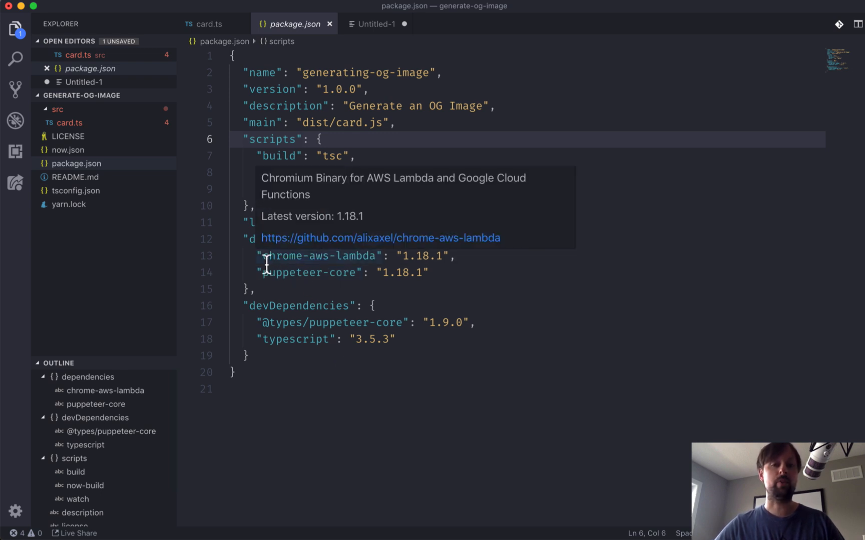
pyautogui.doubleClick(318, 255)
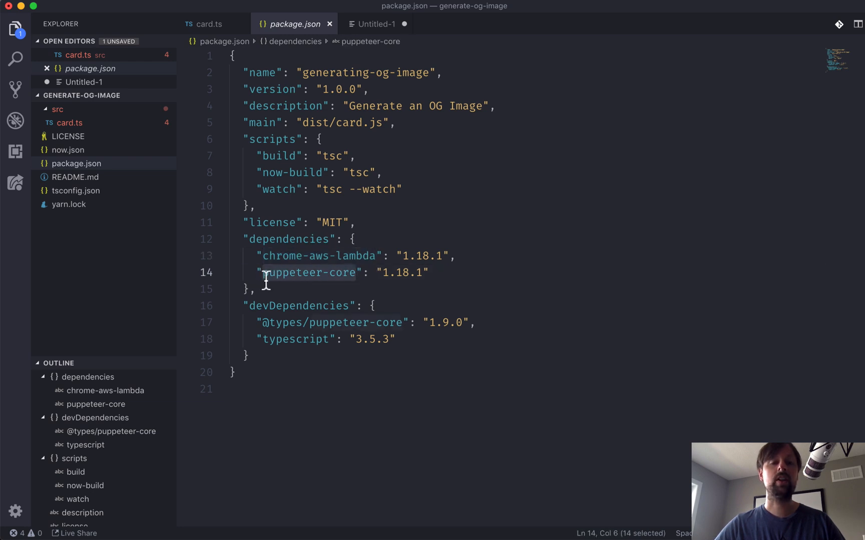
pyautogui.moveTo(279, 272)
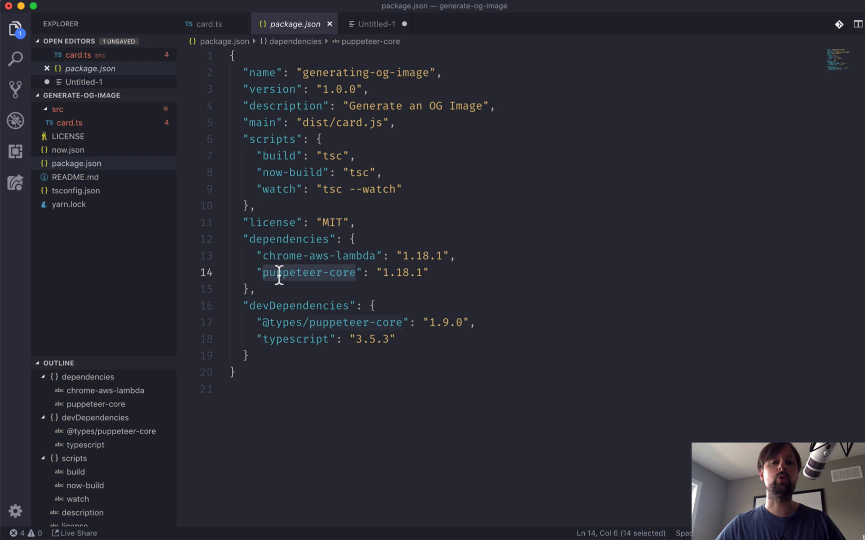
pyautogui.moveTo(336, 297)
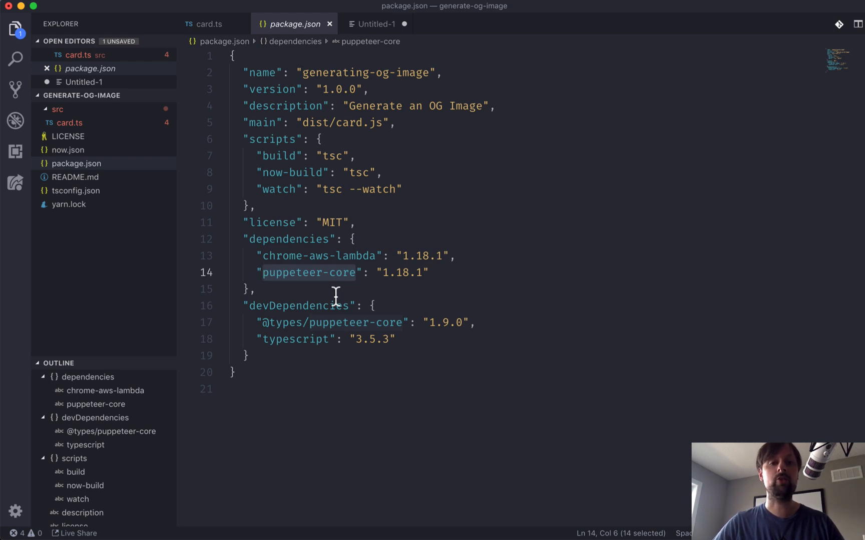
pyautogui.moveTo(309, 330)
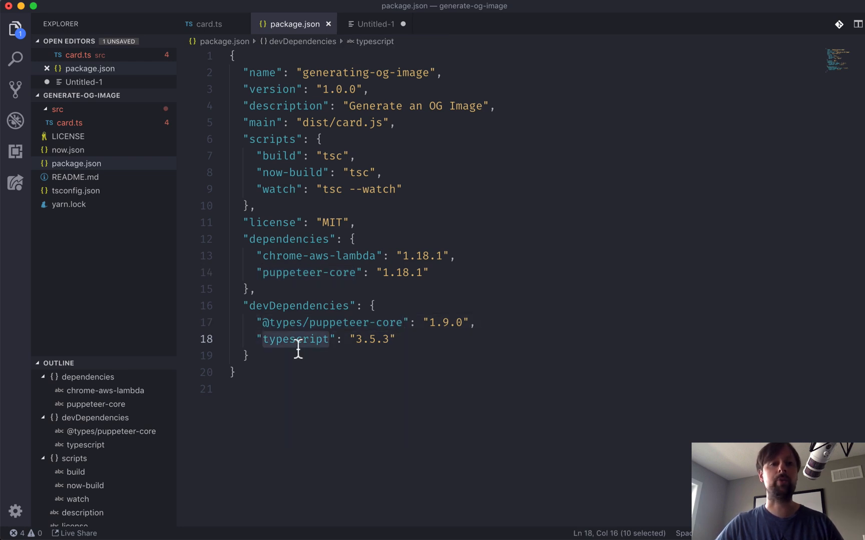
pyautogui.moveTo(81, 169)
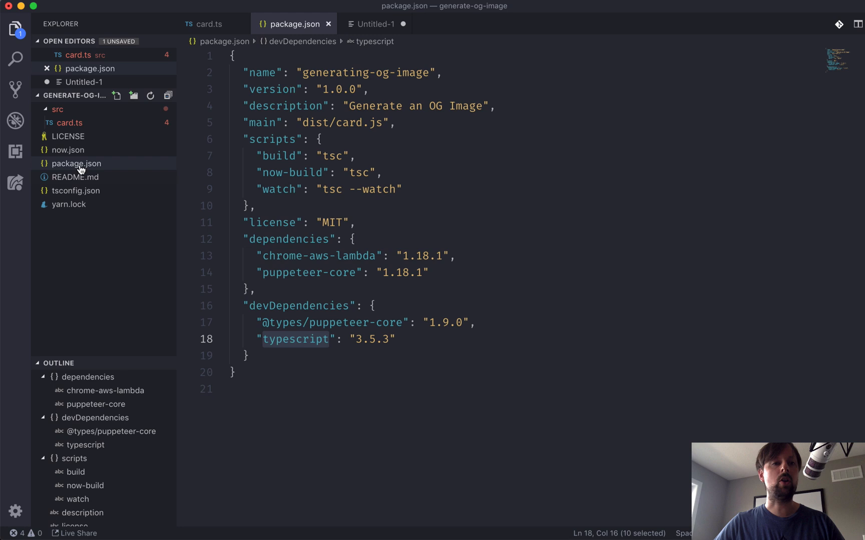
pyautogui.click(68, 150)
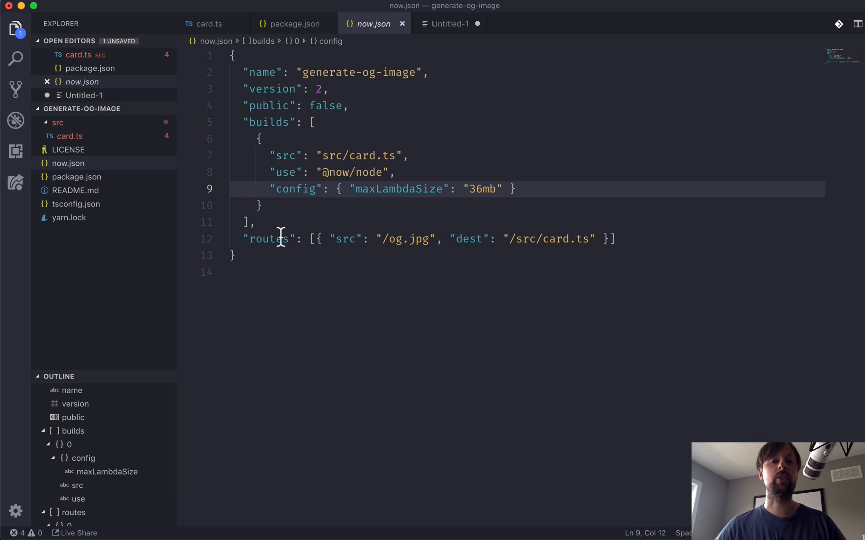
pyautogui.moveTo(308, 200)
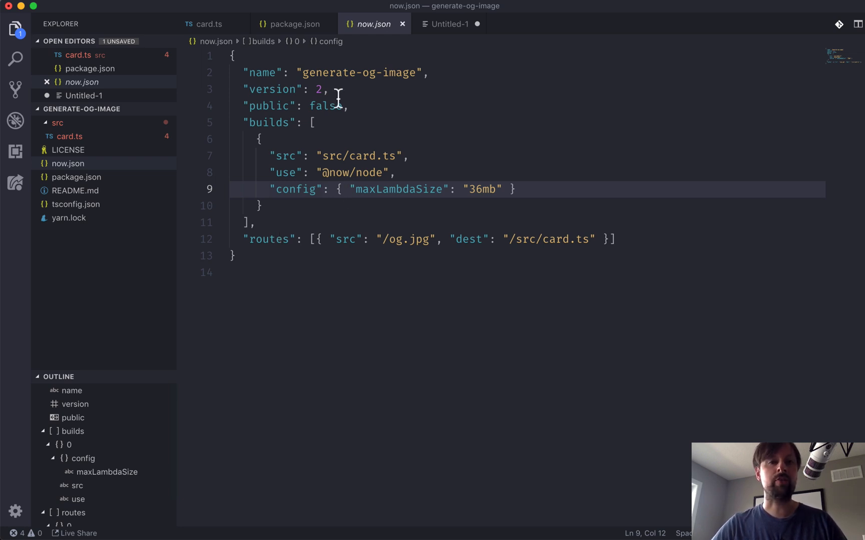
pyautogui.moveTo(286, 215)
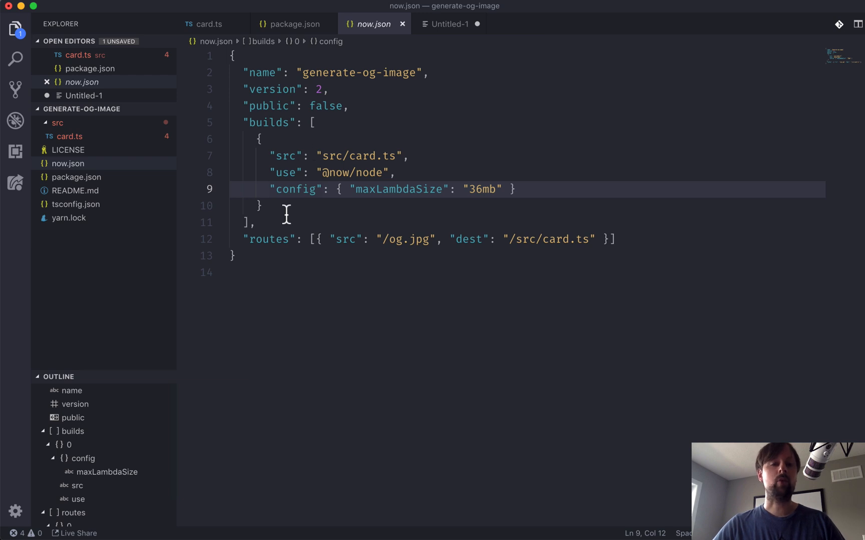
pyautogui.moveTo(302, 155)
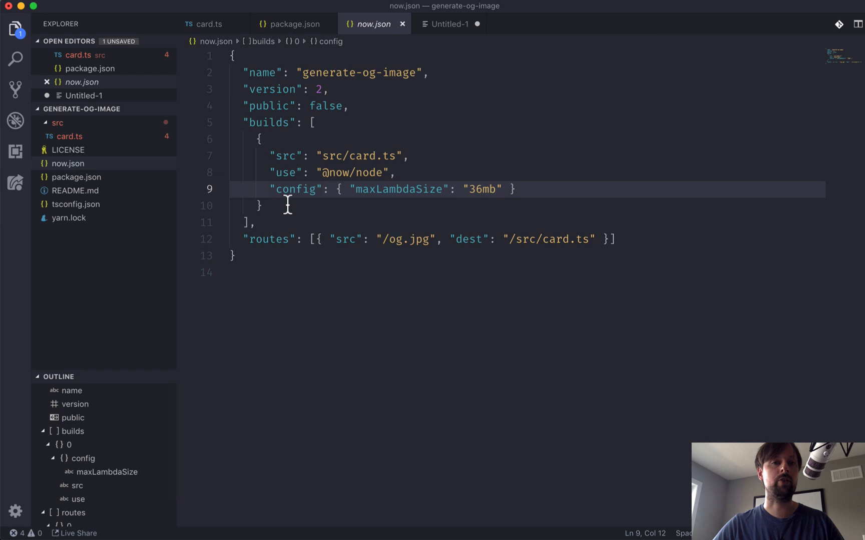
pyautogui.moveTo(324, 80)
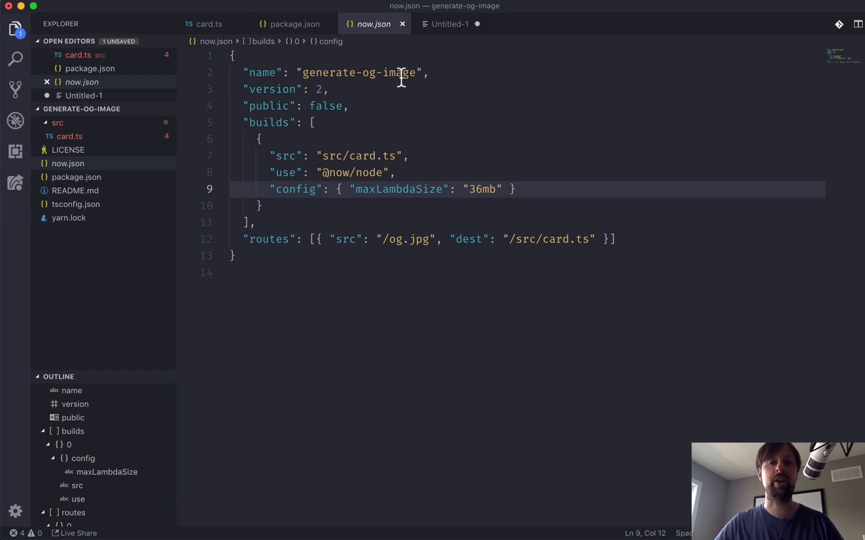
pyautogui.moveTo(316, 90)
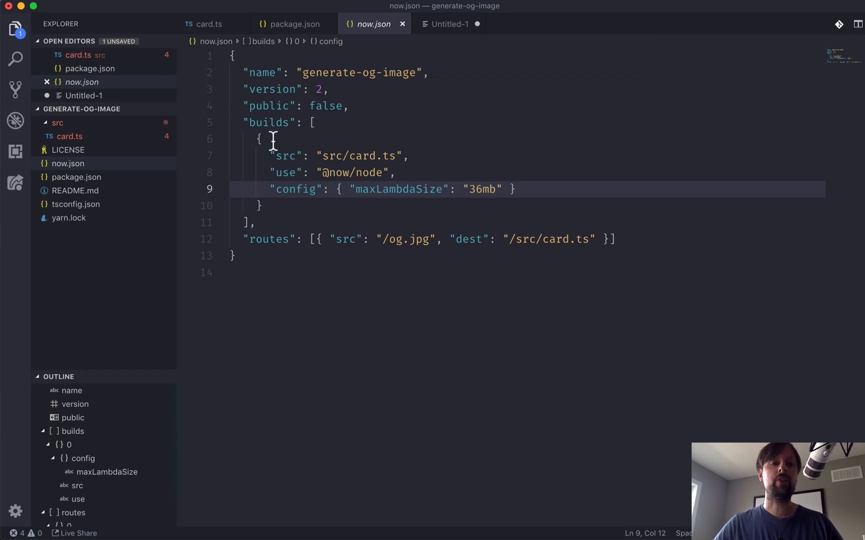
pyautogui.moveTo(275, 205)
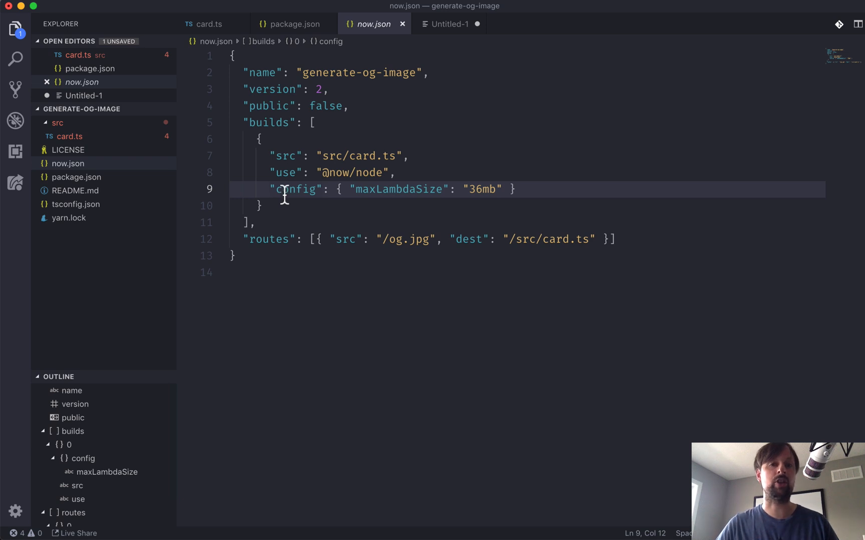
pyautogui.moveTo(280, 155)
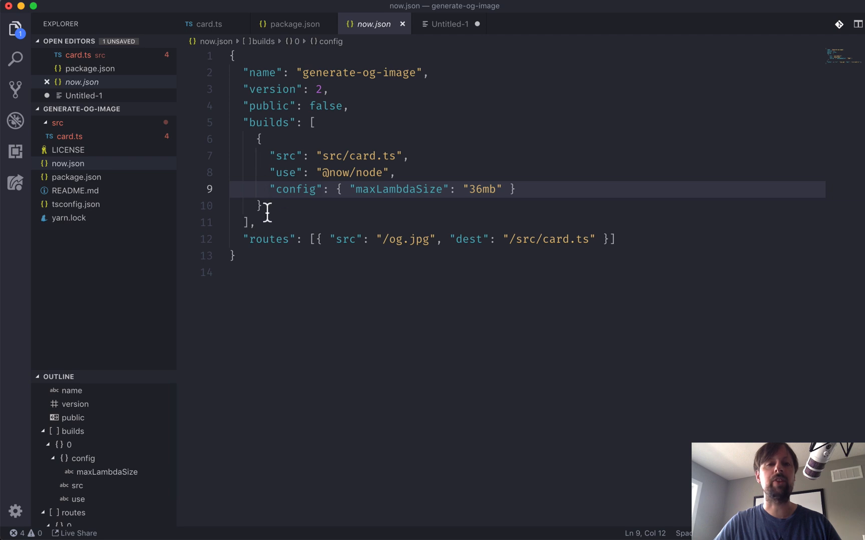
pyautogui.doubleClick(284, 155)
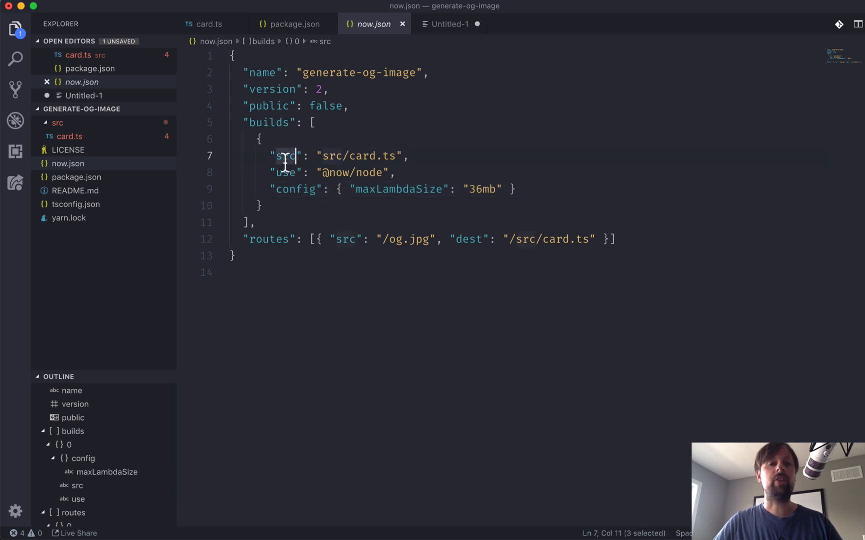
pyautogui.moveTo(329, 156)
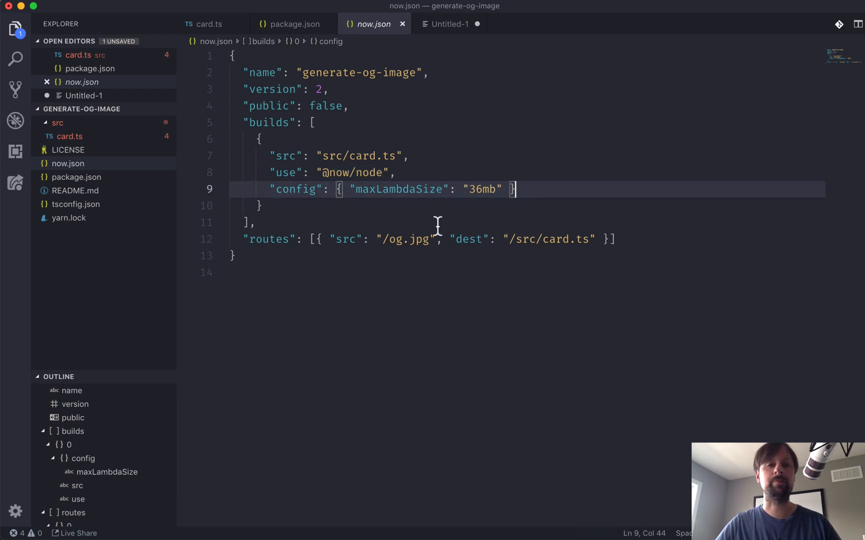
pyautogui.moveTo(298, 164)
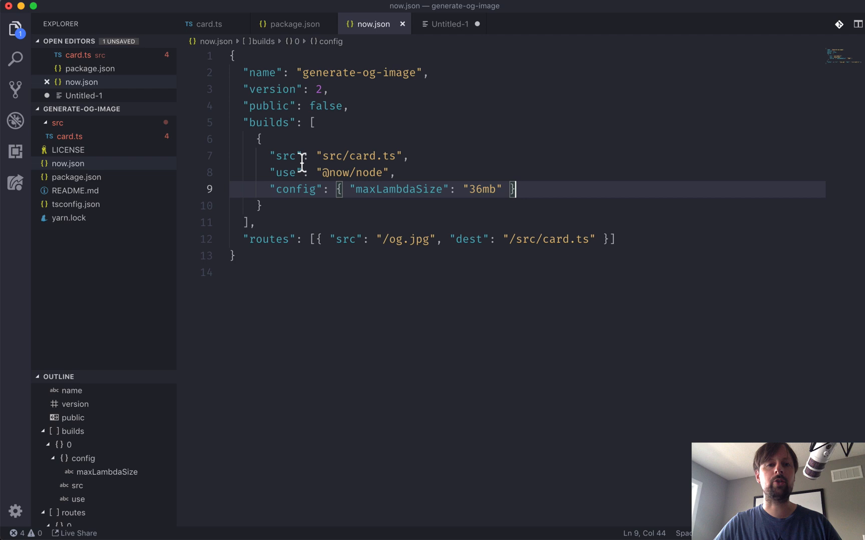
pyautogui.moveTo(252, 230)
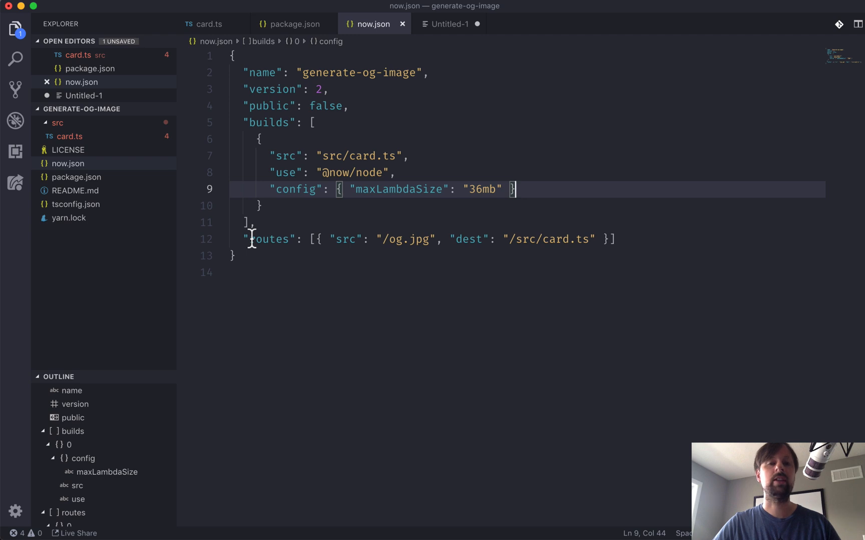
pyautogui.moveTo(452, 298)
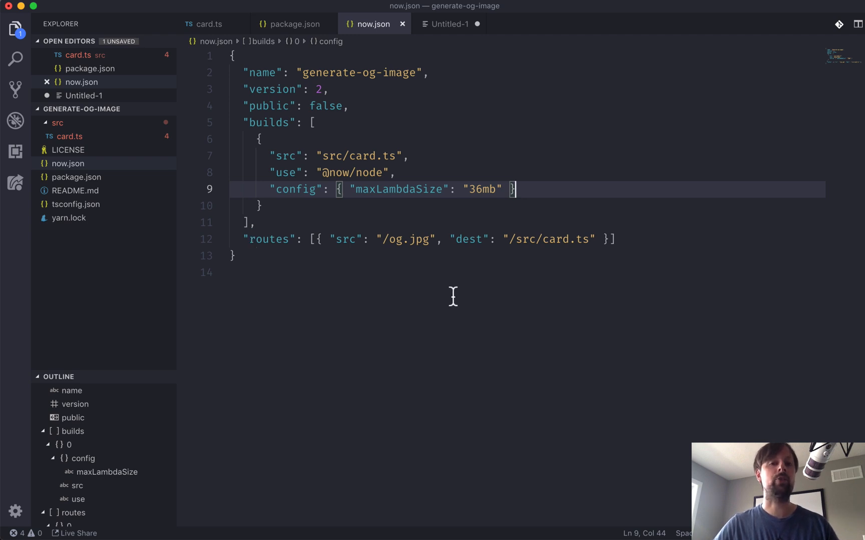
pyautogui.moveTo(339, 265)
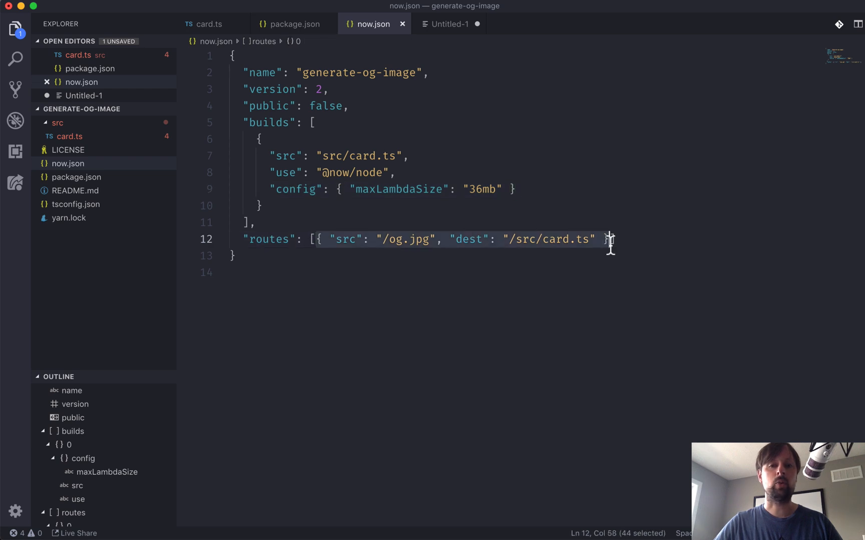
pyautogui.moveTo(415, 252)
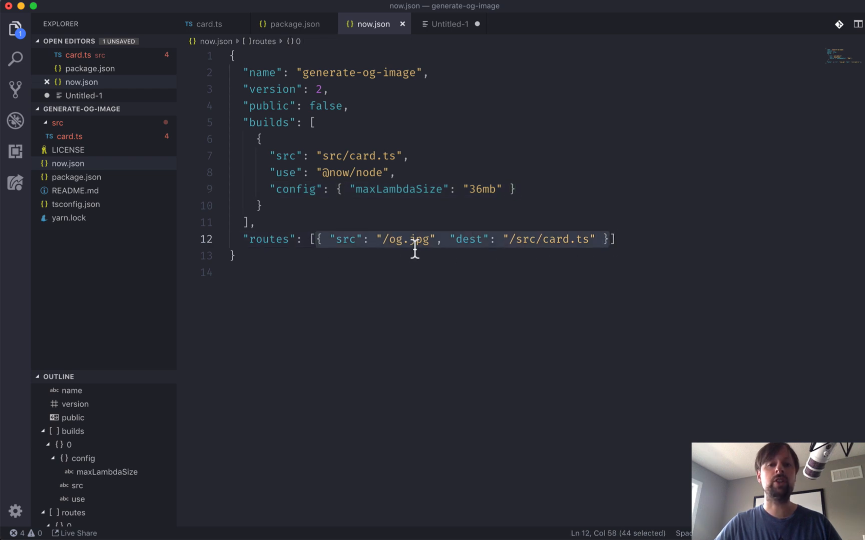
pyautogui.click(521, 239)
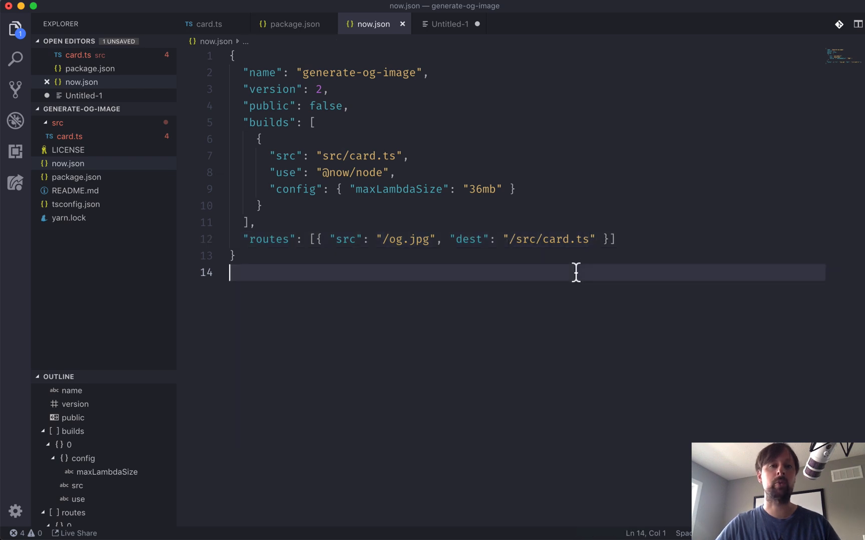
pyautogui.moveTo(68, 137)
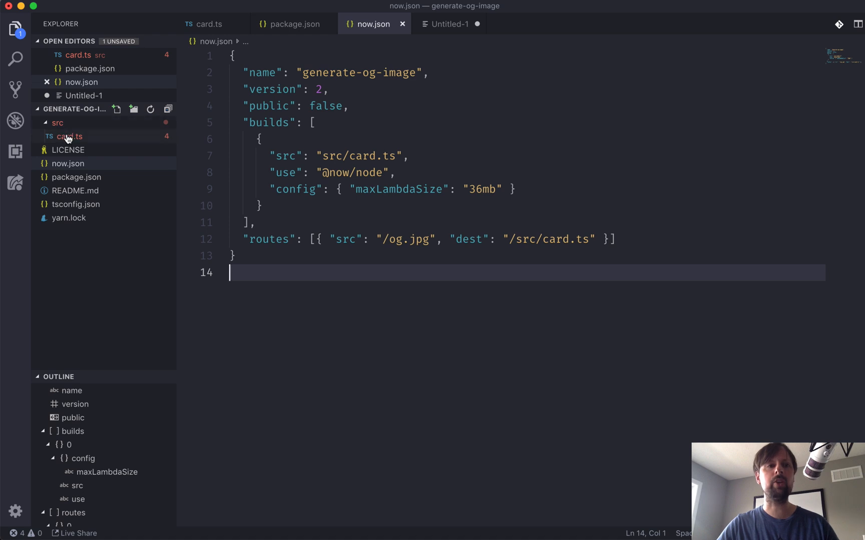
# Step: In card.ts, write an exported async handler function taking req and res
pyautogui.click(69, 136)
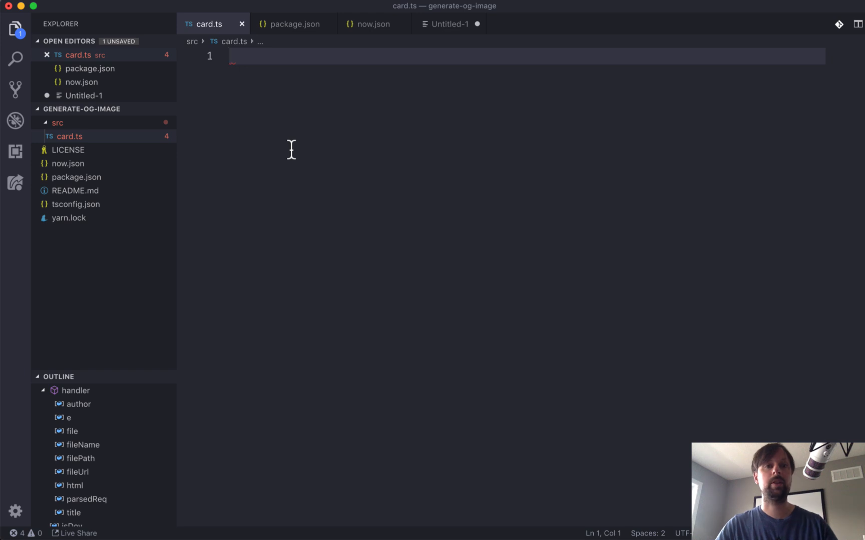
pyautogui.write('export d')
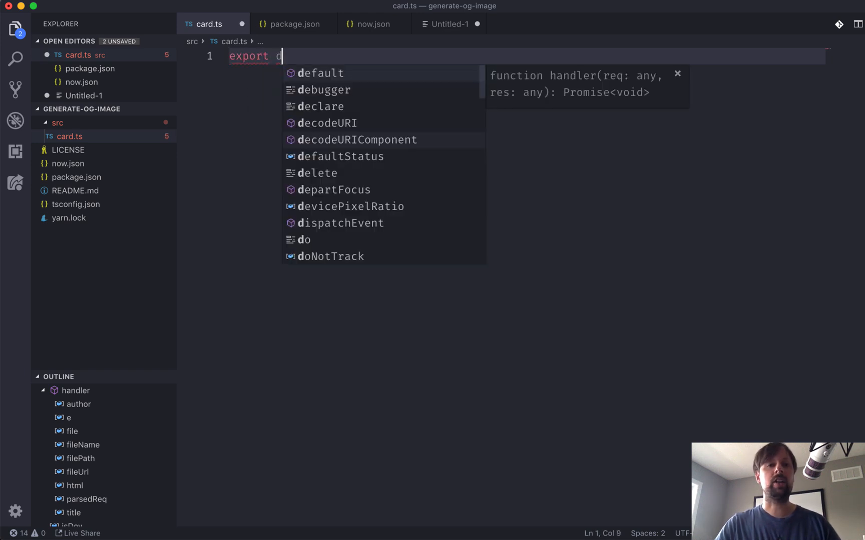
pyautogui.write('efault ay')
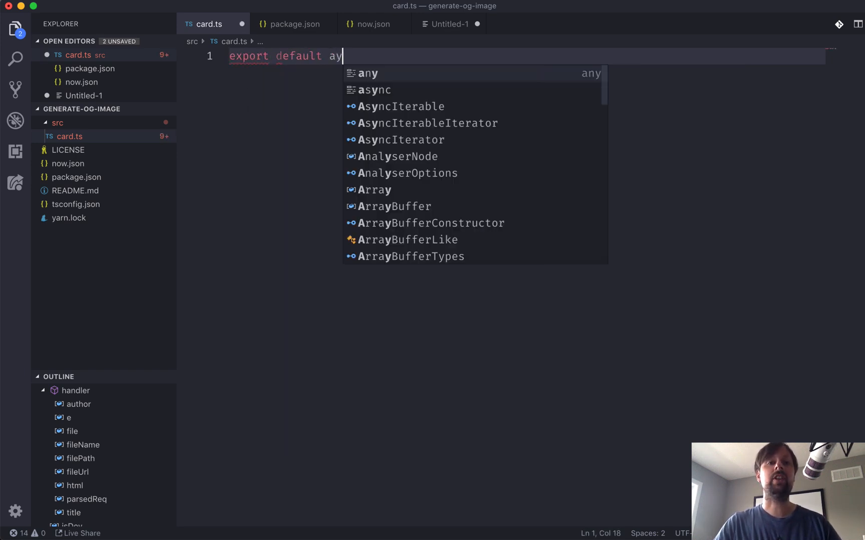
pyautogui.write('sync functio')
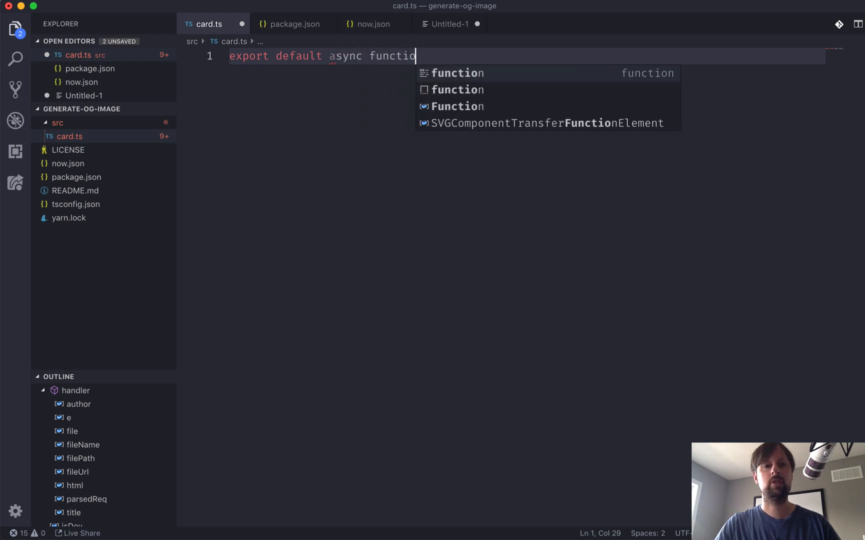
pyautogui.write('handler() {')
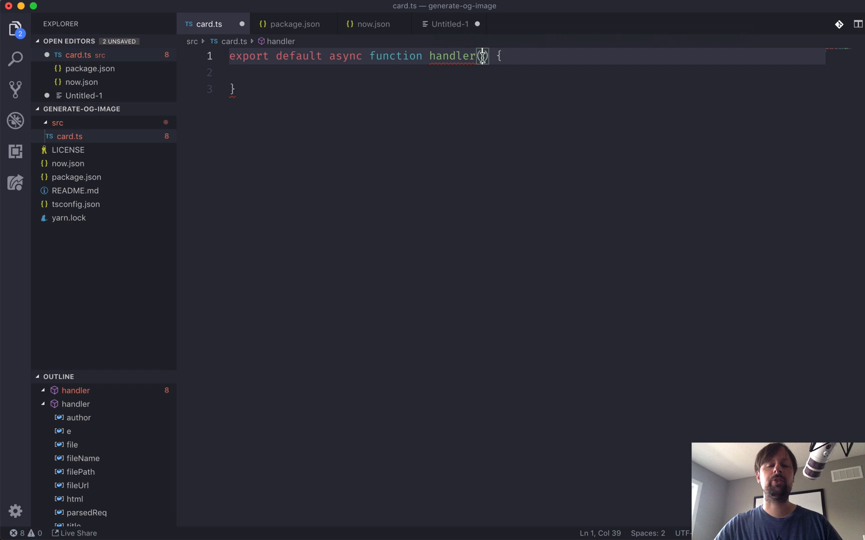
pyautogui.write('req')
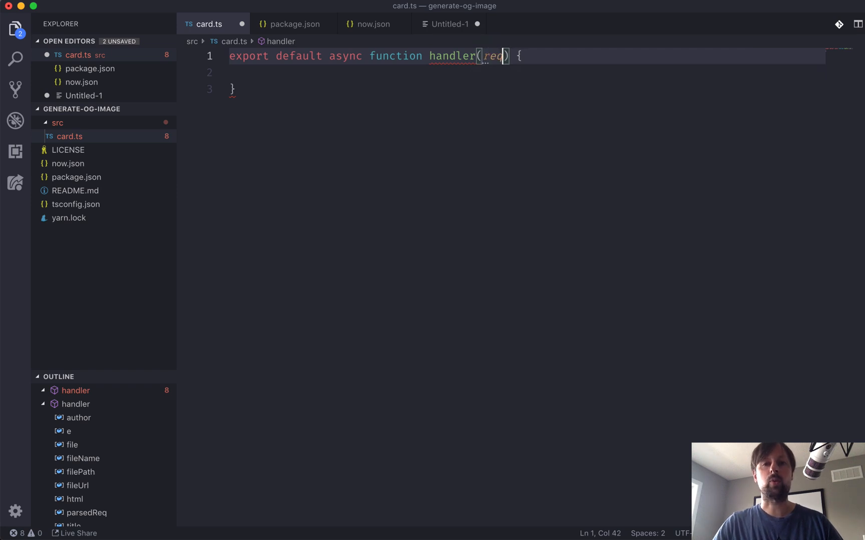
pyautogui.write(', res')
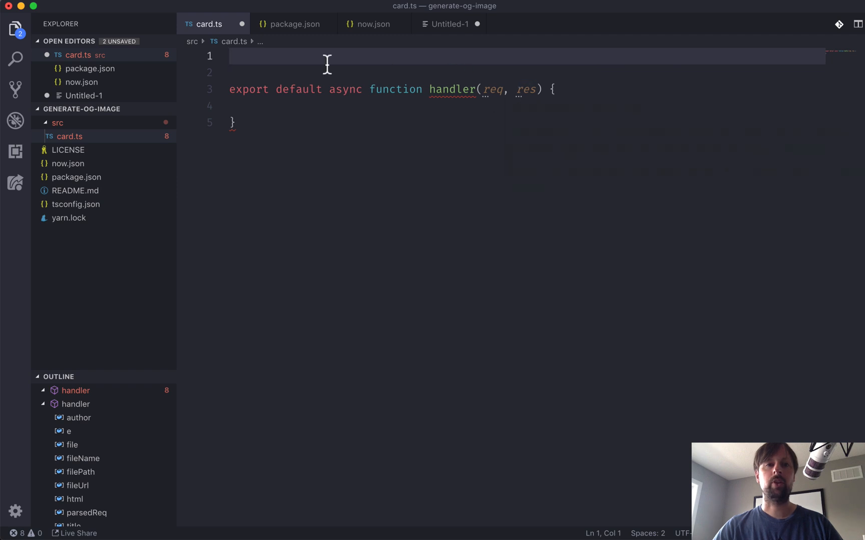
# Step: Import IncomingMessage and ServerResponse from http and type the handler's parameters with them
pyautogui.write('import {} f')
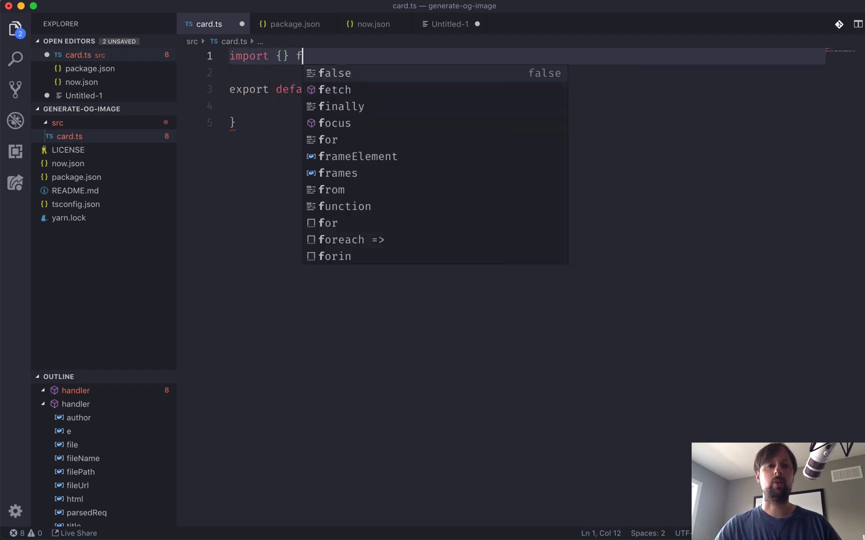
pyautogui.write('rom "http";')
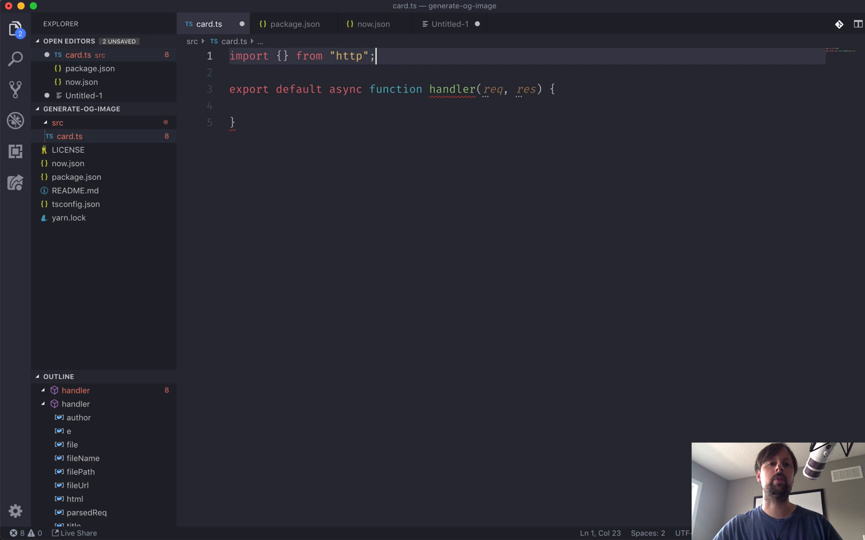
pyautogui.click(282, 55)
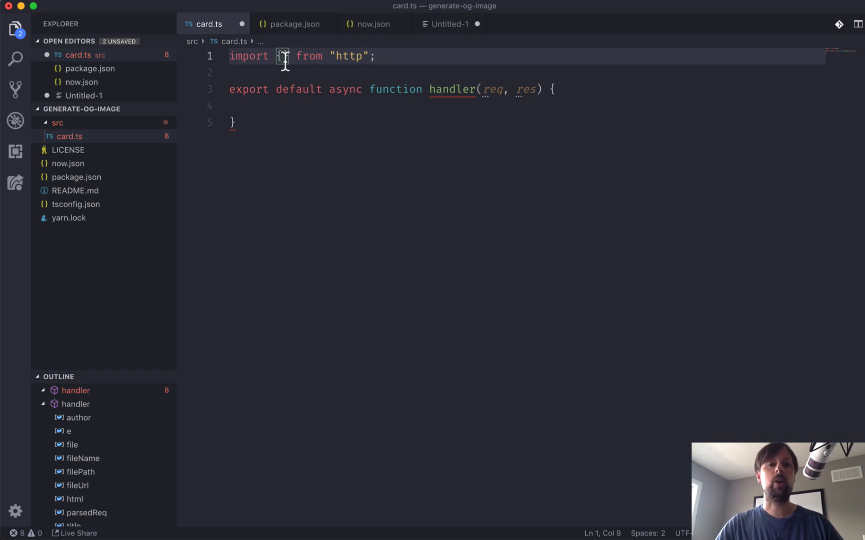
pyautogui.write('IncomingMessage,')
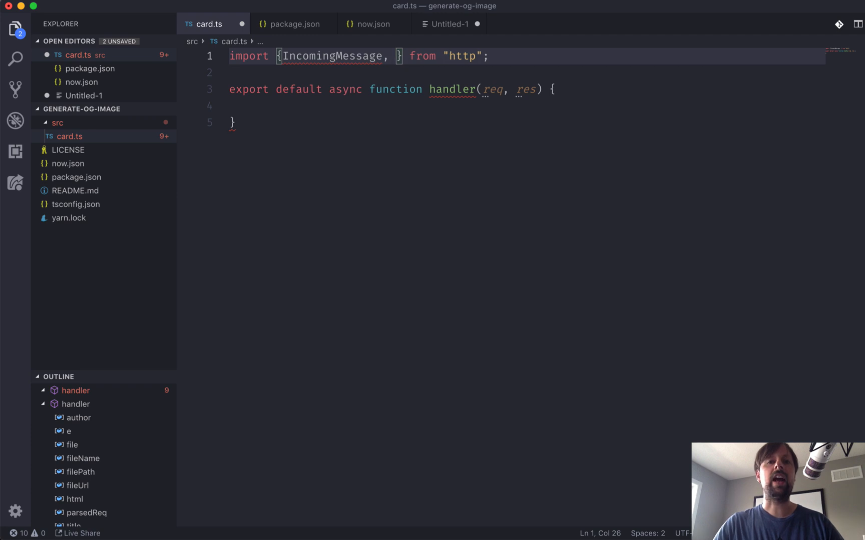
pyautogui.write('Server')
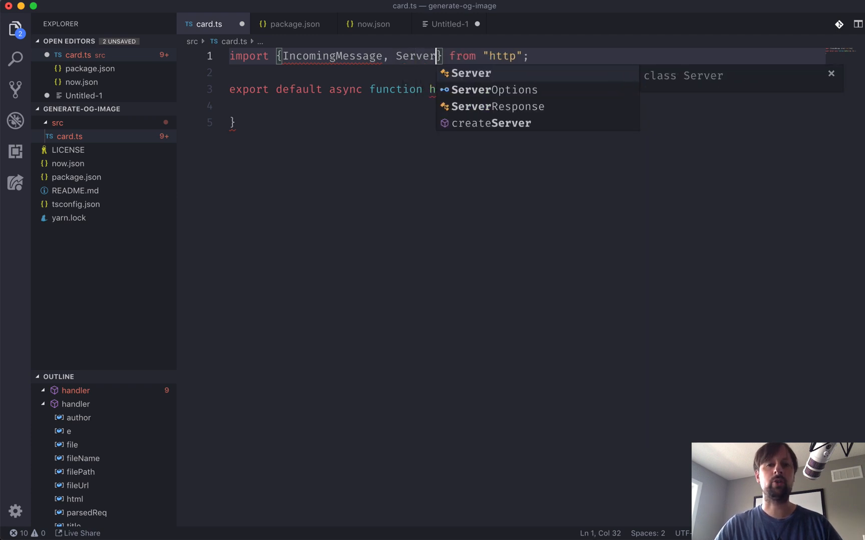
pyautogui.click(498, 107)
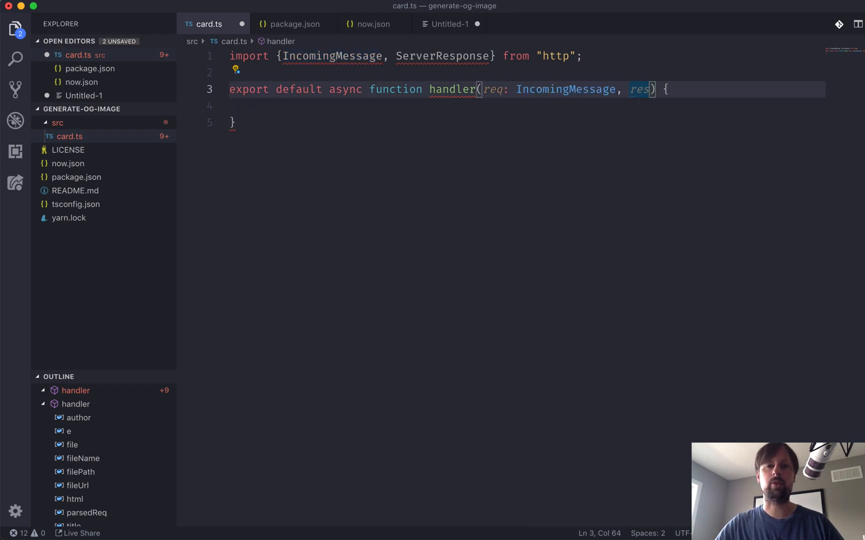
pyautogui.write(':')
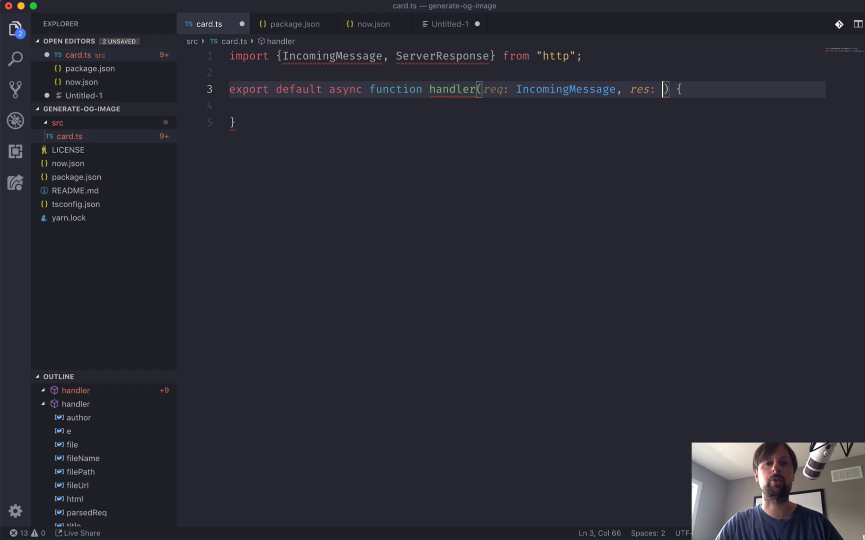
pyautogui.write('ServerResponse')
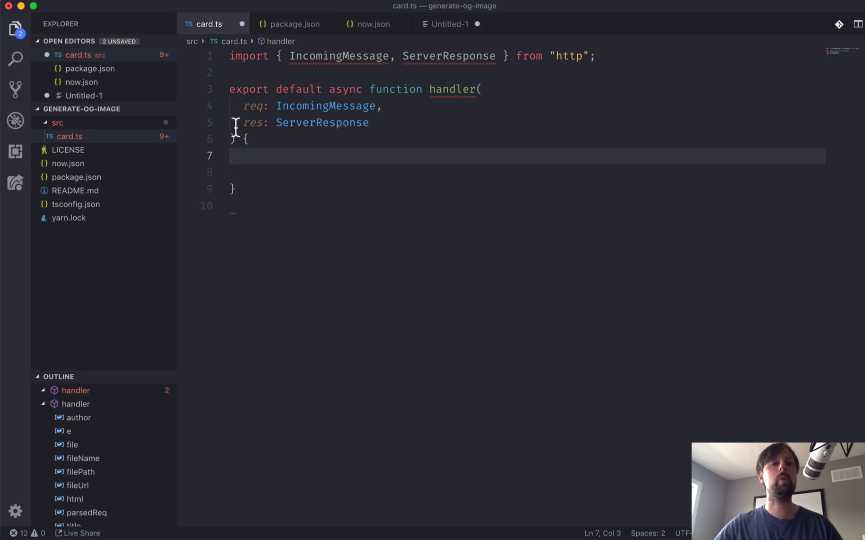
pyautogui.moveTo(253, 122)
pyautogui.write('_')
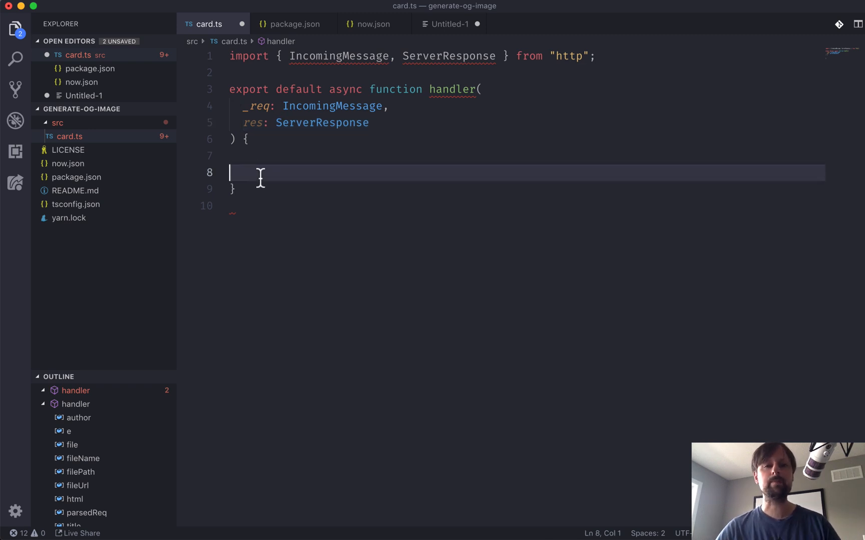
# Step: Wrap the handler in try/catch; the catch sets status 500 and a text/html Content-Type
pyautogui.write('try {')
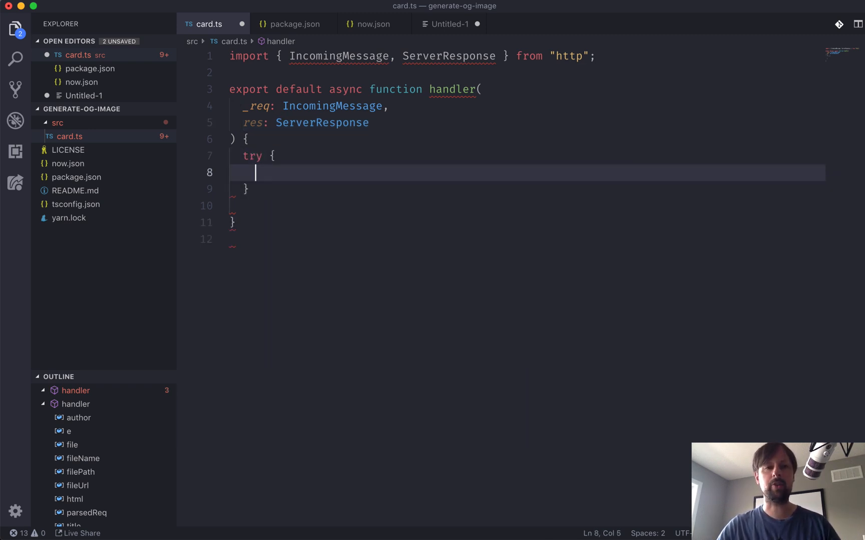
pyautogui.write('} catche')
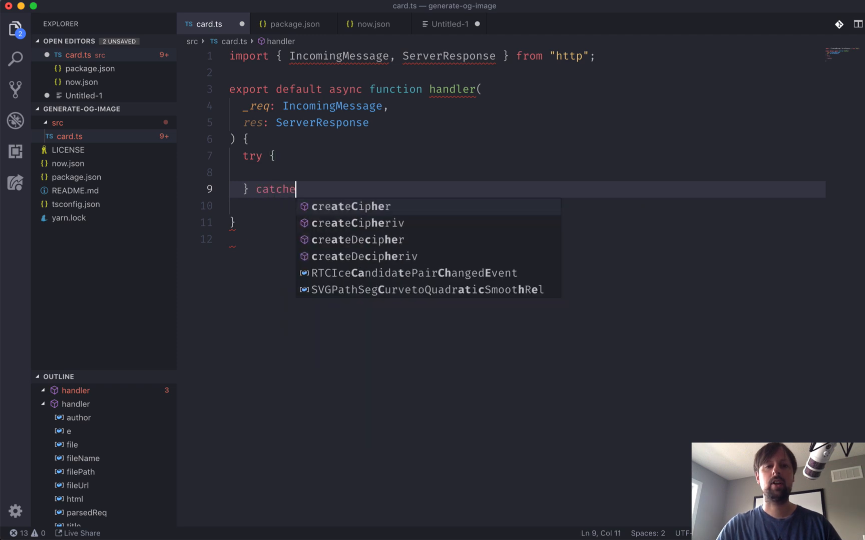
pyautogui.write('(e) {')
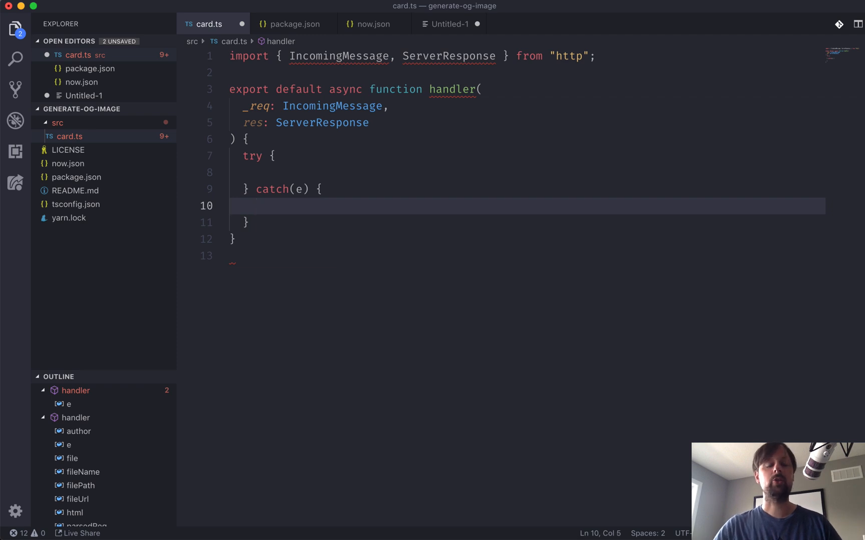
pyautogui.moveTo(317, 215)
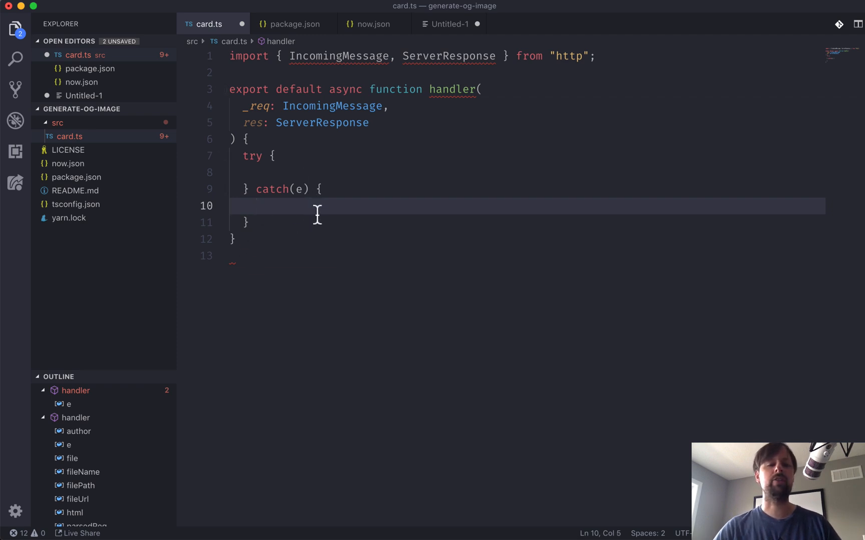
pyautogui.moveTo(274, 247)
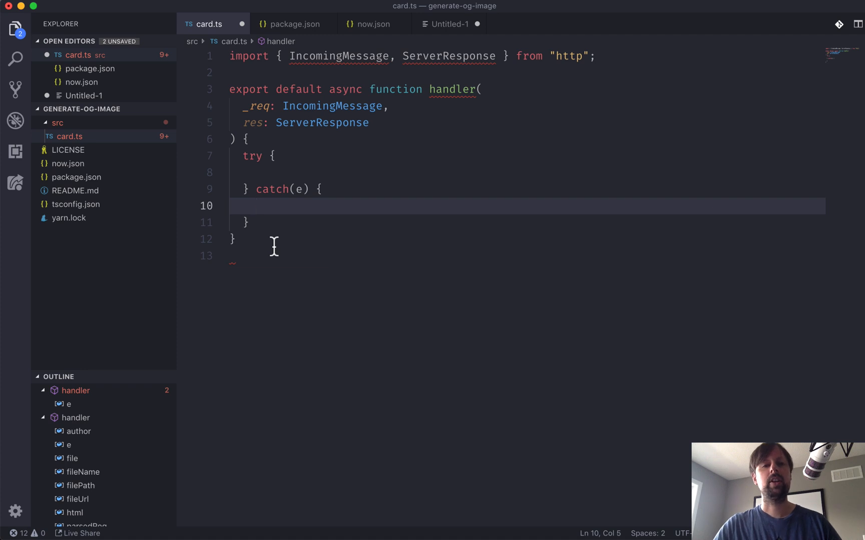
pyautogui.moveTo(289, 199)
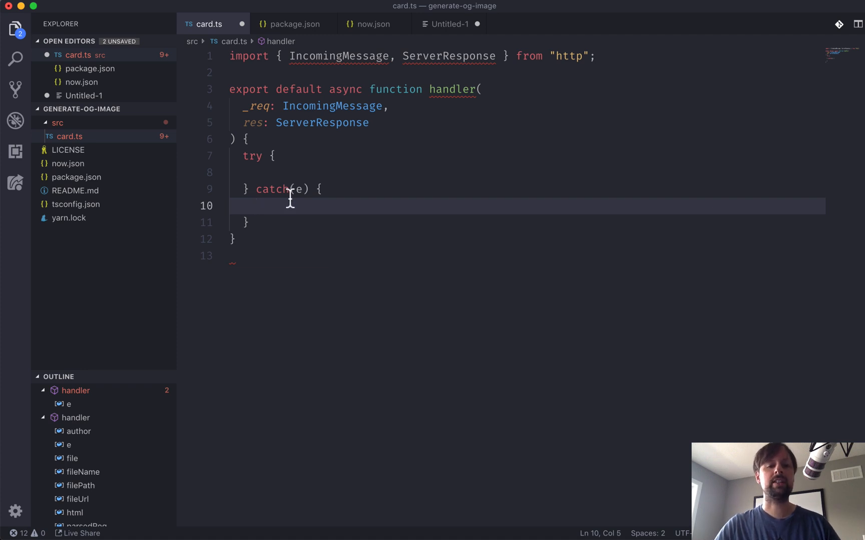
pyautogui.write('res.statusCode =')
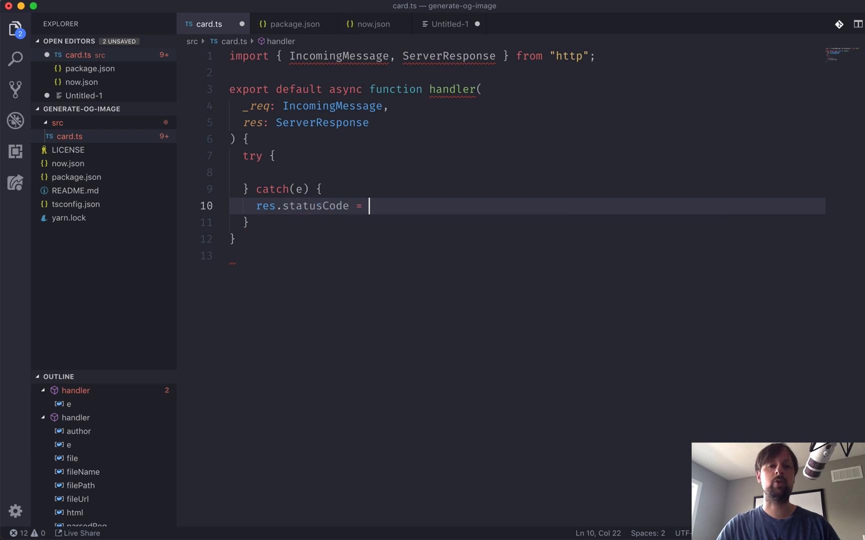
pyautogui.write('500;')
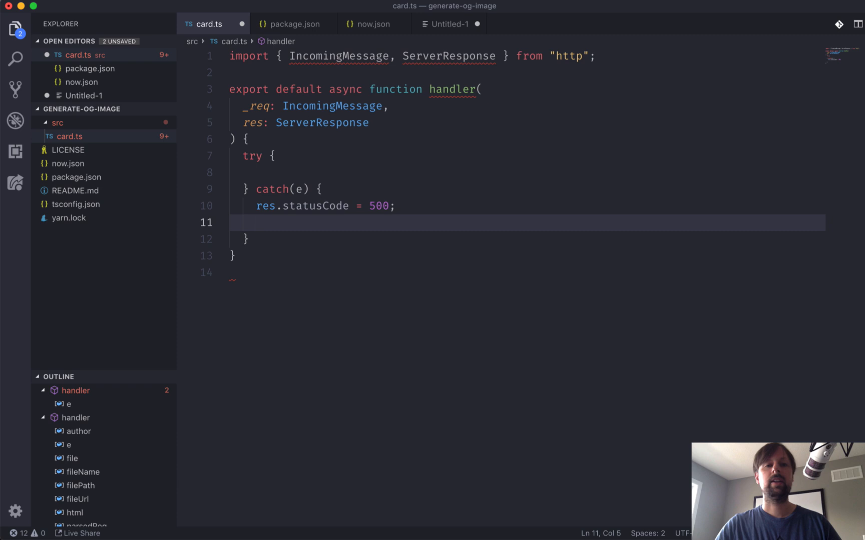
pyautogui.write('res.setHeader("Content-Type')
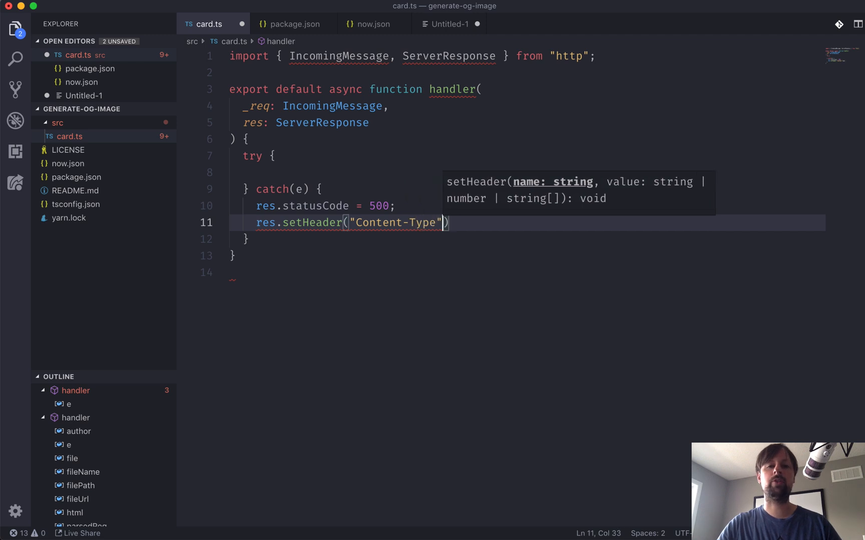
pyautogui.write(', "text/html"')
pyautogui.write('res.end')
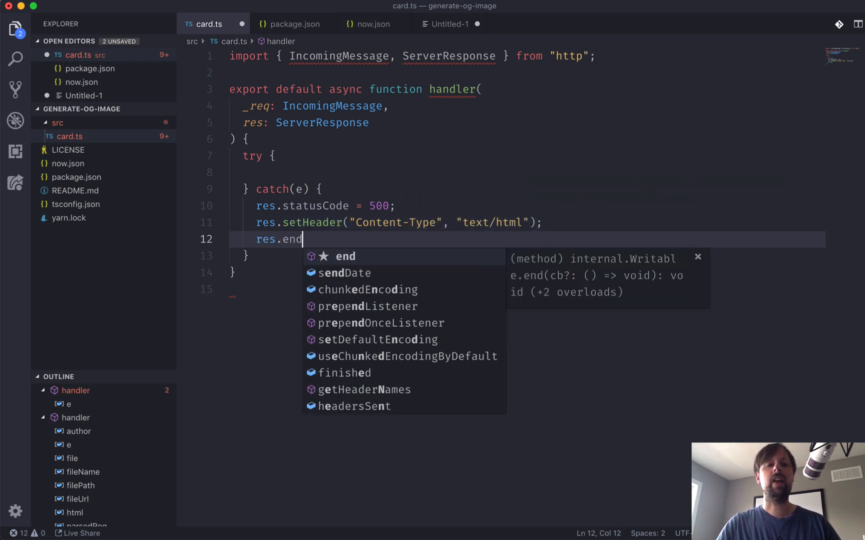
pyautogui.press('Enter')
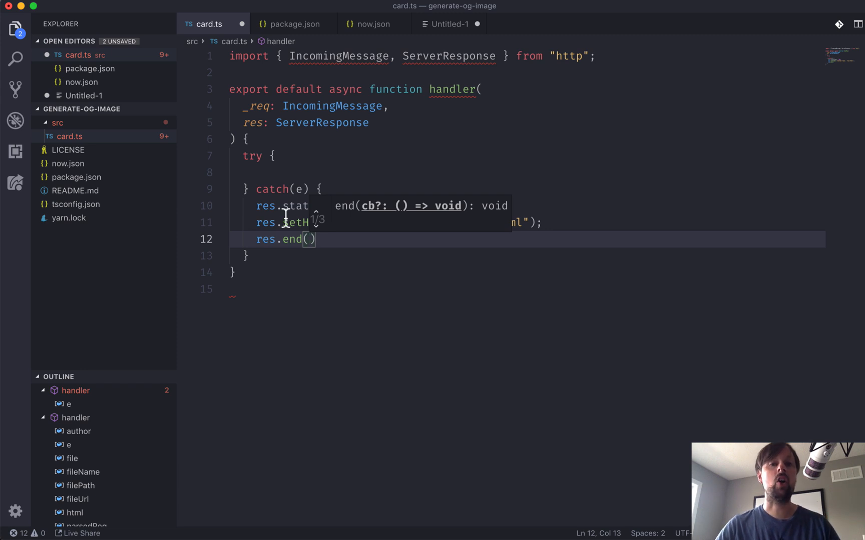
# Step: End the catch with a 'Sorry, an error occurred' HTML page and log the error
pyautogui.write('""')
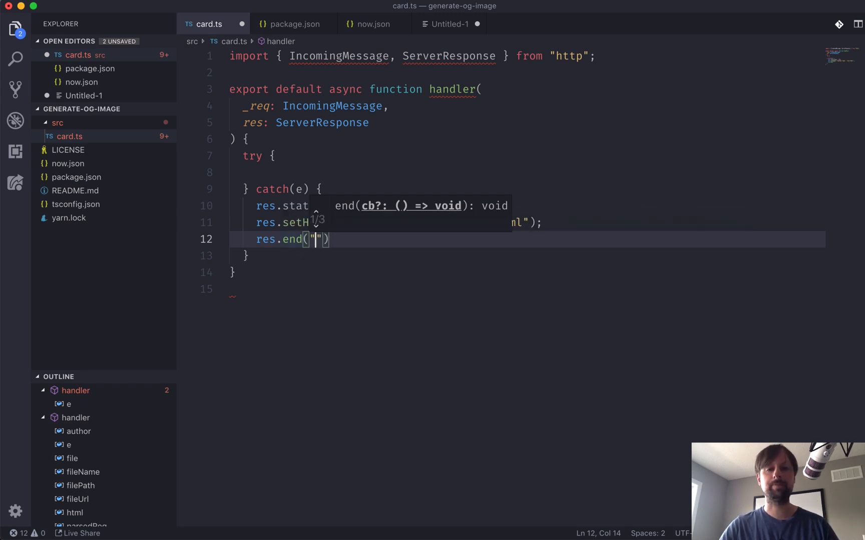
pyautogui.write('<h1>')
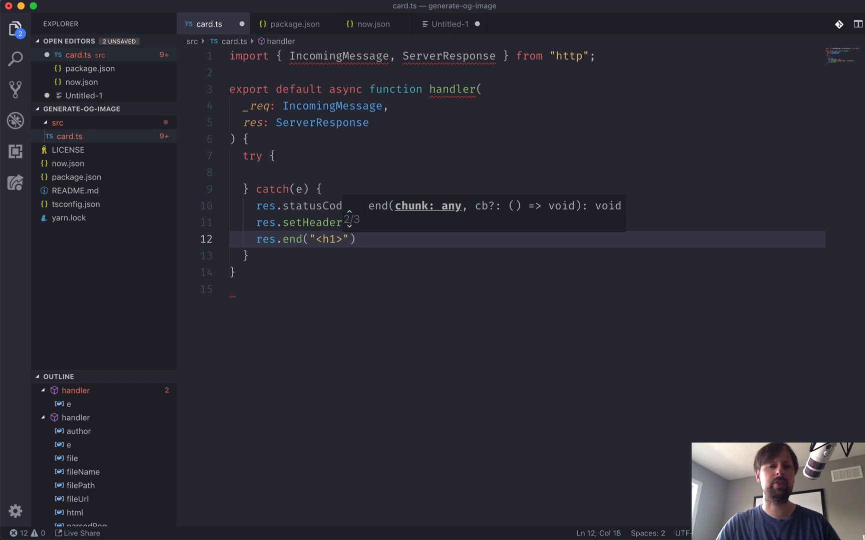
pyautogui.write('</h1>')
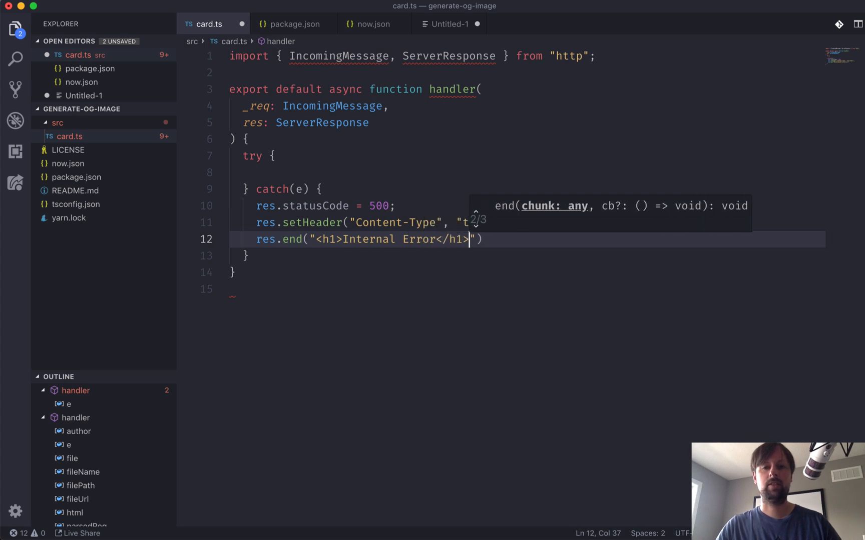
pyautogui.write('<p>Sorry')
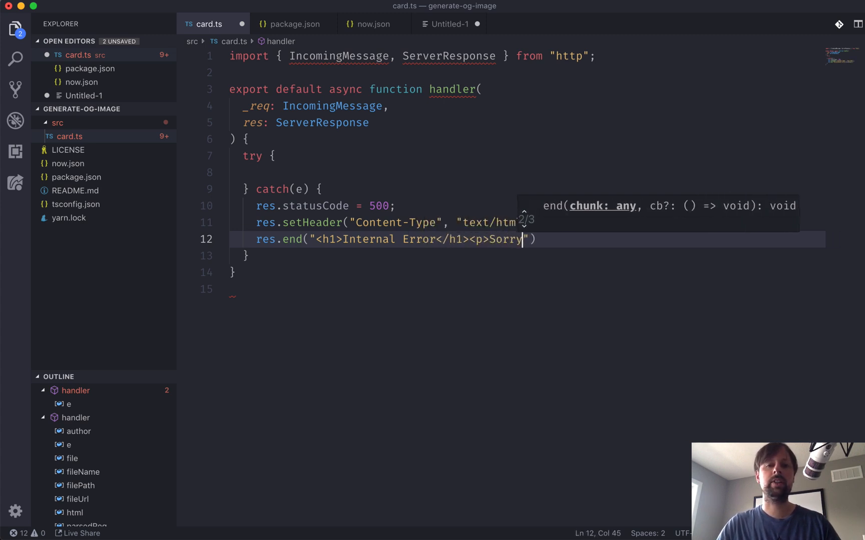
pyautogui.write(', an error occurred')
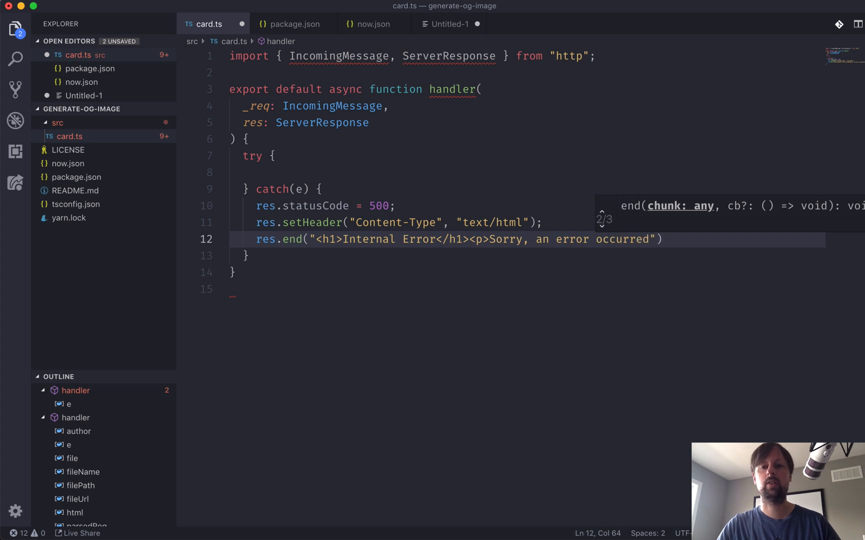
pyautogui.write('.</p>')
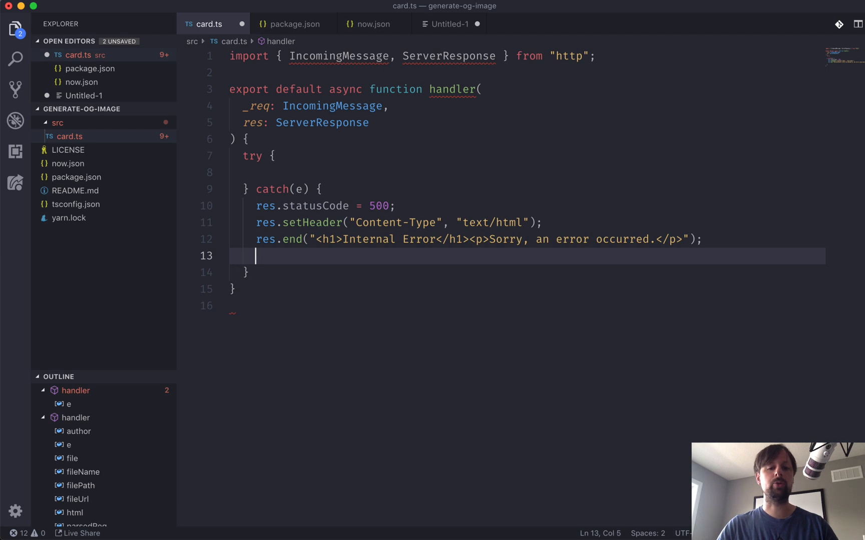
pyautogui.write('console.lo')
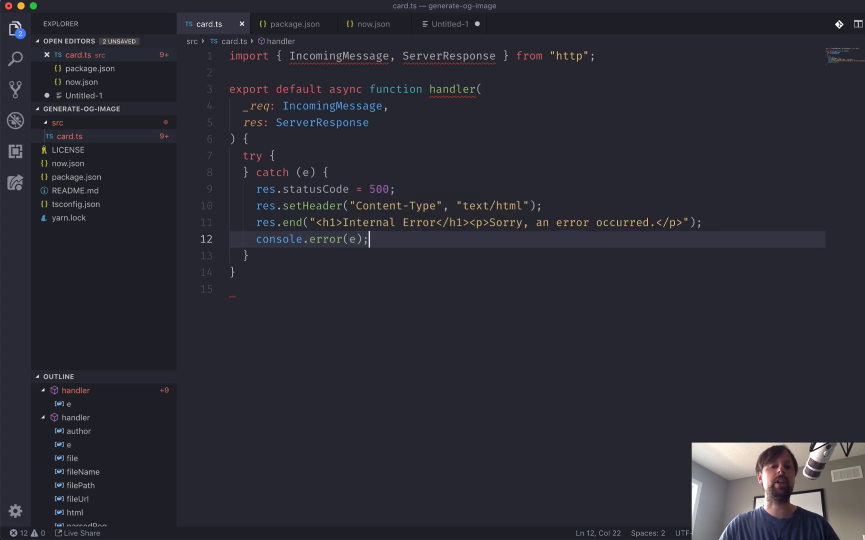
pyautogui.click(272, 156)
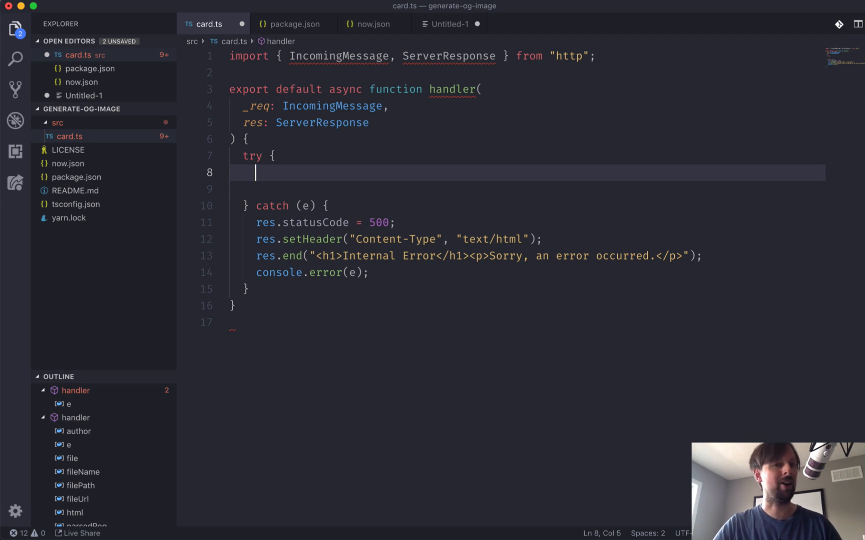
# Step: In the try block, set status 200 and a text/html Content-Type, and end the response with html
pyautogui.write('res.')
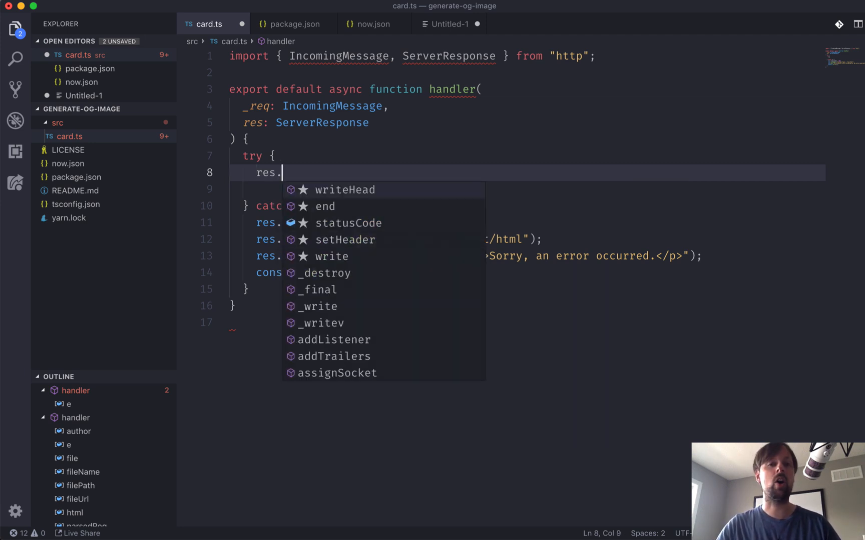
pyautogui.write('statusCode = 200;')
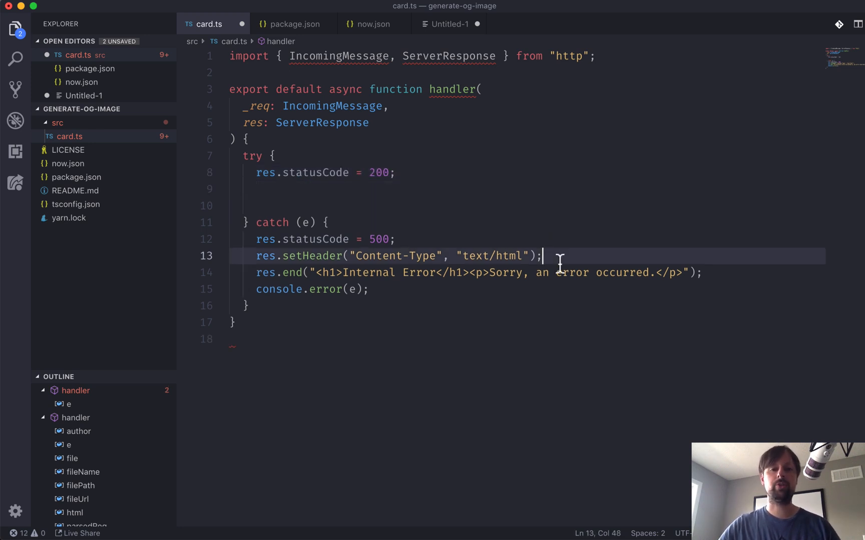
pyautogui.click(255, 189)
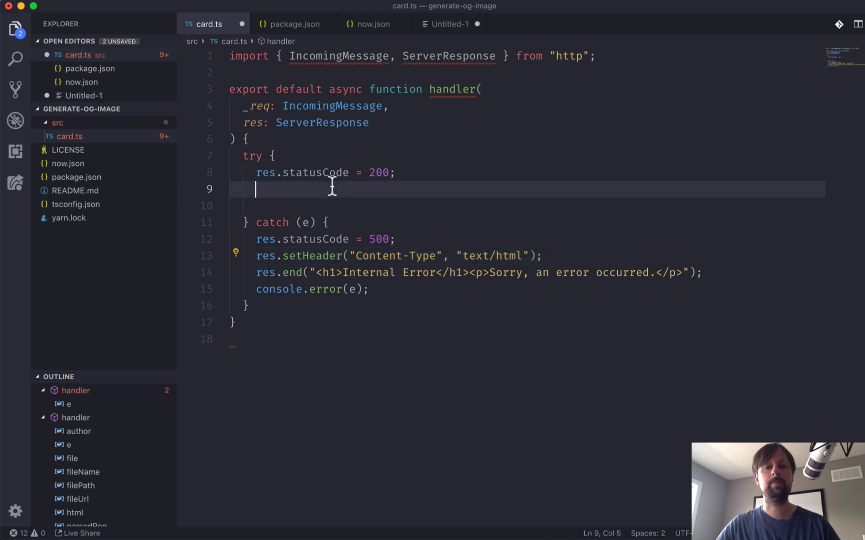
pyautogui.write('res.setHeader("Content-Type", "text/html");')
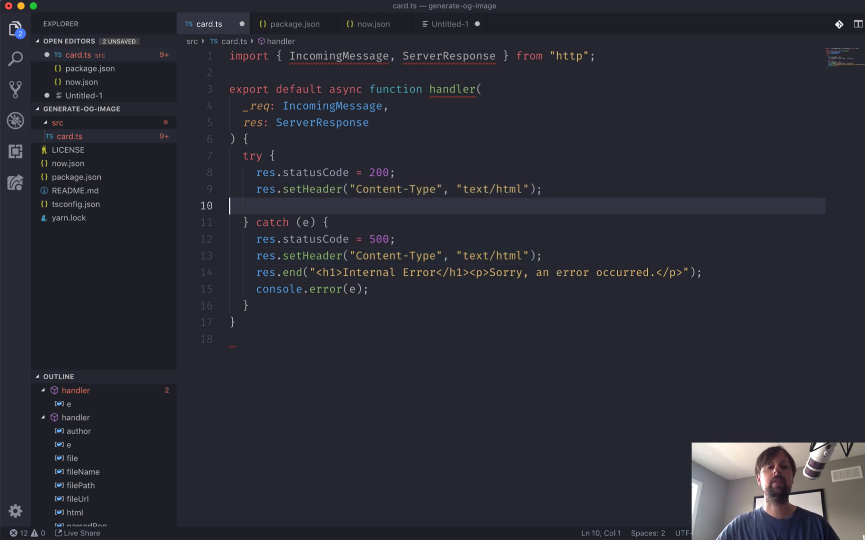
pyautogui.write('res.end();')
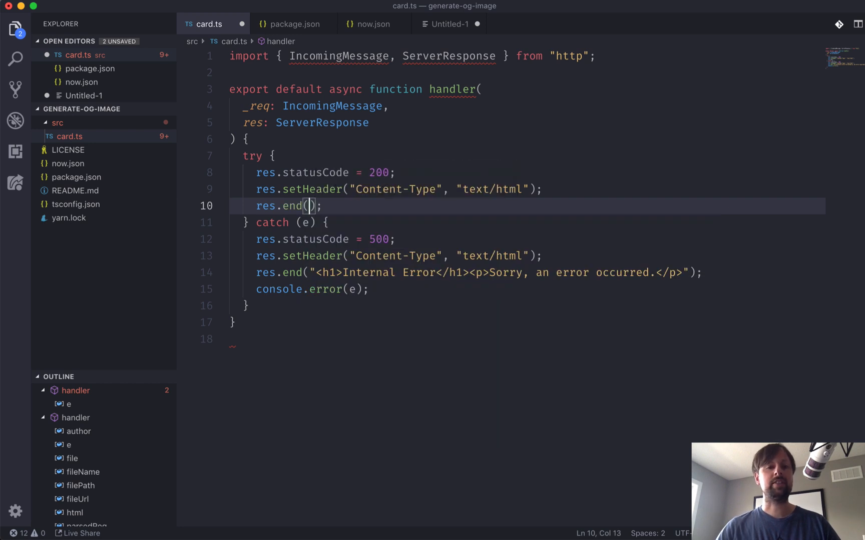
pyautogui.moveTo(314, 210)
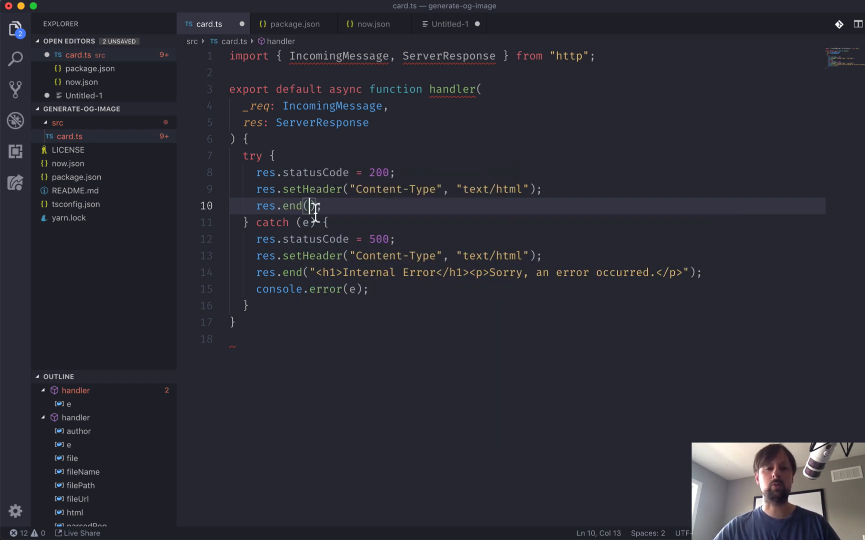
pyautogui.write('html')
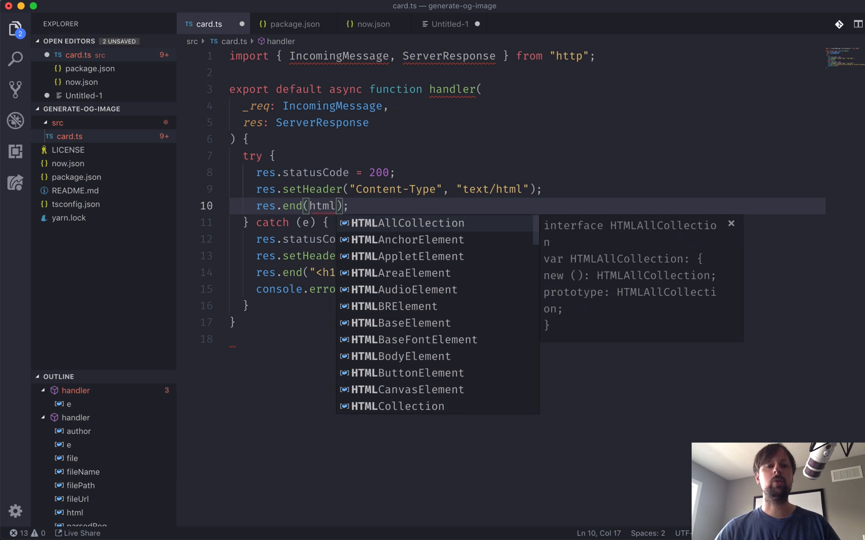
pyautogui.press('Escape')
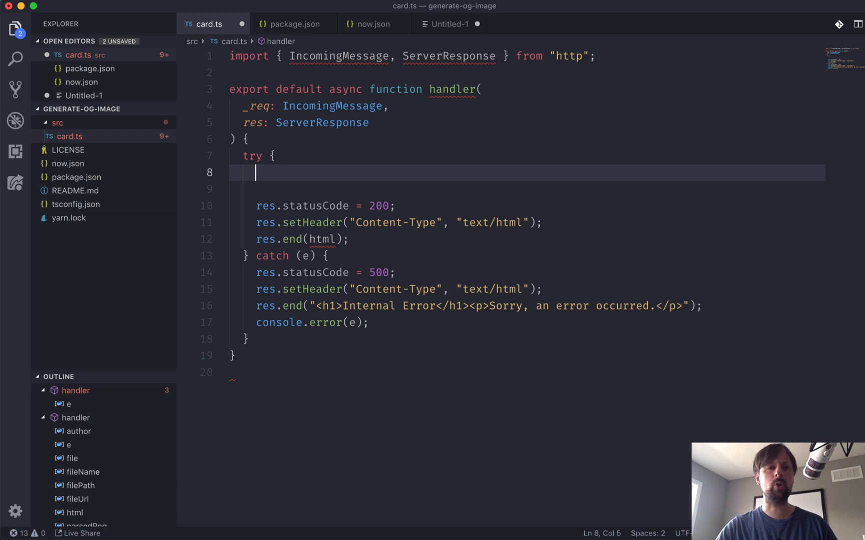
# Step: Declare an empty `const html` template string, then bring up the Untitled-1 HTML draft
pyautogui.write('const html = `')
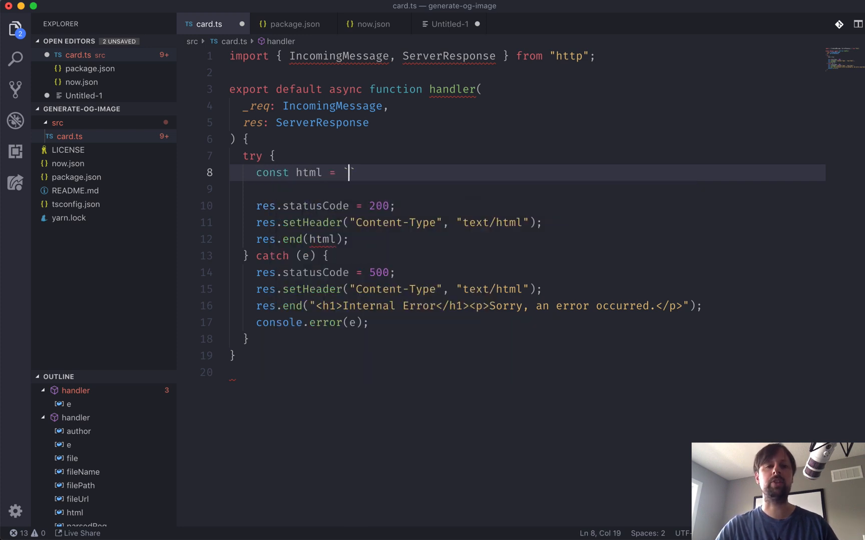
pyautogui.press('enter')
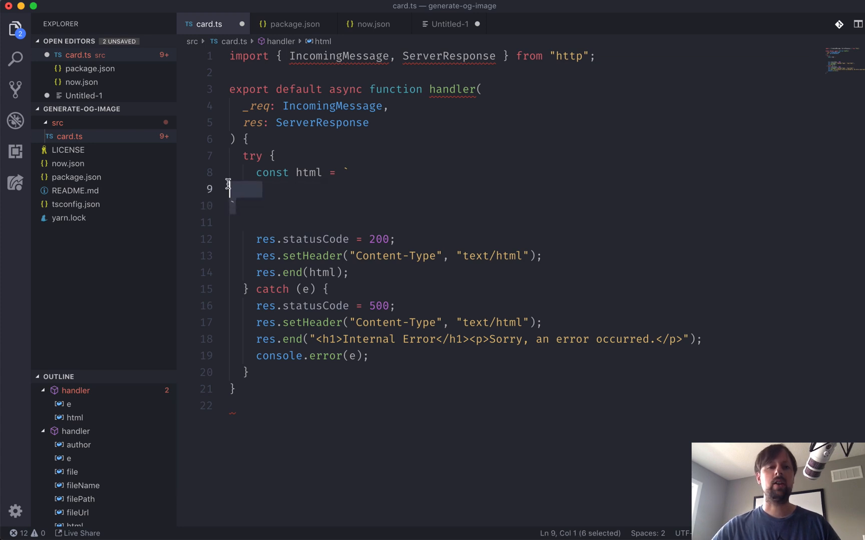
pyautogui.moveTo(347, 519)
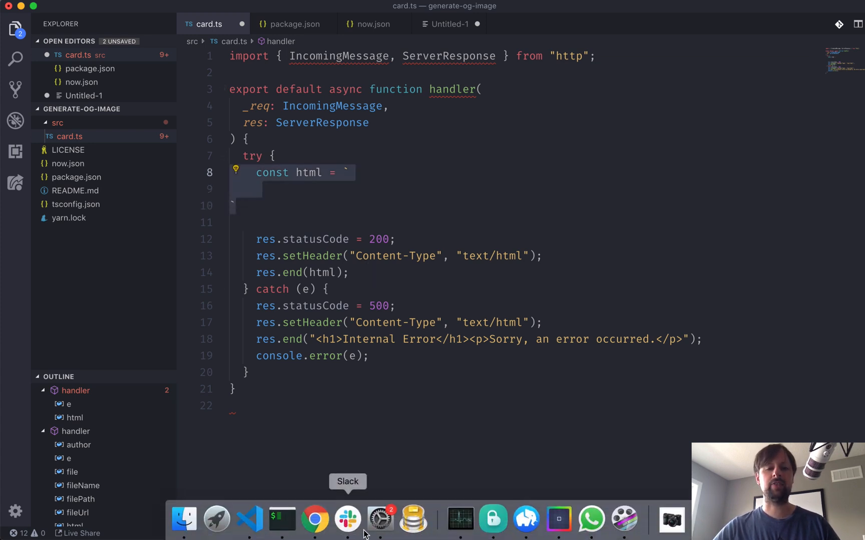
pyautogui.click(347, 519)
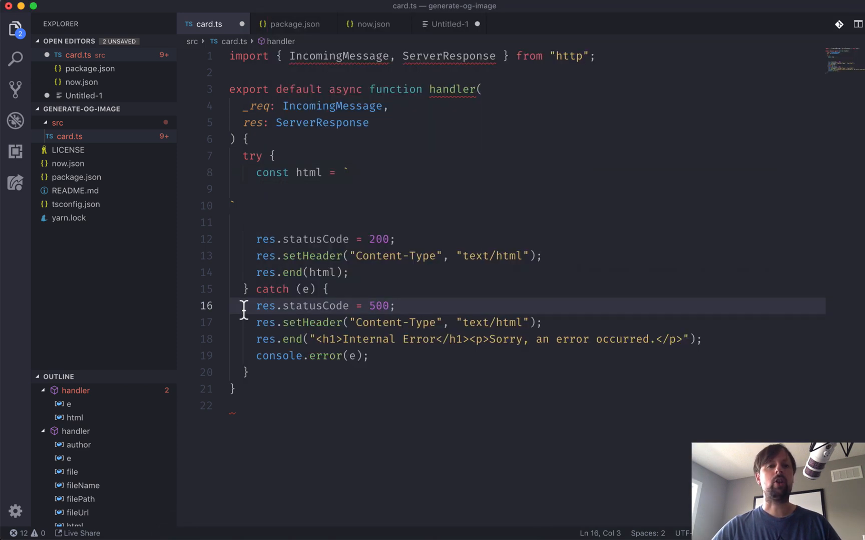
pyautogui.click(451, 24)
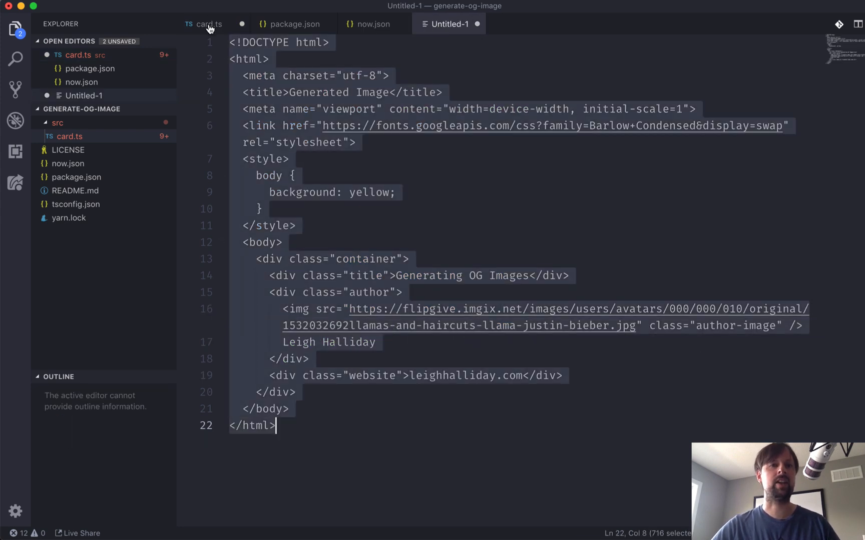
# Step: Paste the HTML card page into card.ts's html template literal and review its background style
pyautogui.click(204, 23)
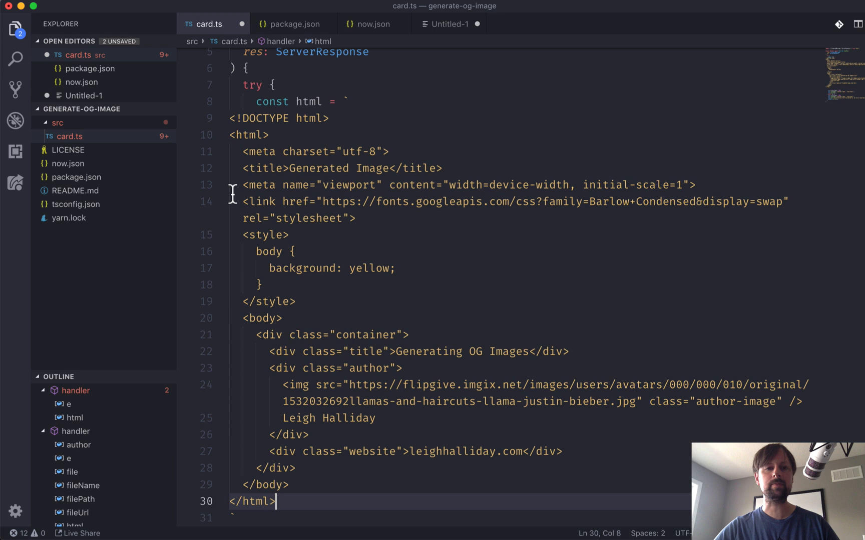
pyautogui.scroll(-3)
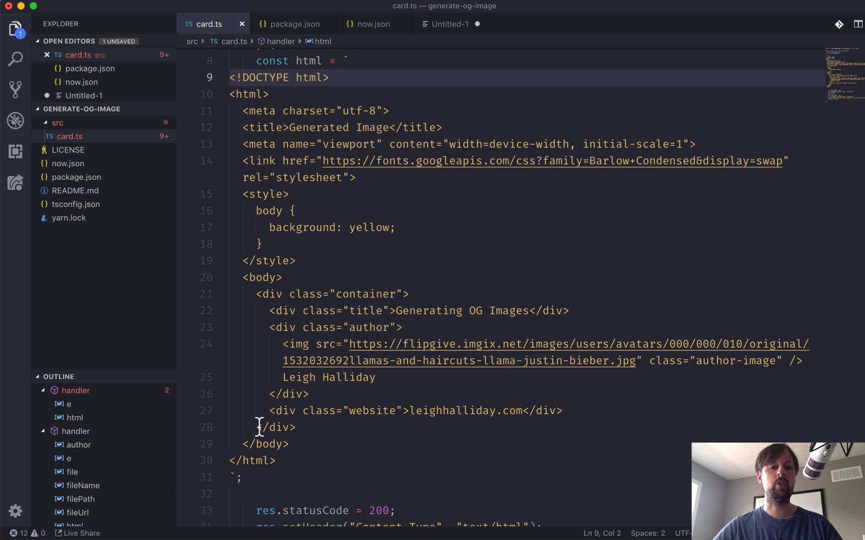
pyautogui.click(260, 460)
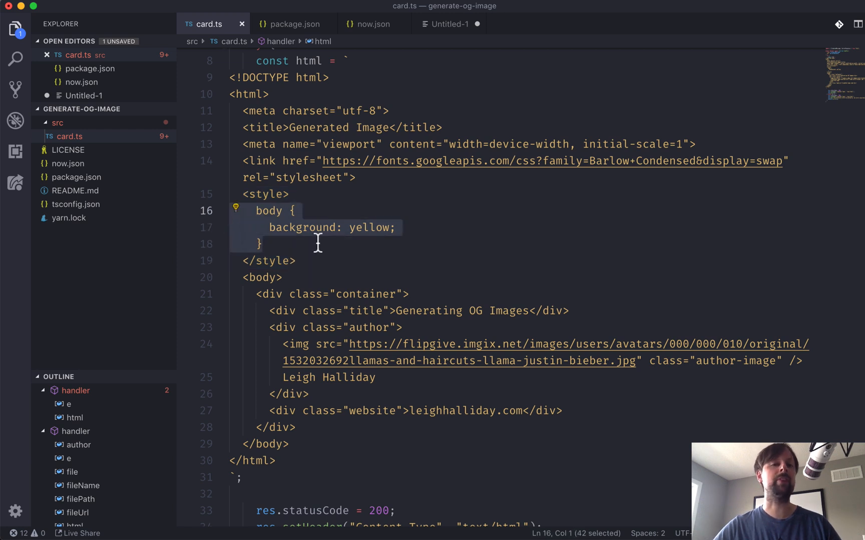
pyautogui.moveTo(402, 391)
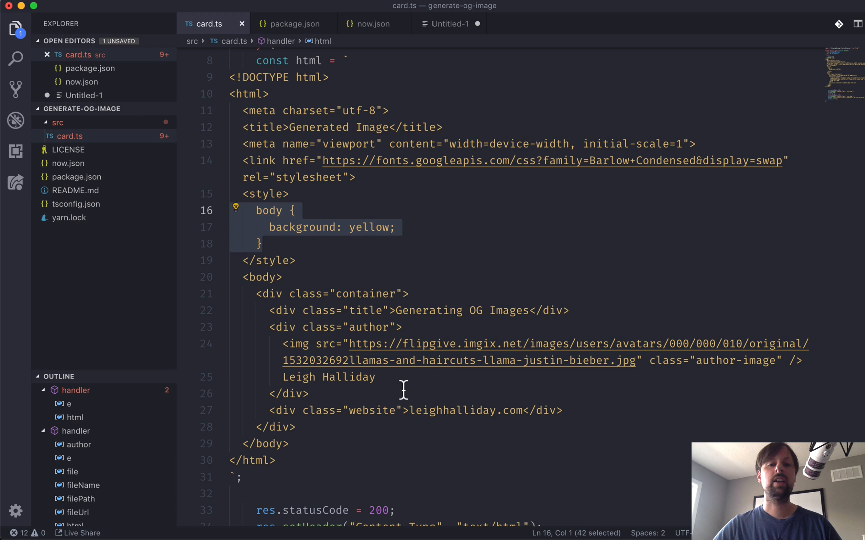
pyautogui.moveTo(397, 310)
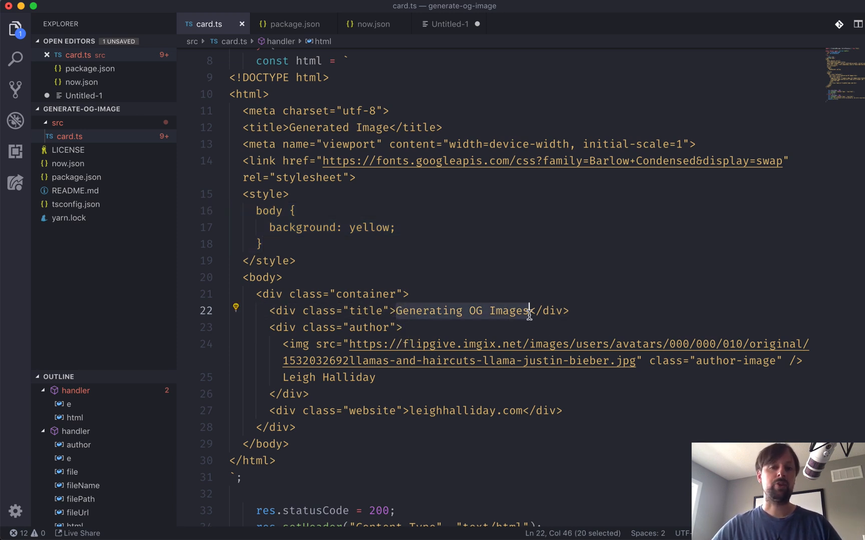
pyautogui.moveTo(364, 344)
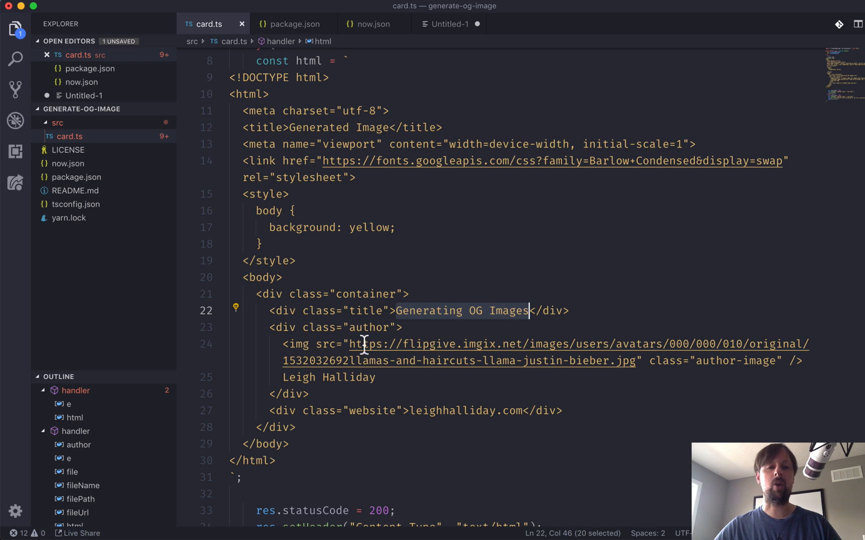
pyautogui.click(455, 411)
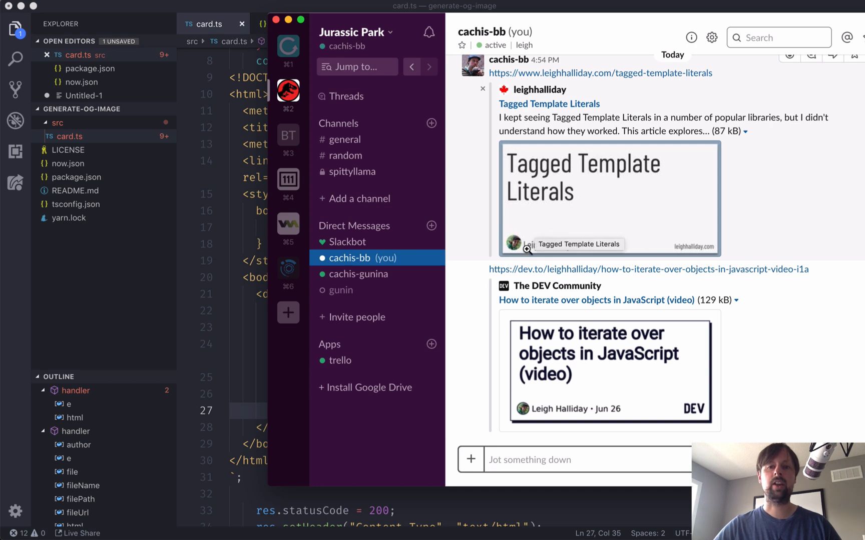
pyautogui.moveTo(534, 228)
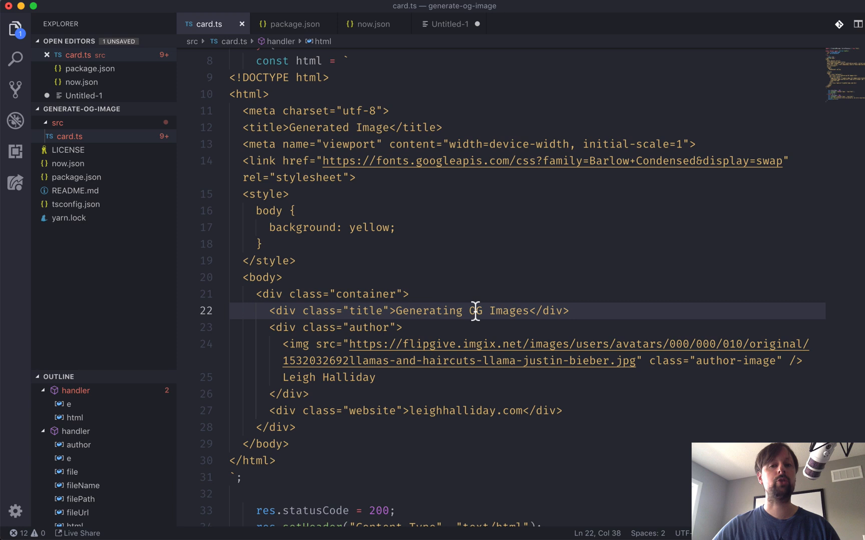
pyautogui.moveTo(396, 317)
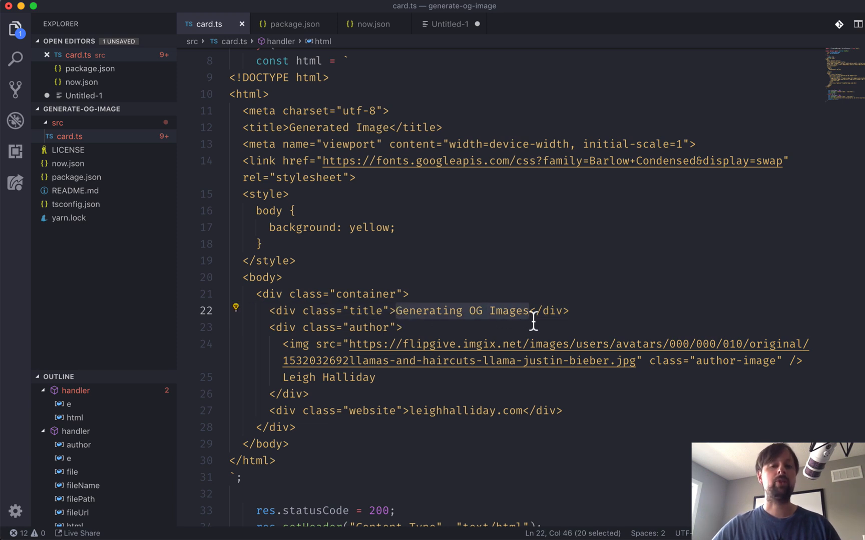
pyautogui.moveTo(375, 377)
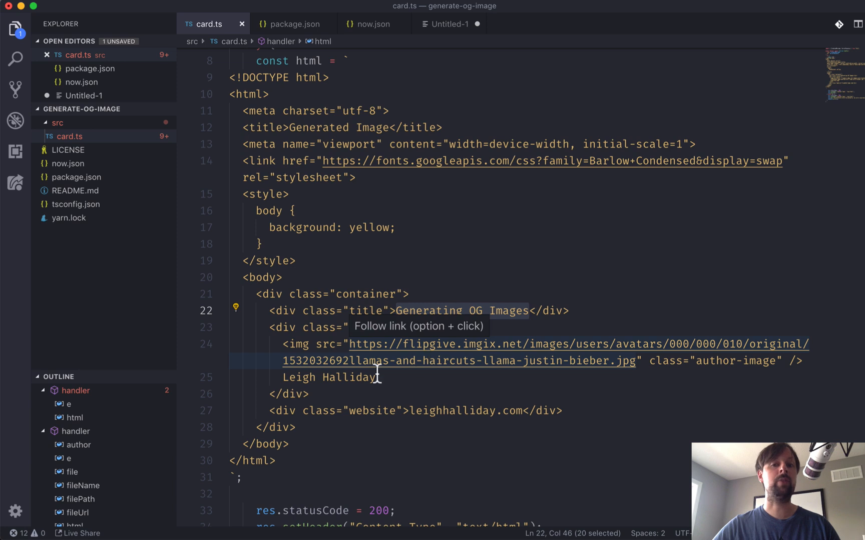
pyautogui.click(378, 377)
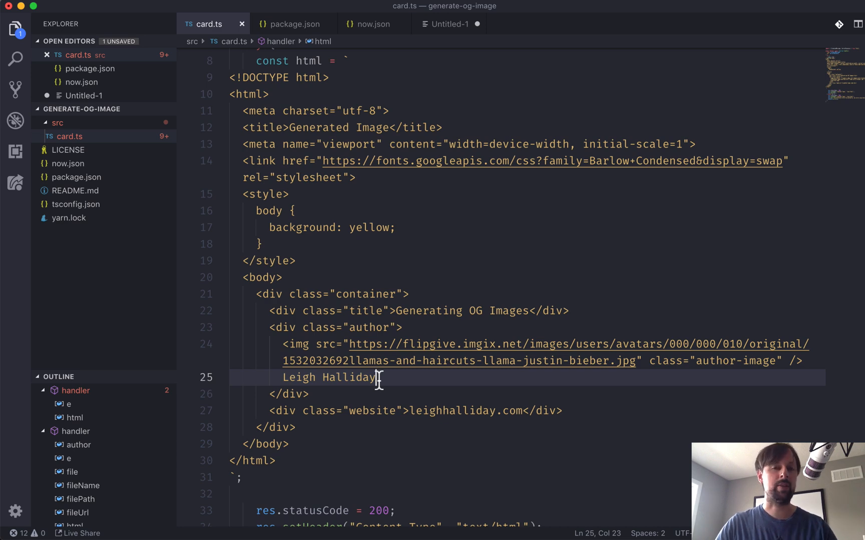
pyautogui.moveTo(314, 519)
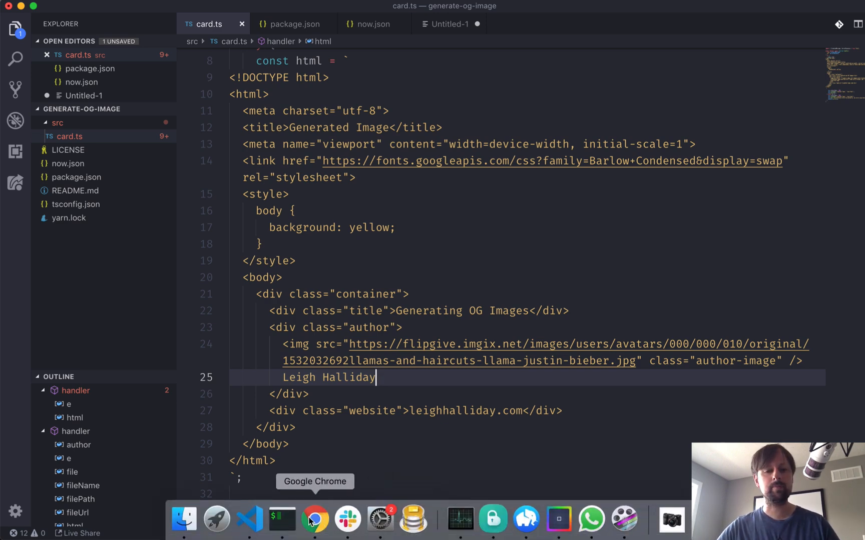
# Step: Run `now dev` in iTerm and open the localhost:3000 server in Chrome
pyautogui.click(281, 519)
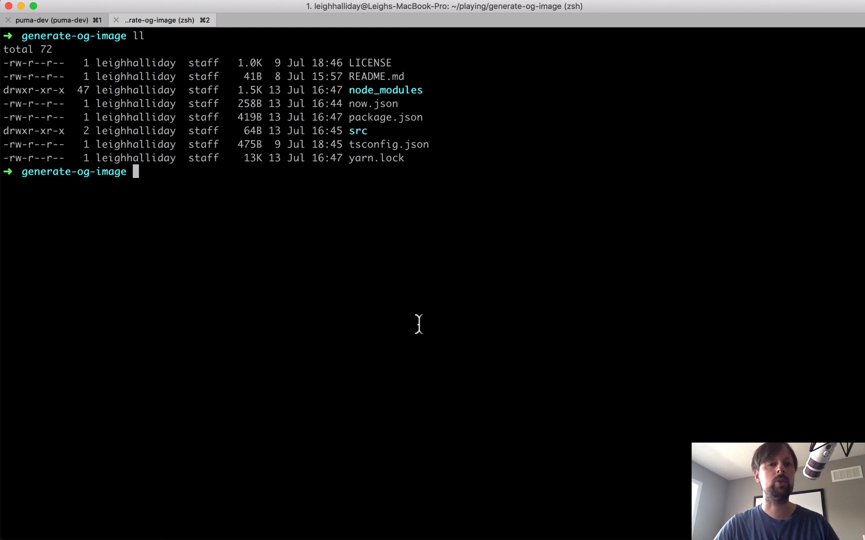
pyautogui.write('now dev')
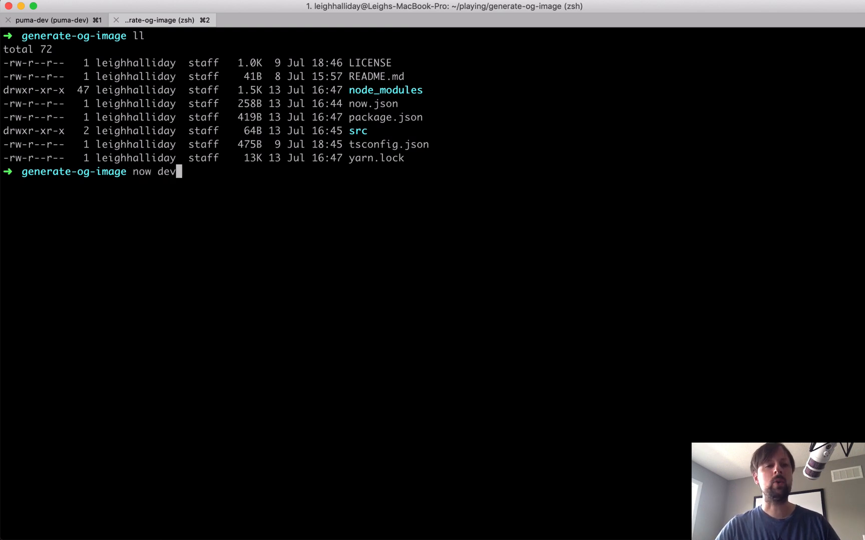
pyautogui.press('Return')
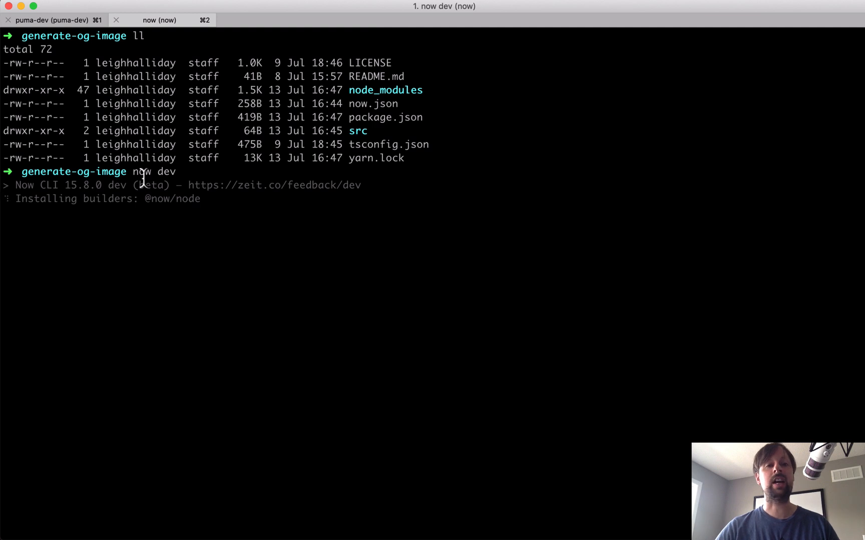
pyautogui.moveTo(315, 519)
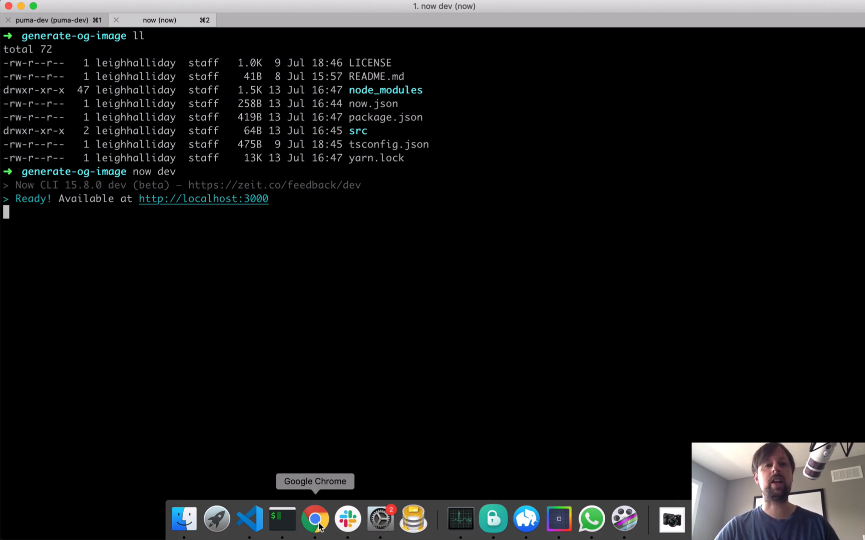
pyautogui.moveTo(320, 287)
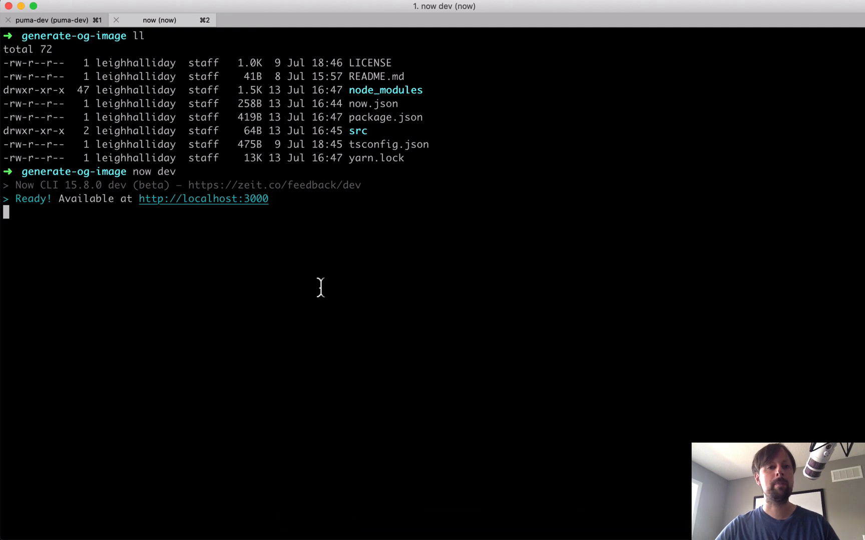
pyautogui.moveTo(203, 200)
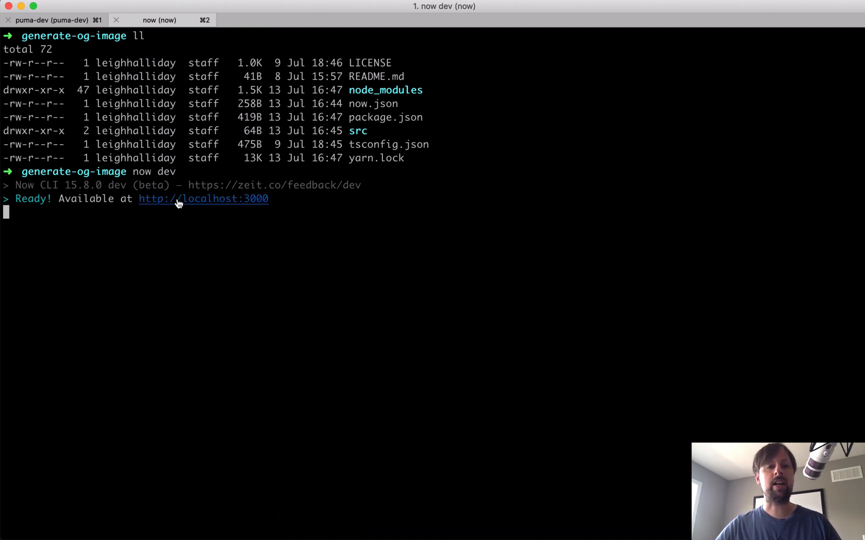
pyautogui.click(203, 199)
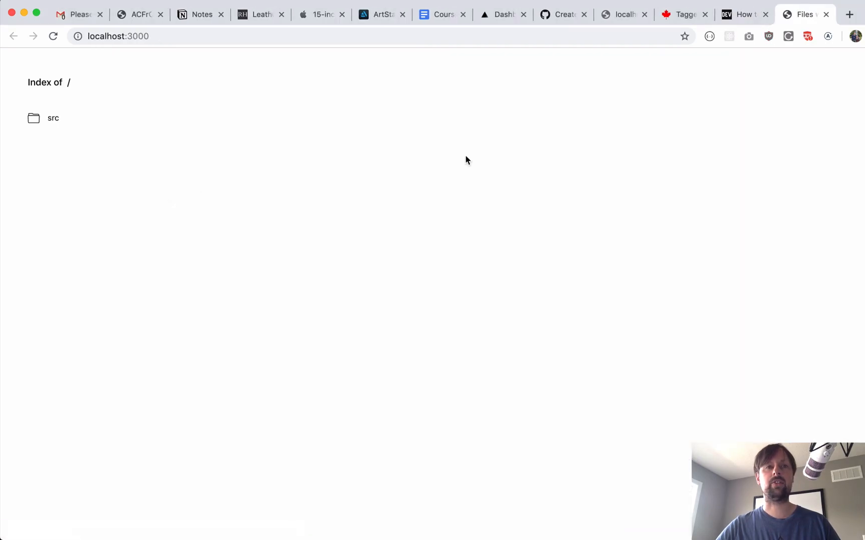
pyautogui.moveTo(53, 118)
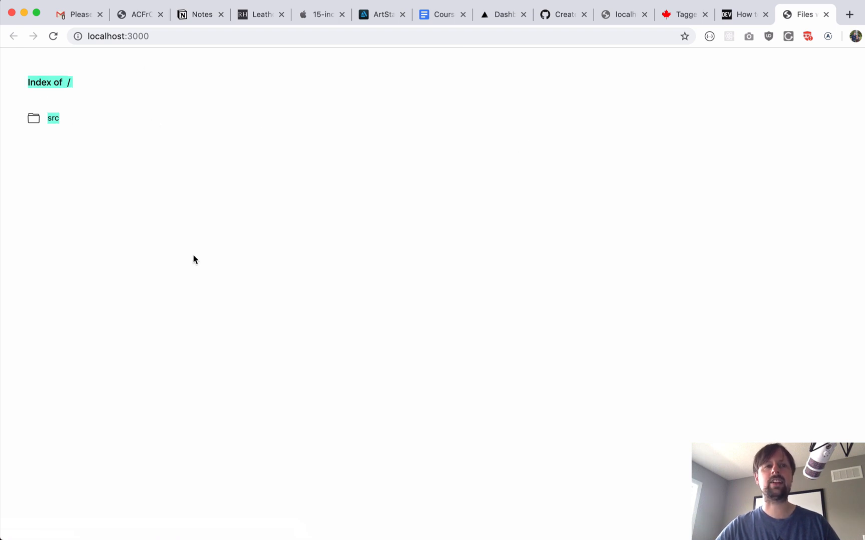
pyautogui.moveTo(249, 519)
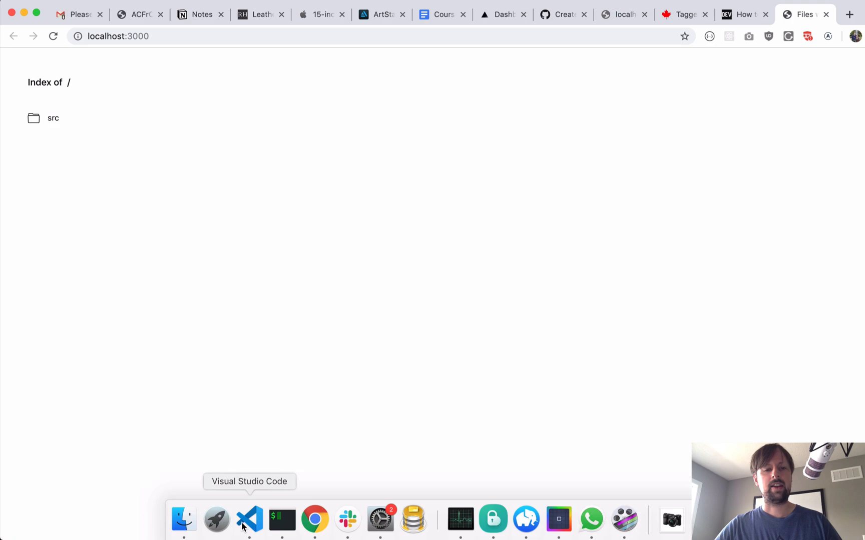
pyautogui.click(249, 519)
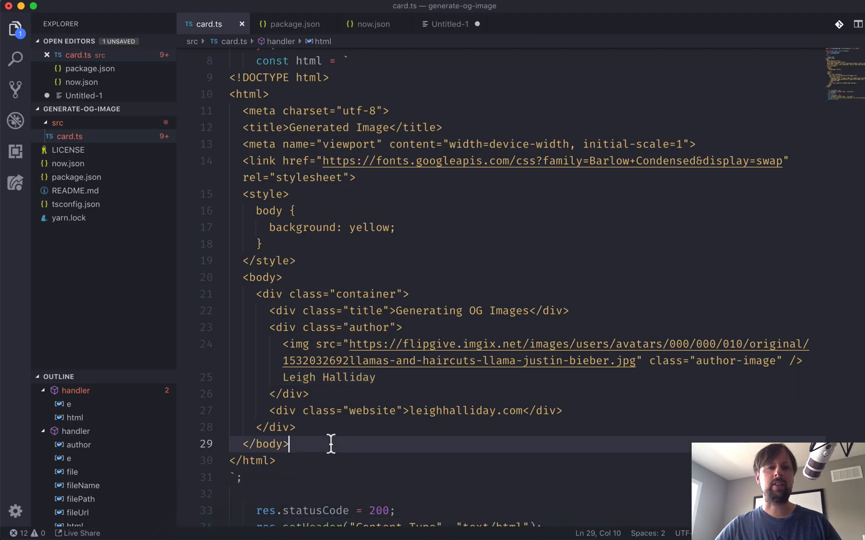
pyautogui.click(372, 23)
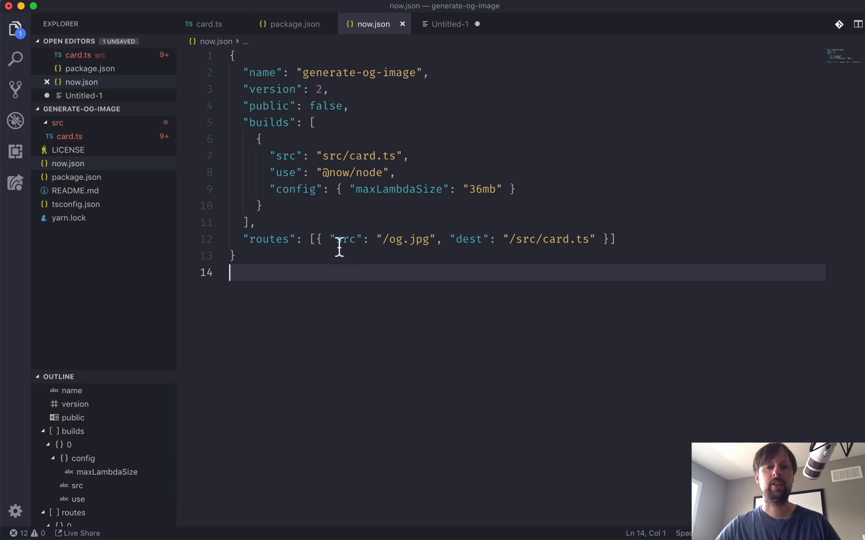
pyautogui.click(383, 239)
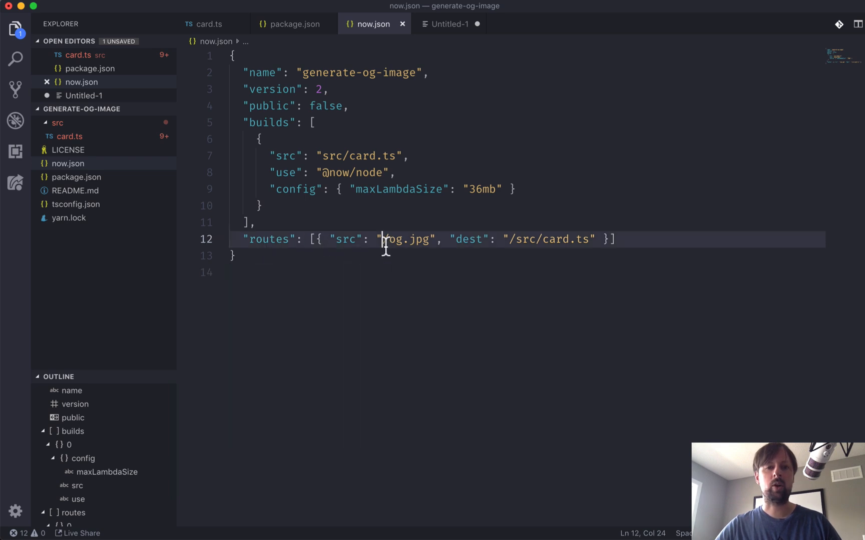
pyautogui.doubleClick(407, 238)
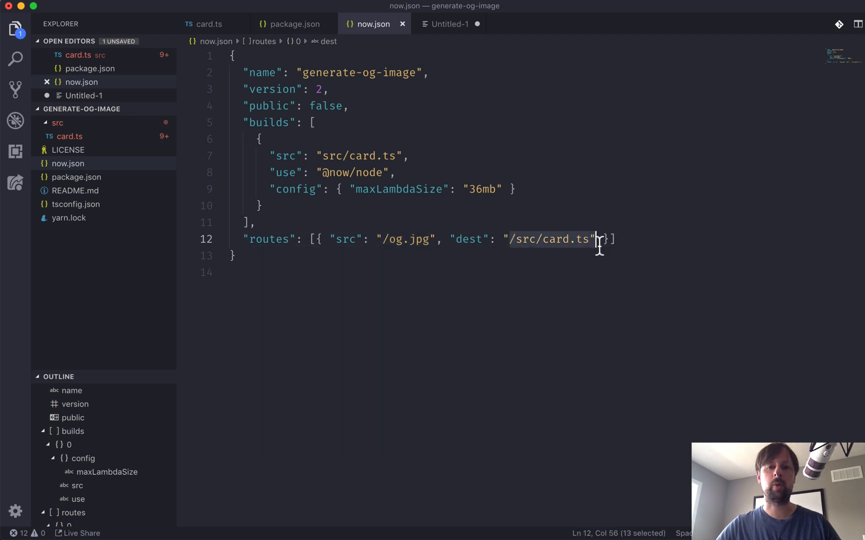
pyautogui.click(127, 264)
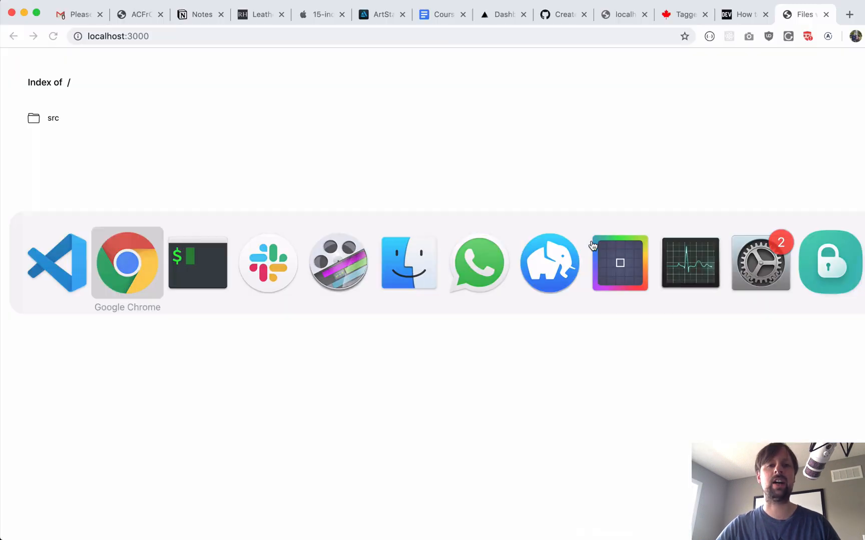
# Step: Load localhost:3000/og.jpg in Chrome to see the rendered card, then recheck card.ts
pyautogui.write('localhost:3000/og.jpg')
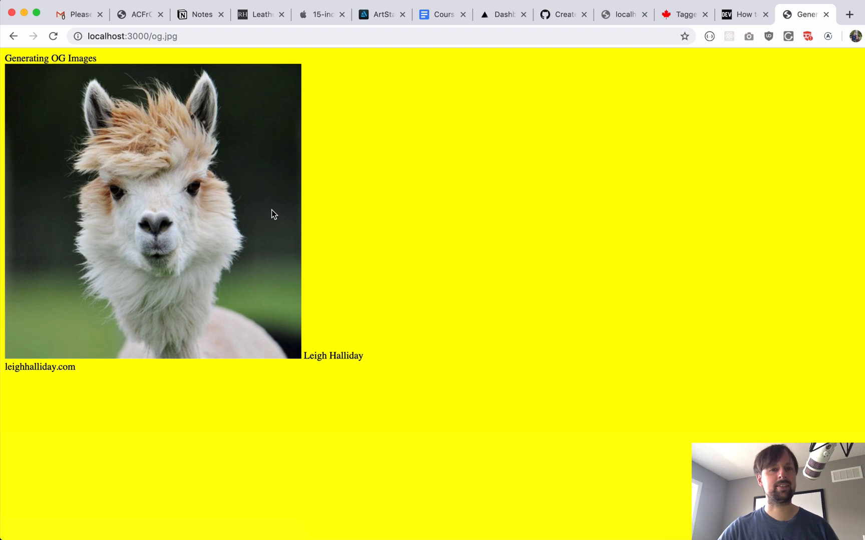
pyautogui.moveTo(306, 283)
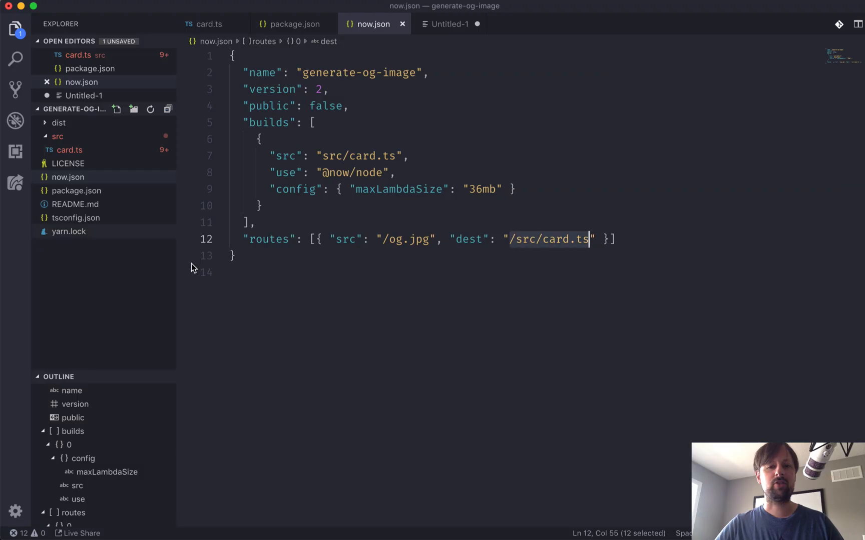
pyautogui.click(209, 23)
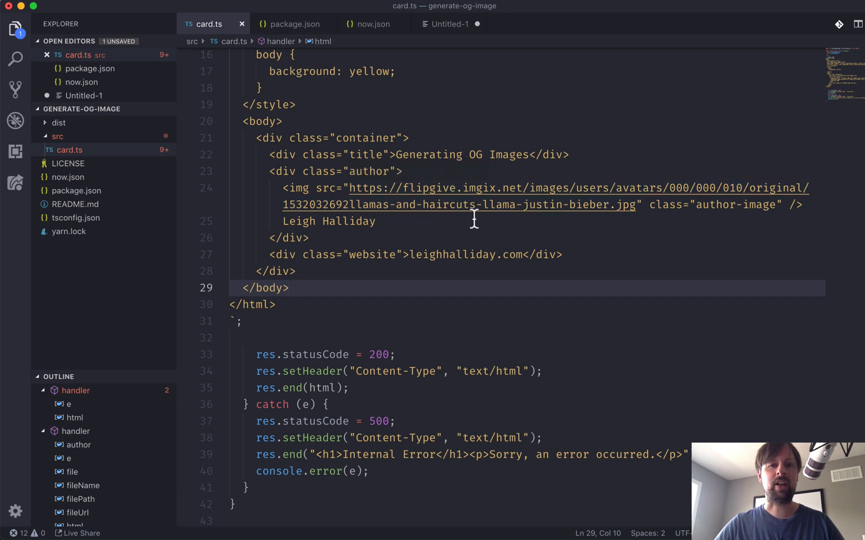
pyautogui.moveTo(568, 245)
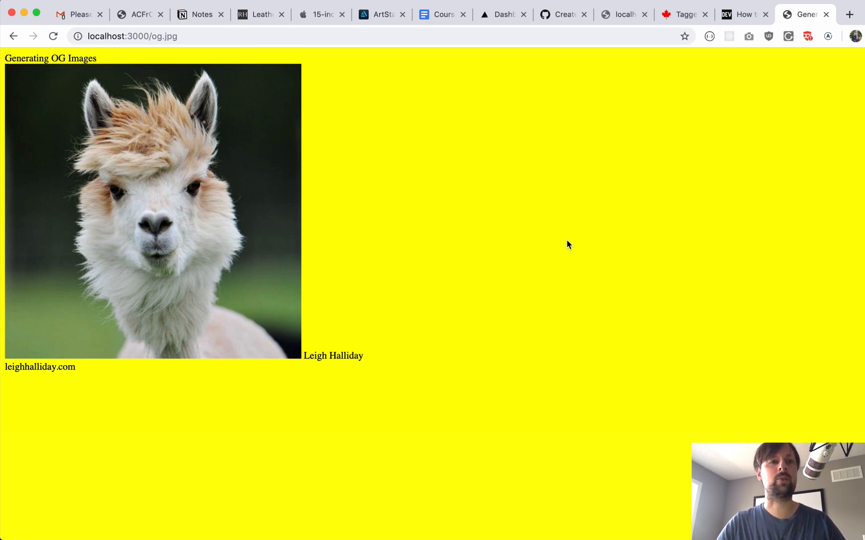
pyautogui.moveTo(205, 292)
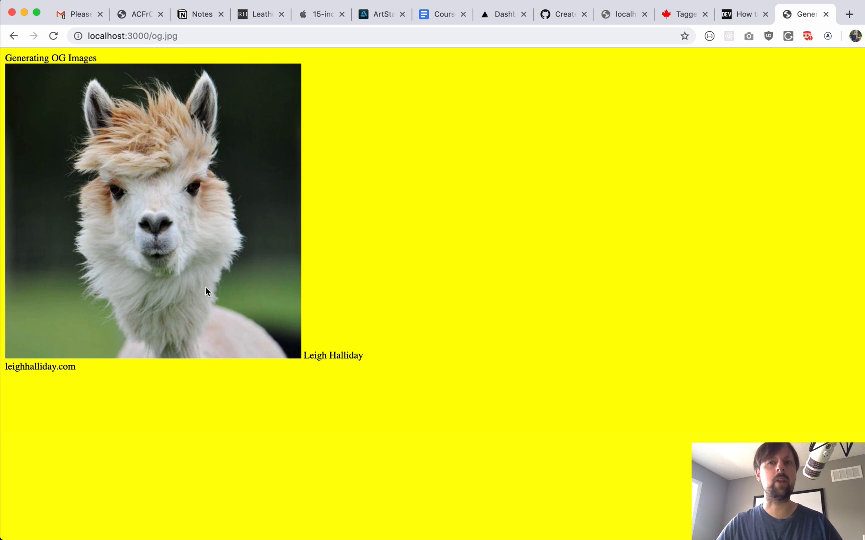
pyautogui.moveTo(466, 145)
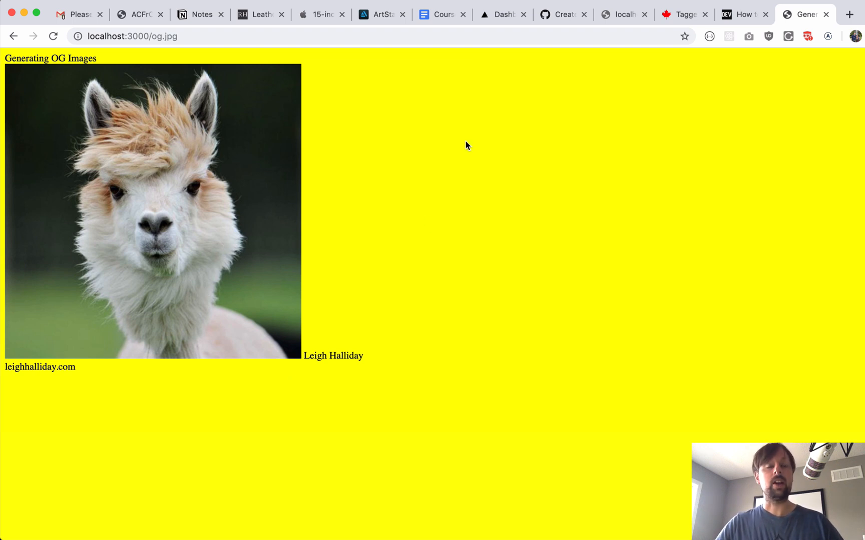
pyautogui.moveTo(404, 269)
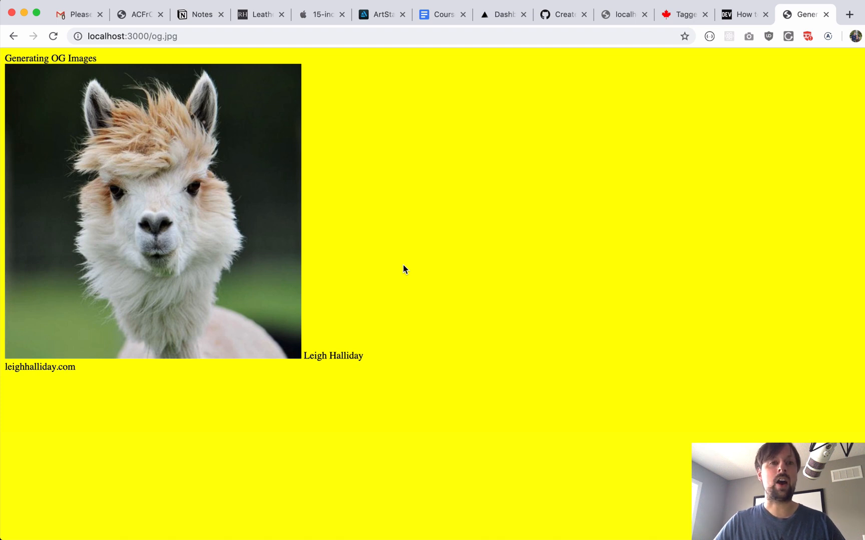
pyautogui.moveTo(369, 346)
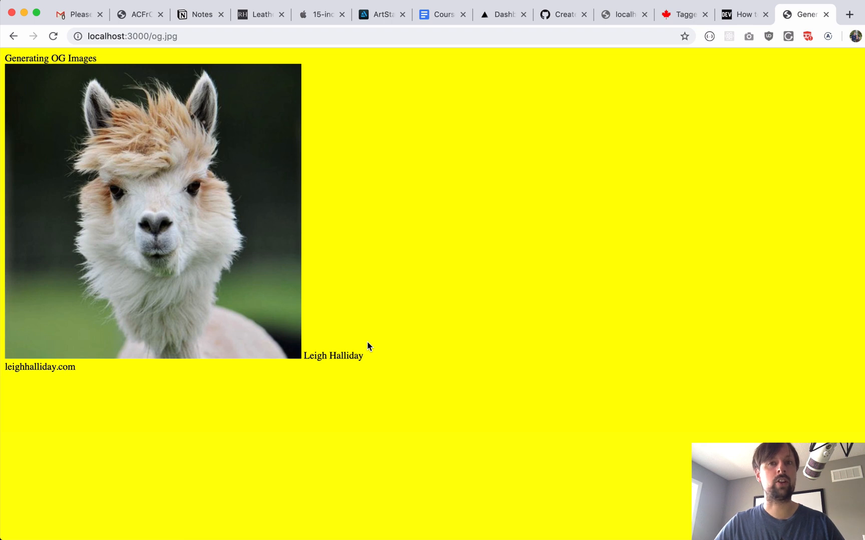
pyautogui.moveTo(315, 519)
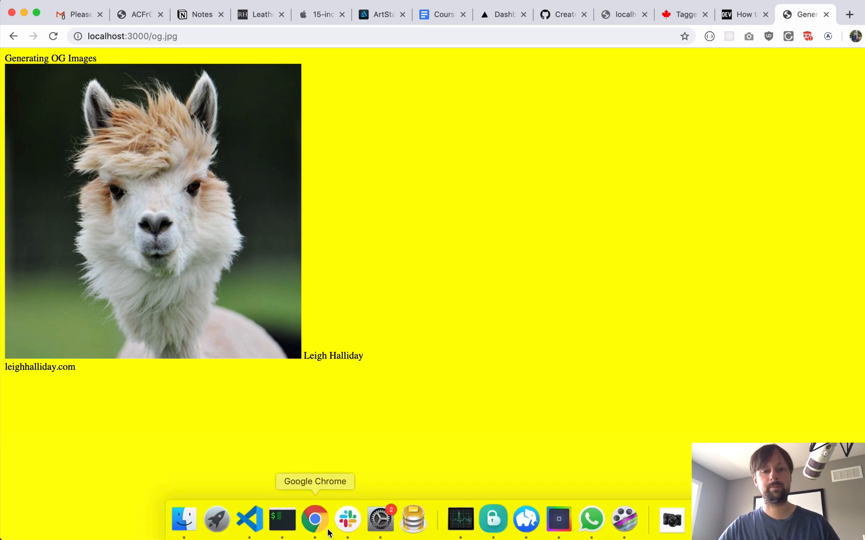
# Step: Initialize a git repository in the project folder and stage the files
pyautogui.click(281, 519)
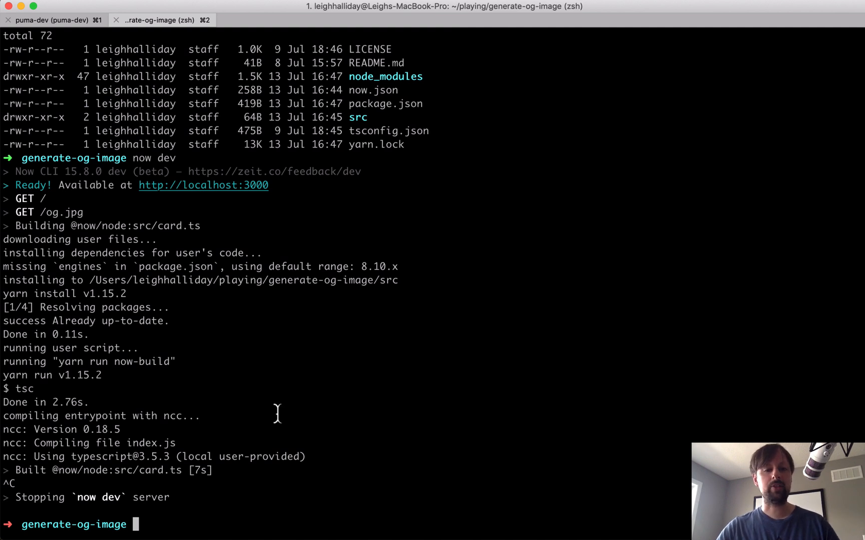
pyautogui.write('git init')
pyautogui.write('git add .')
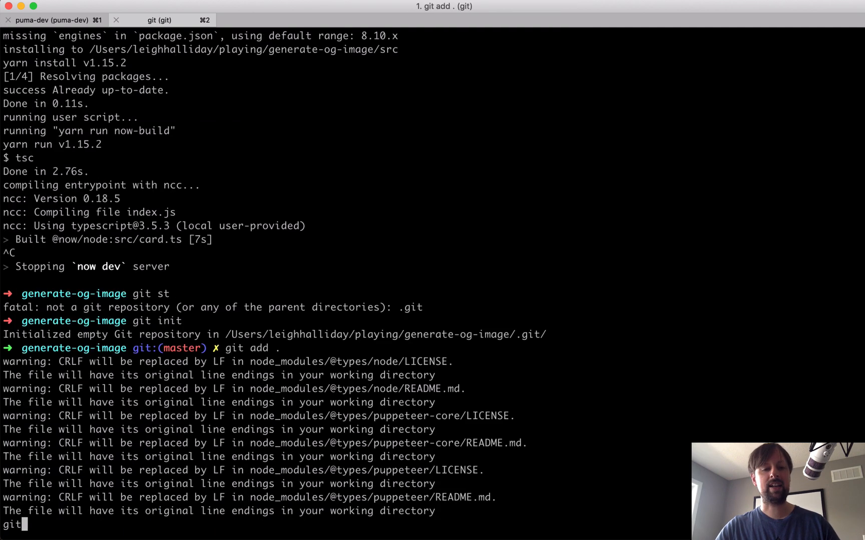
pyautogui.scroll(-3)
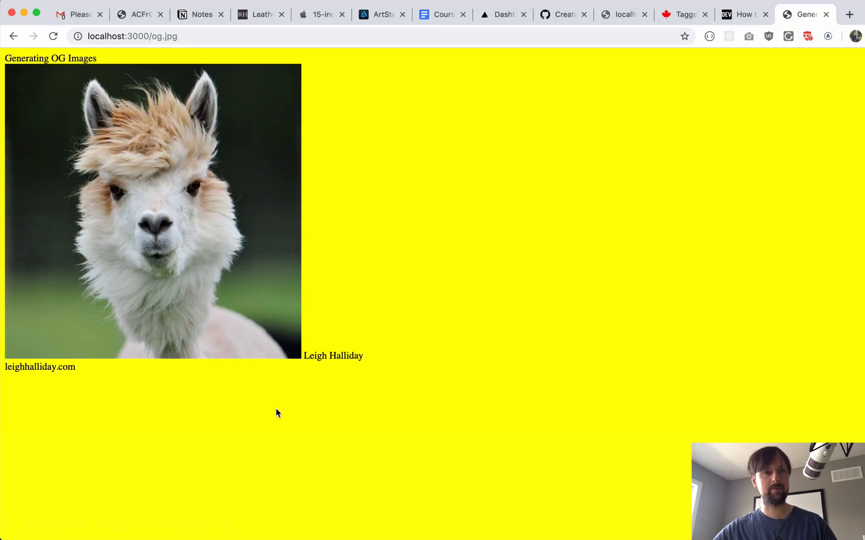
pyautogui.moveTo(281, 519)
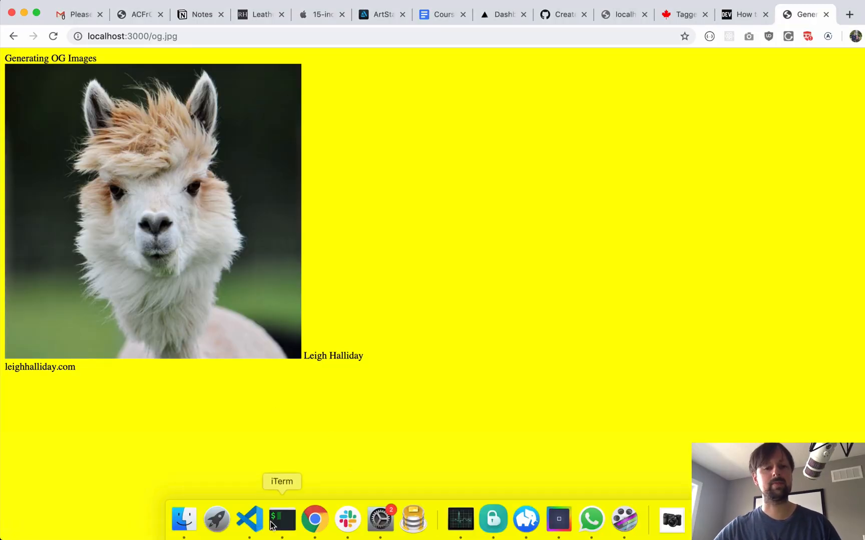
# Step: Delete the newly created .git repository with rm -r .git
pyautogui.click(281, 519)
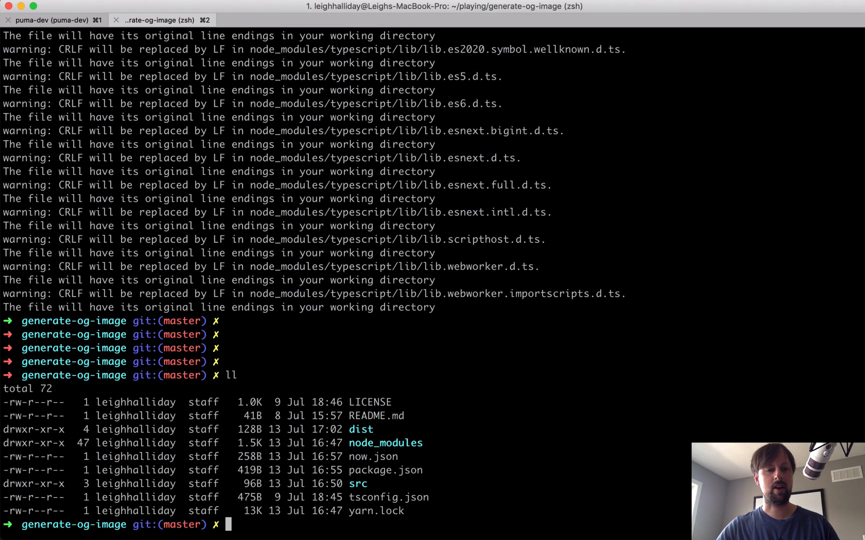
pyautogui.write('rm .gi')
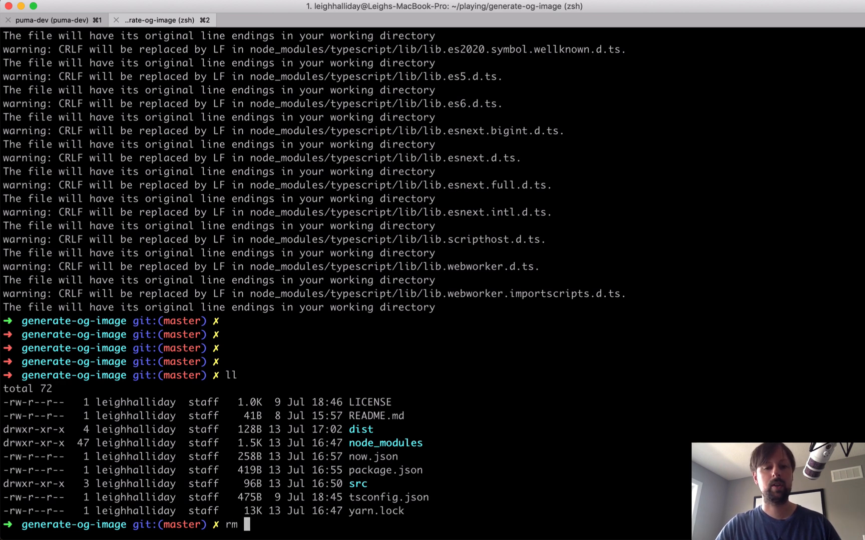
pyautogui.write('-r')
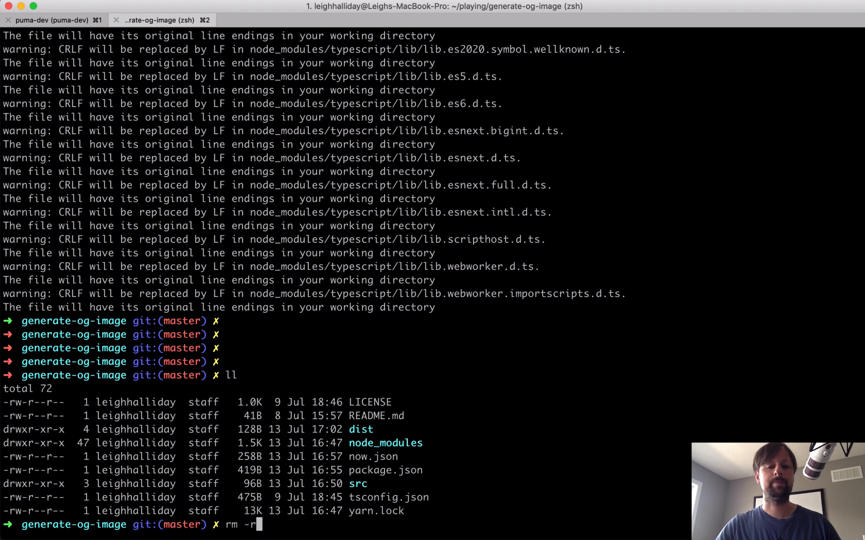
pyautogui.press('Return')
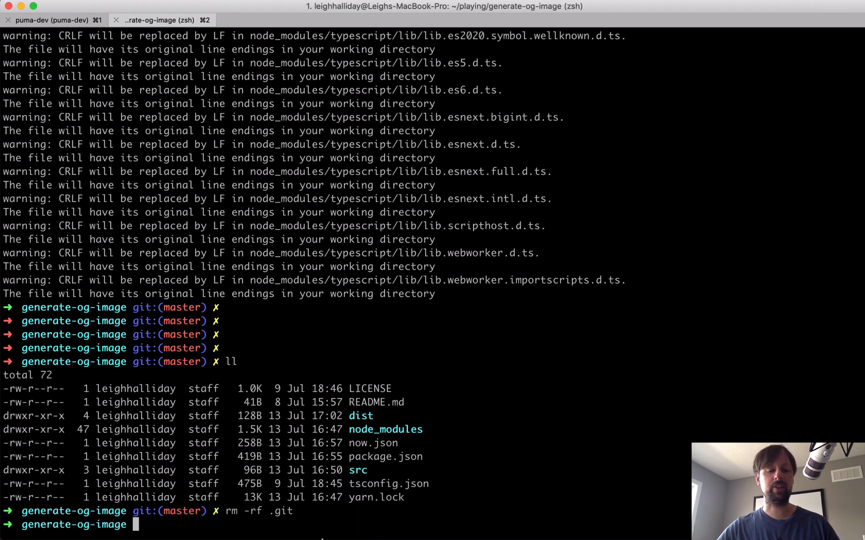
pyautogui.click(249, 518)
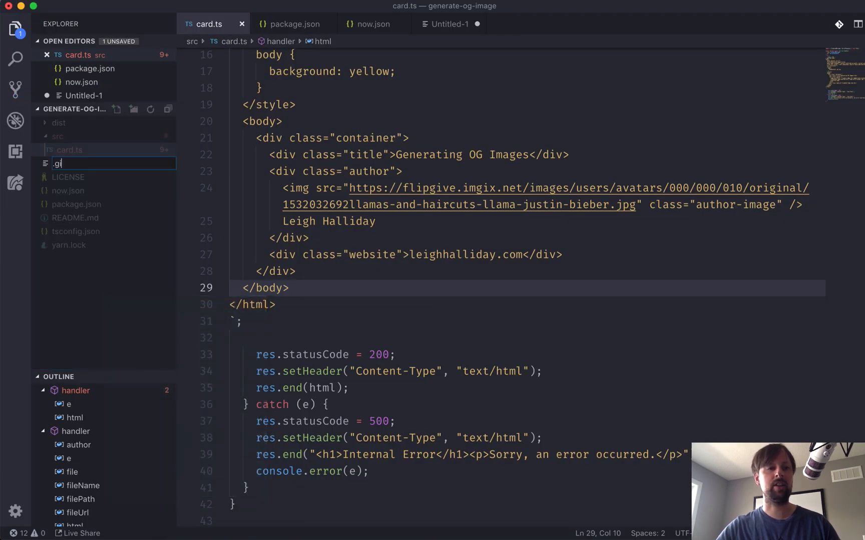
# Step: Create a .gitignore file listing node_modules and dist
pyautogui.write('tignore')
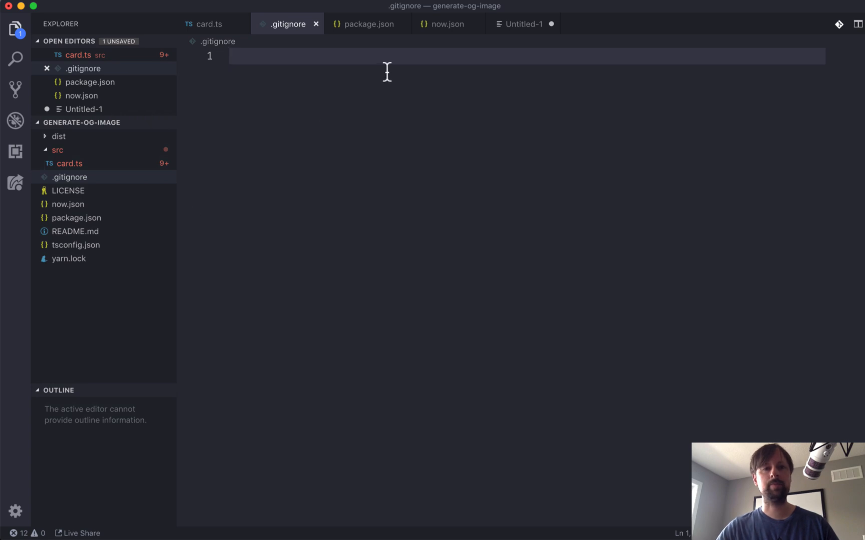
pyautogui.write('node_modules')
pyautogui.write('dist')
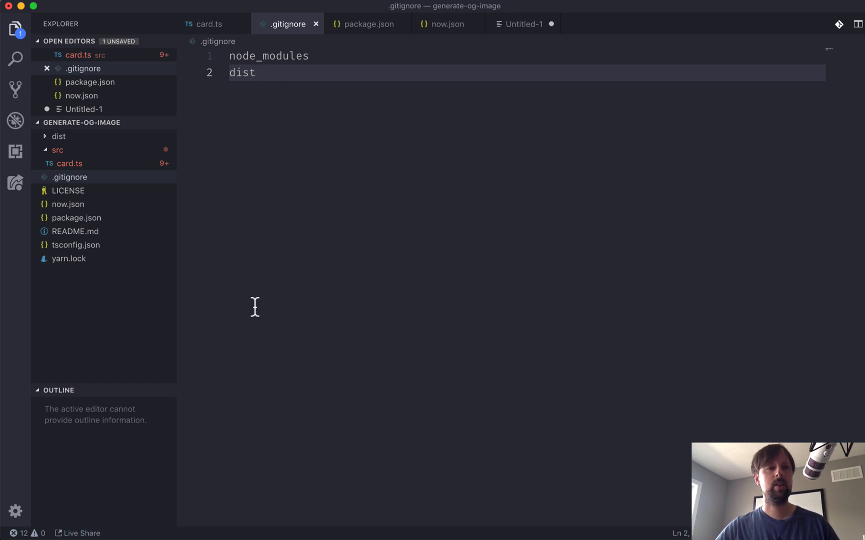
pyautogui.moveTo(221, 215)
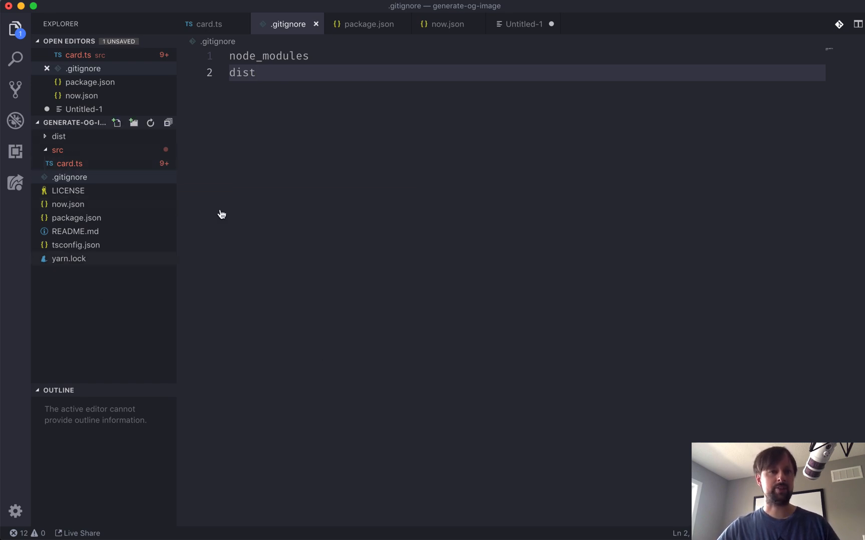
# Step: Create and save a .nowignore file listing node_modules, dist and LICENSE
pyautogui.rightClick(110, 304)
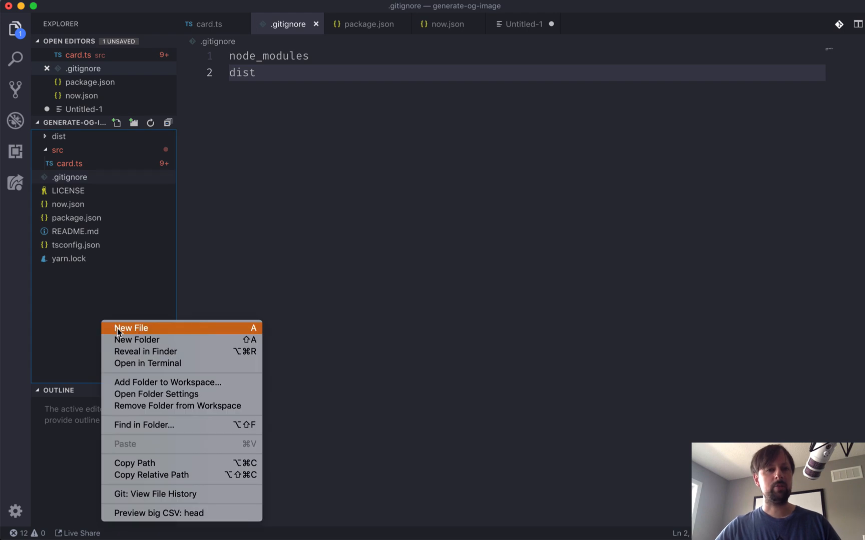
pyautogui.click(131, 328)
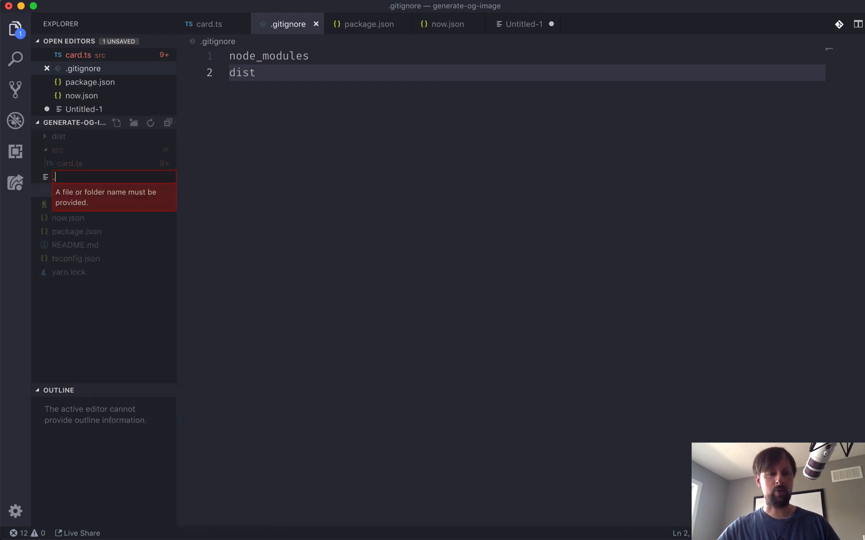
pyautogui.write('.nowignore')
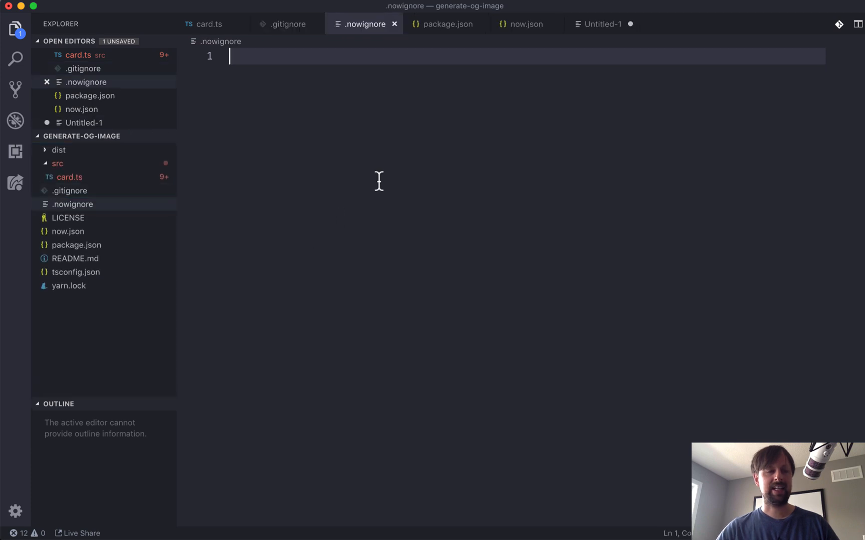
pyautogui.moveTo(349, 180)
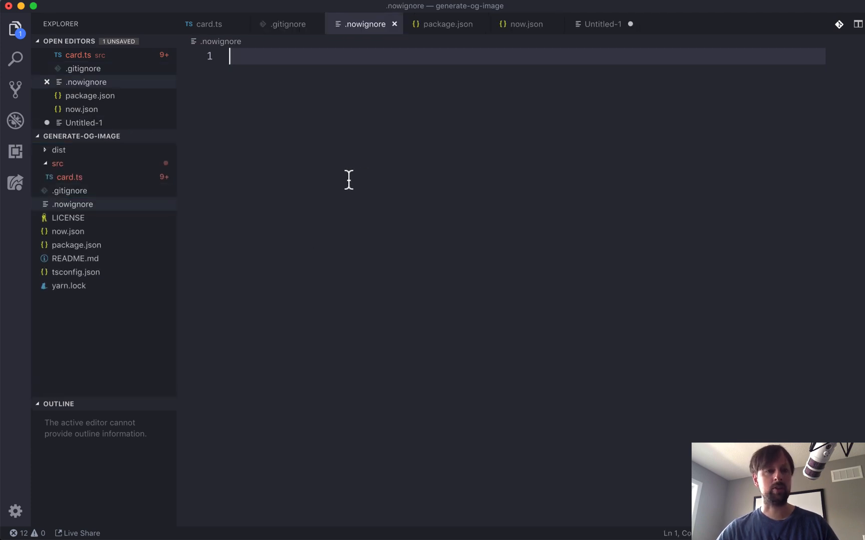
pyautogui.write('node_mod')
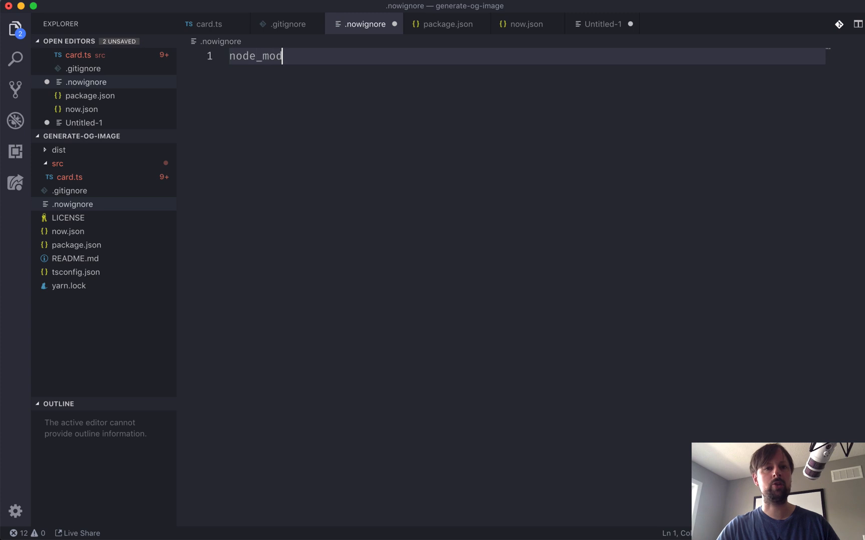
pyautogui.write('ules')
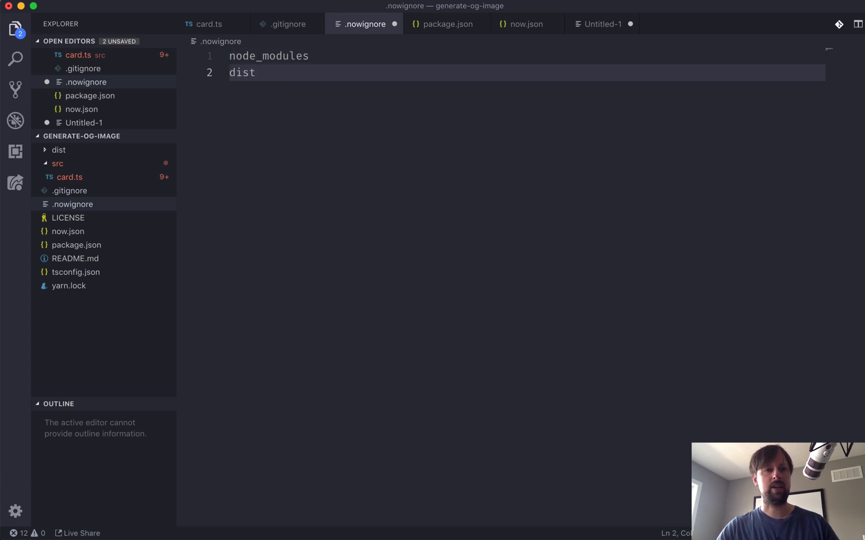
pyautogui.write('LICENSE')
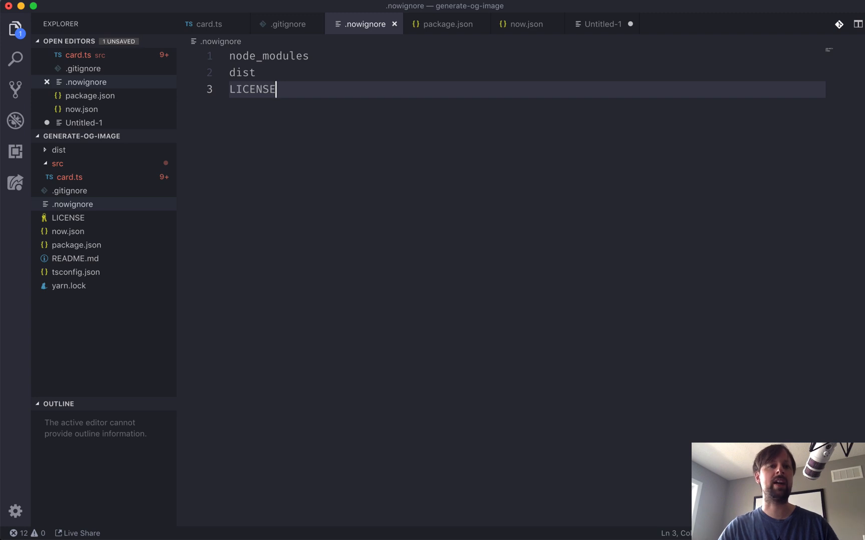
pyautogui.moveTo(116, 333)
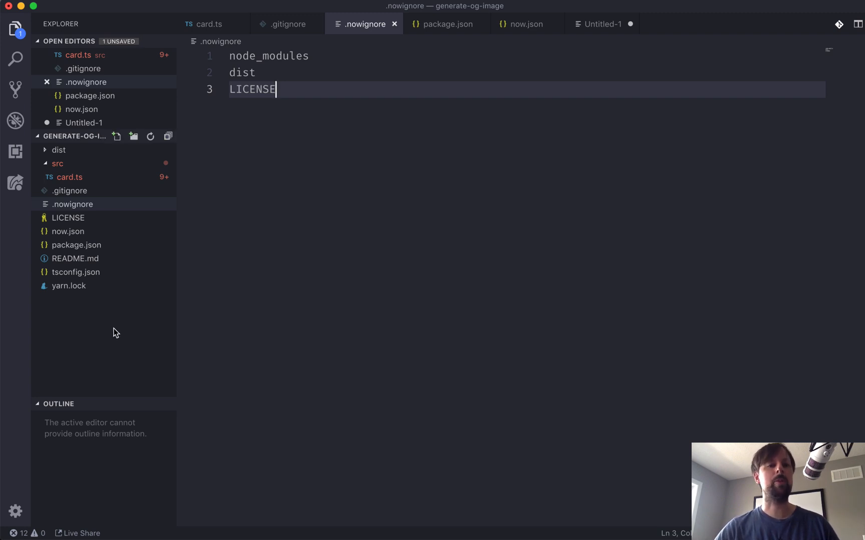
pyautogui.moveTo(517, 64)
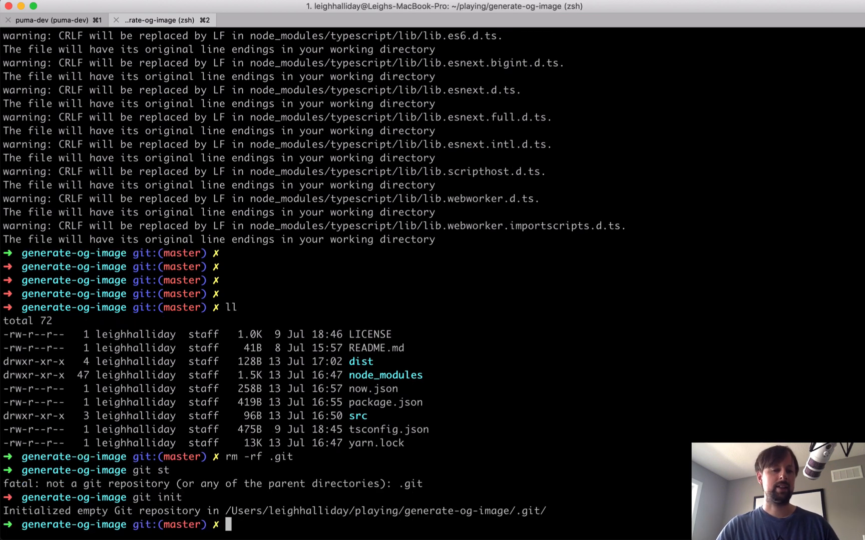
# Step: Check git status, stage all files and commit them as 'Initial commit'
pyautogui.write('git ad')
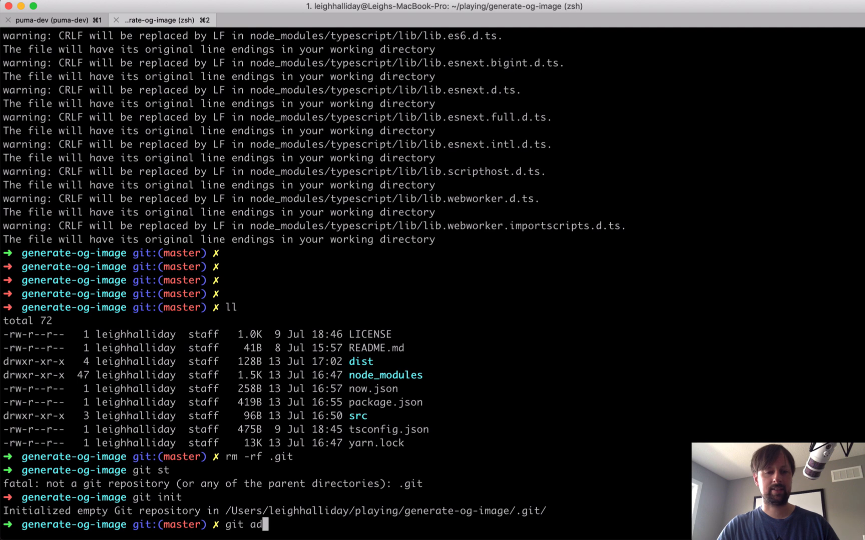
pyautogui.write('st')
pyautogui.press('Return')
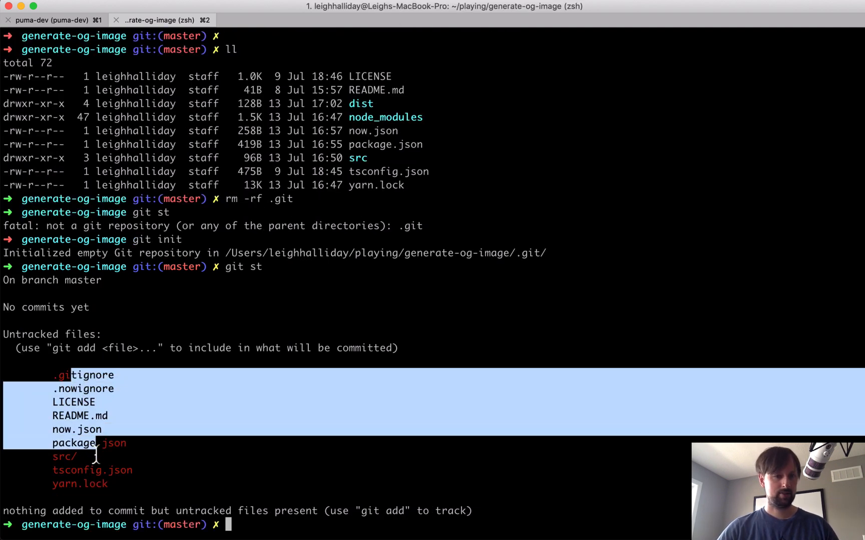
pyautogui.write('git add .')
pyautogui.write('git commit -m "Initial co')
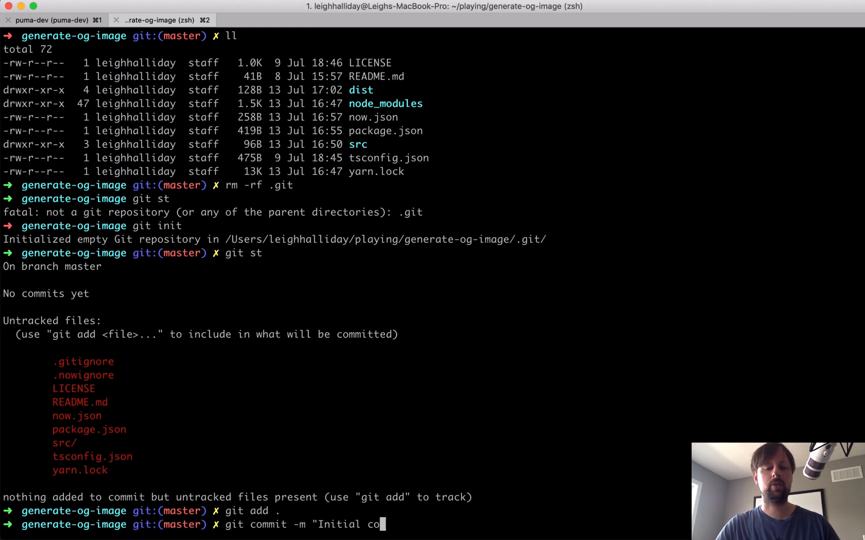
pyautogui.press('Return')
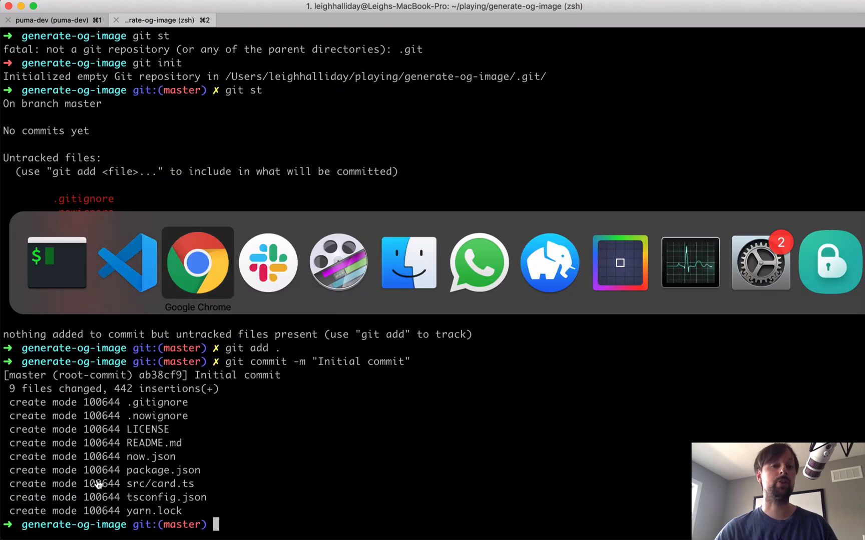
# Step: Create the generate-og-image repository on GitHub and copy its push commands
pyautogui.click(197, 261)
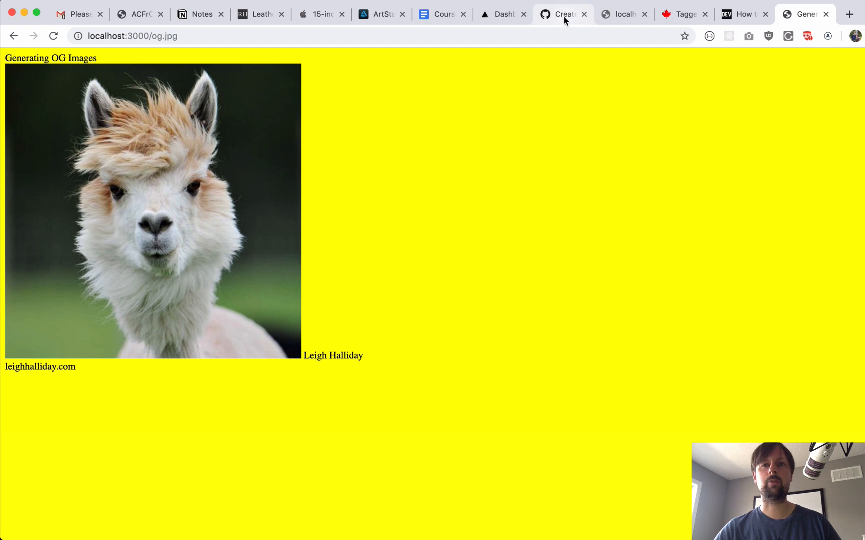
pyautogui.click(562, 14)
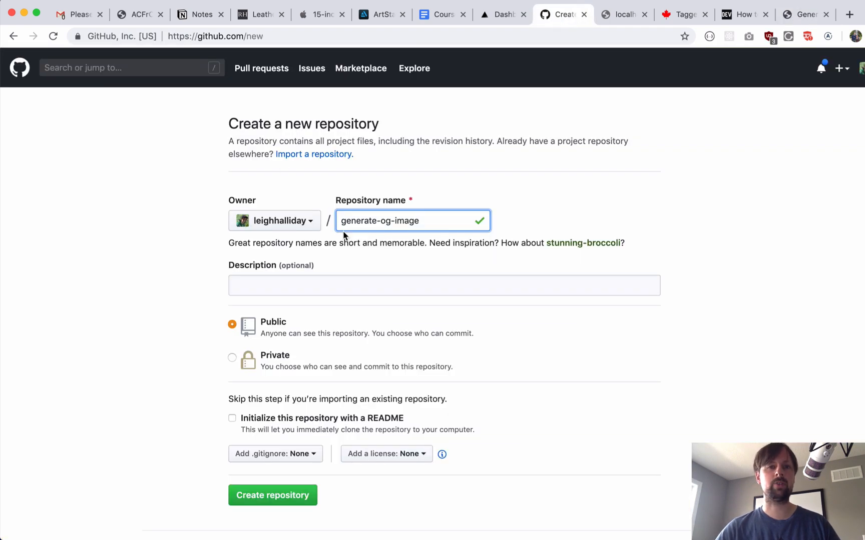
pyautogui.moveTo(380, 272)
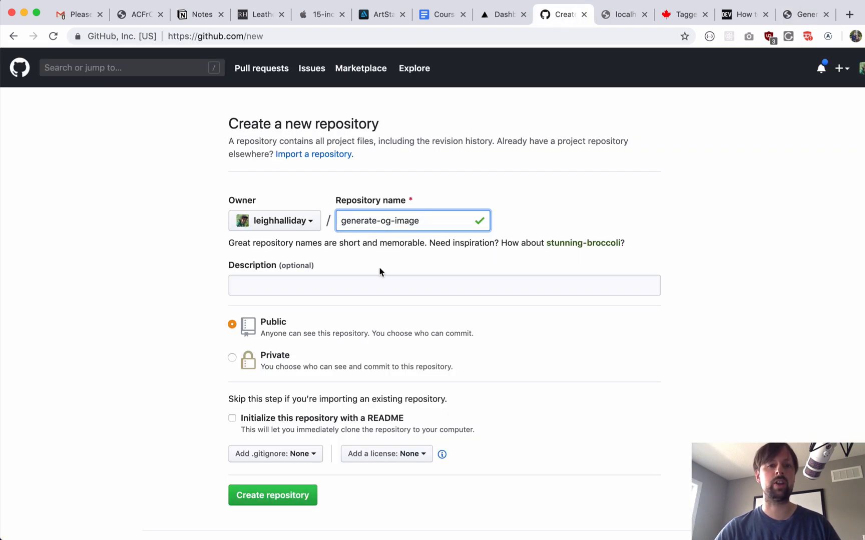
pyautogui.click(272, 495)
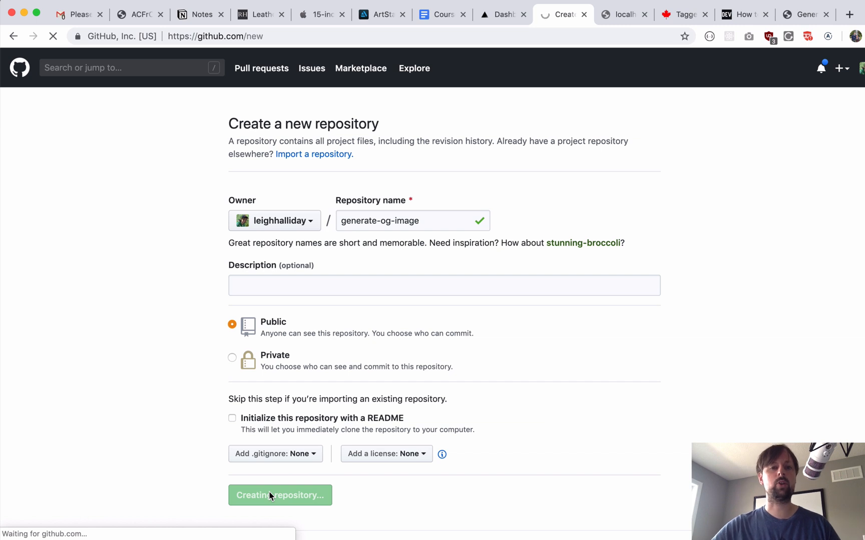
pyautogui.click(279, 495)
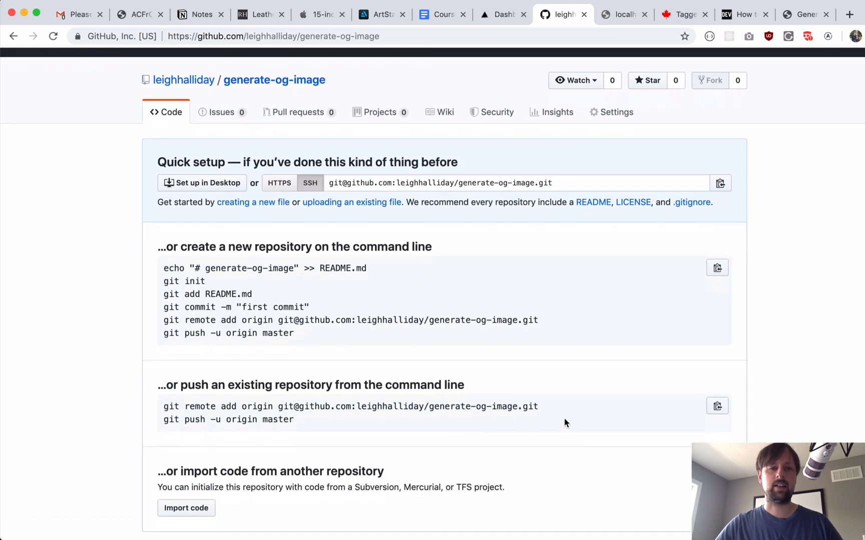
pyautogui.moveTo(126, 264)
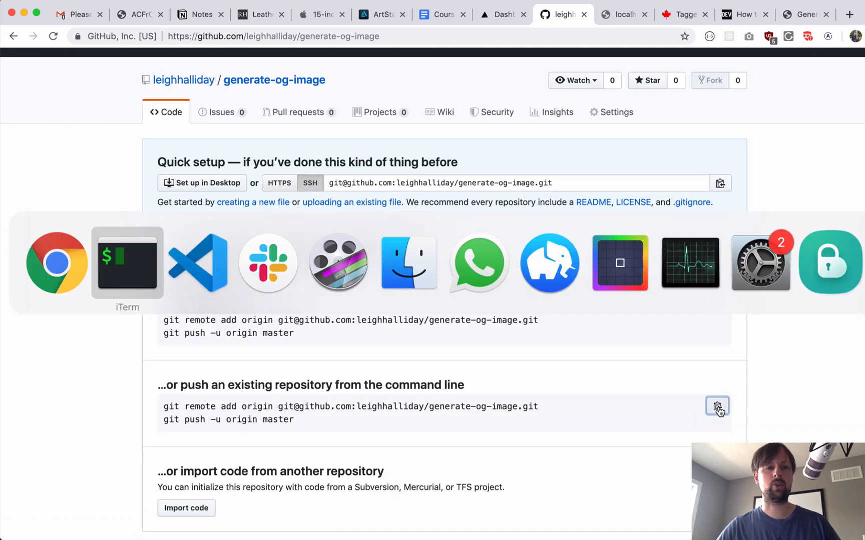
pyautogui.click(126, 264)
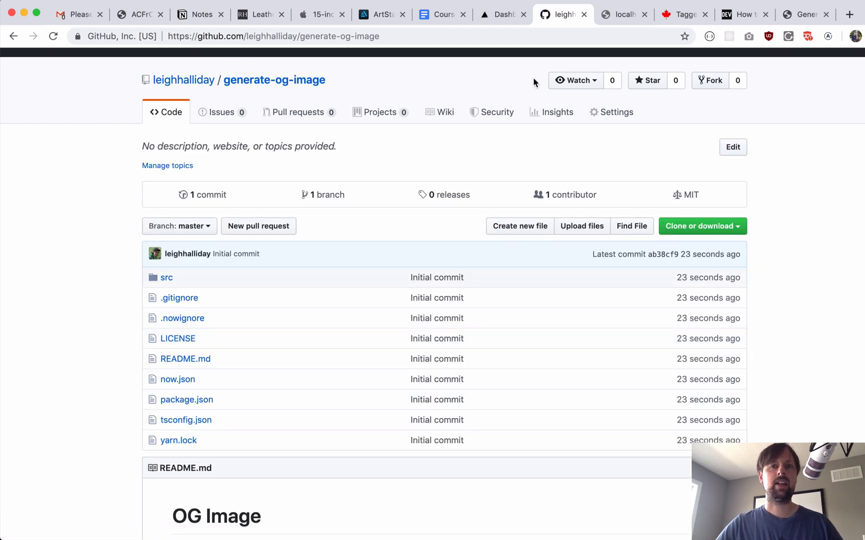
# Step: Open the new deployment at generate-og-image.leighhalliday.now.sh from the Zeit dashboard
pyautogui.click(501, 14)
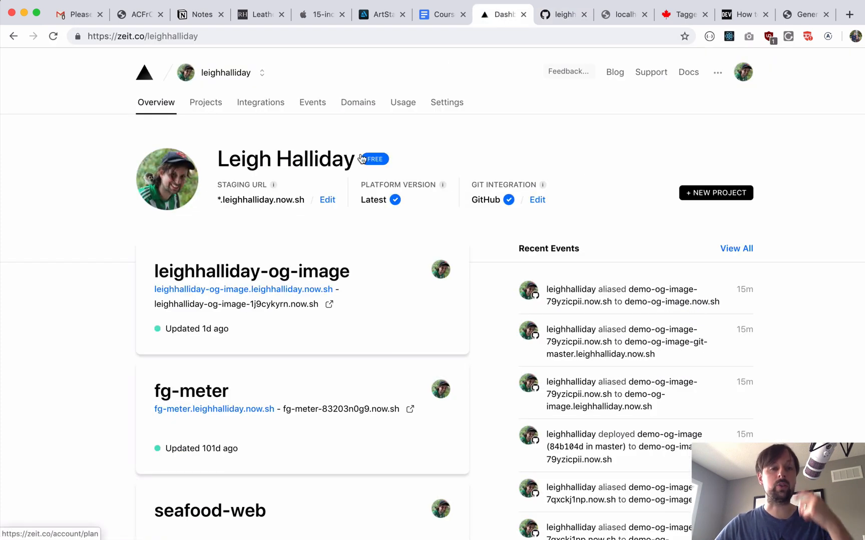
pyautogui.moveTo(79, 206)
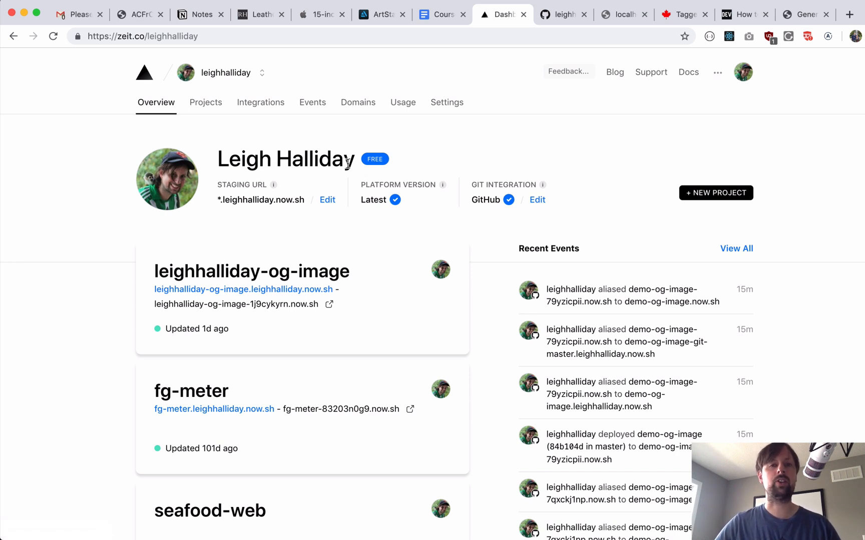
pyautogui.moveTo(486, 201)
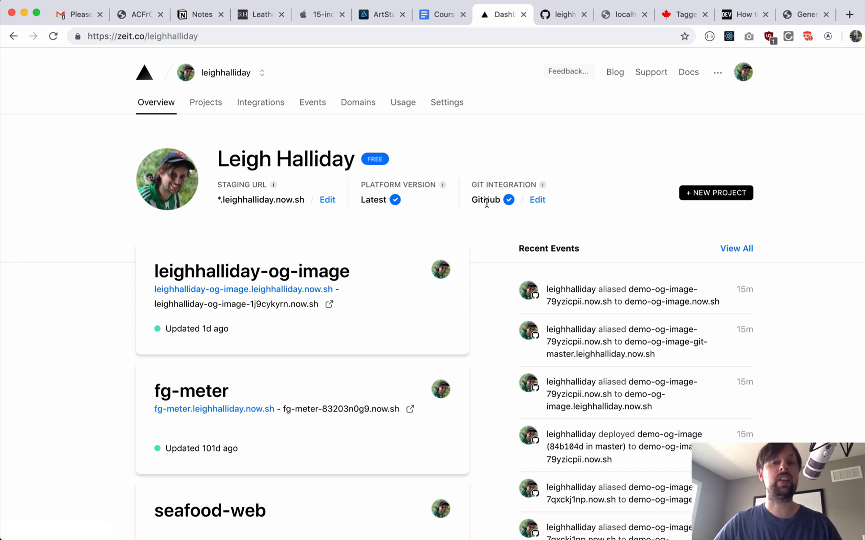
pyautogui.moveTo(439, 203)
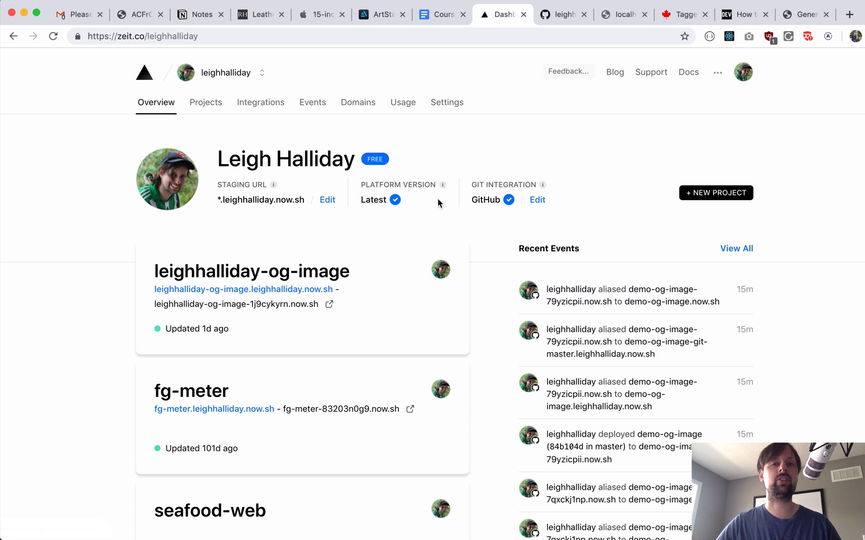
pyautogui.press('F5')
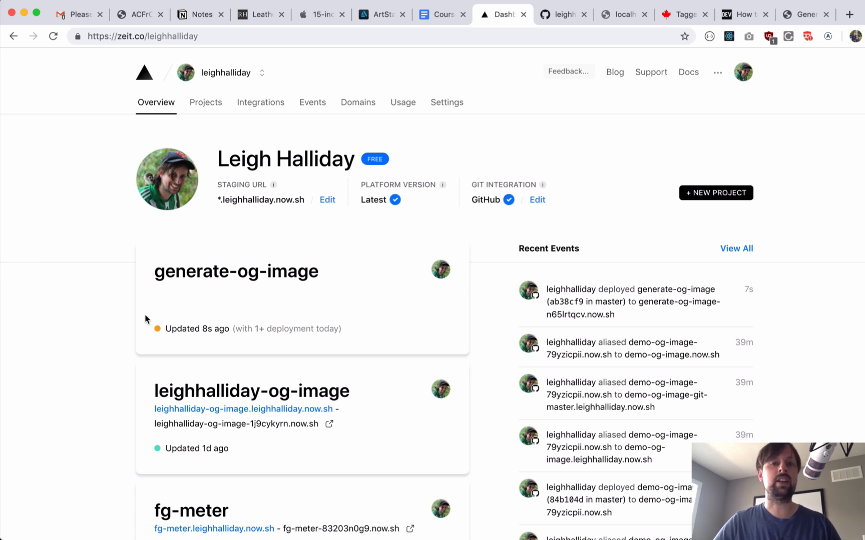
pyautogui.moveTo(193, 308)
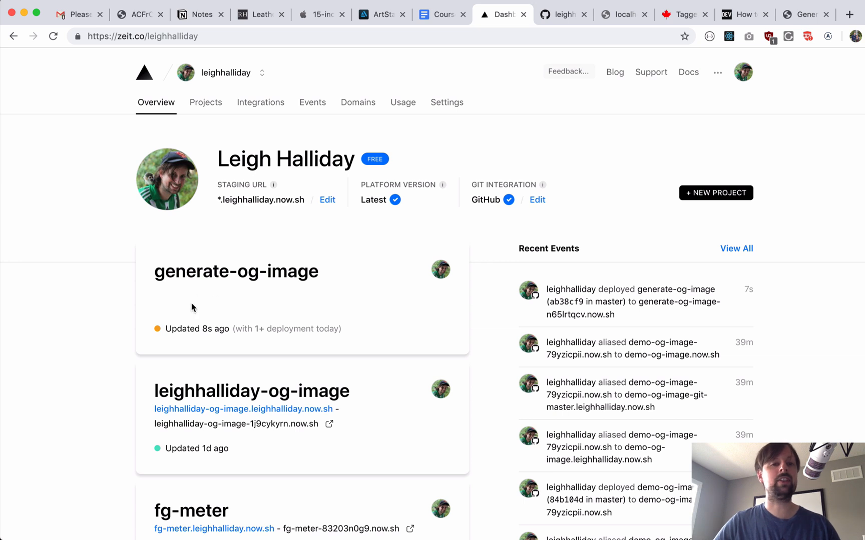
pyautogui.moveTo(213, 282)
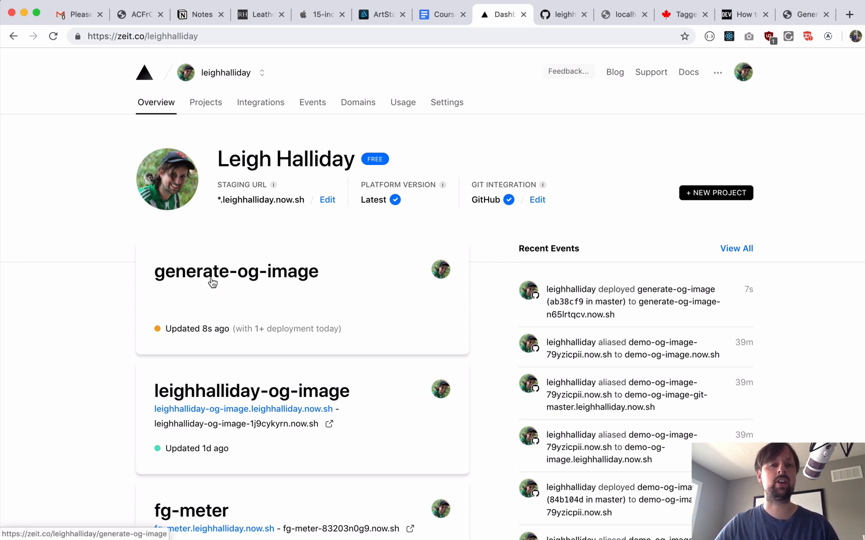
pyautogui.moveTo(341, 326)
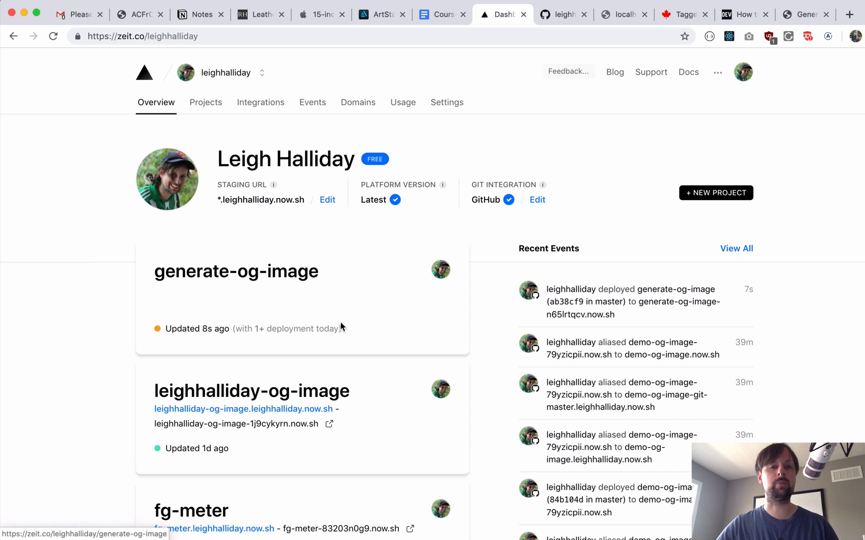
pyautogui.click(236, 271)
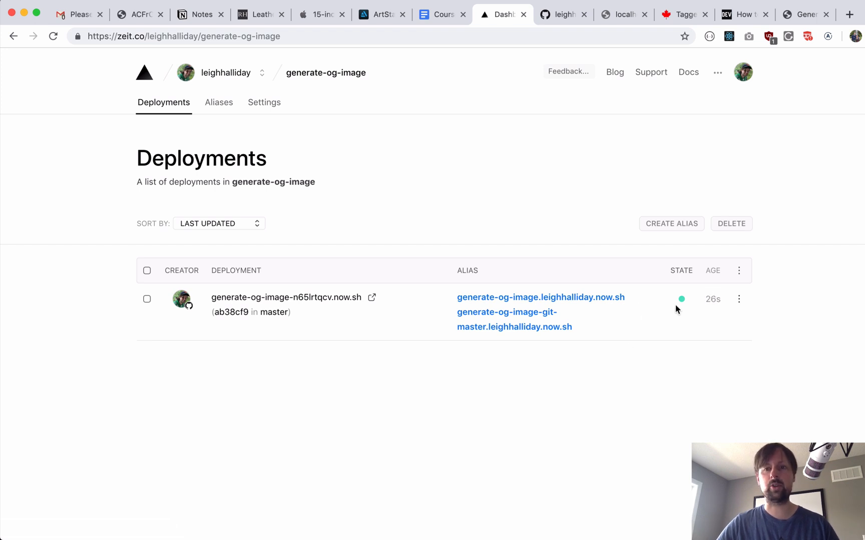
pyautogui.moveTo(628, 304)
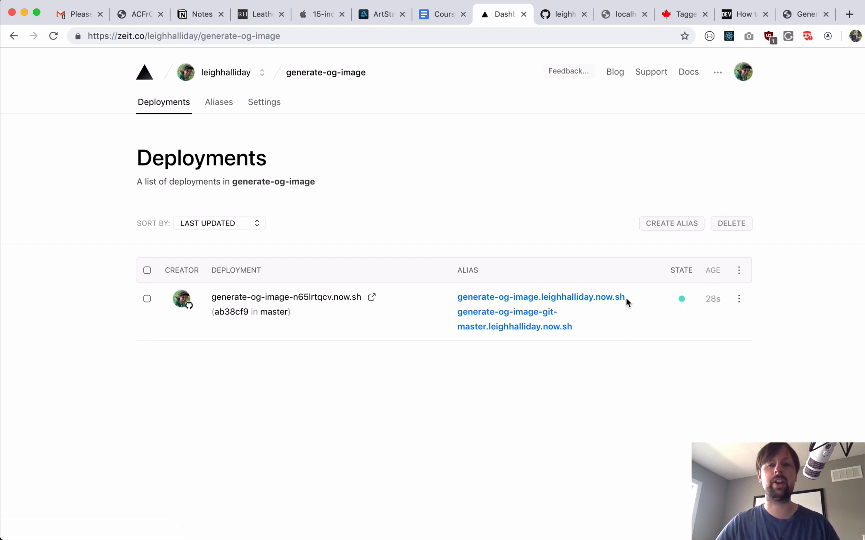
pyautogui.moveTo(513, 301)
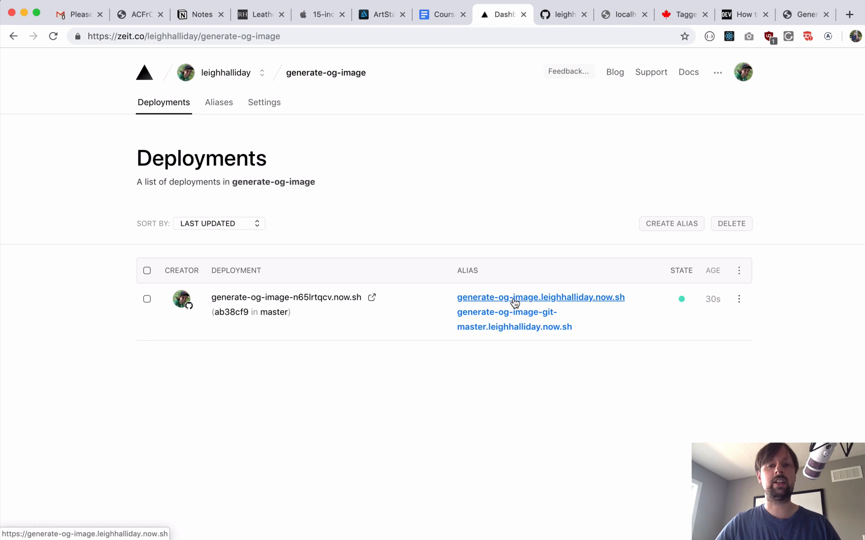
pyautogui.moveTo(509, 302)
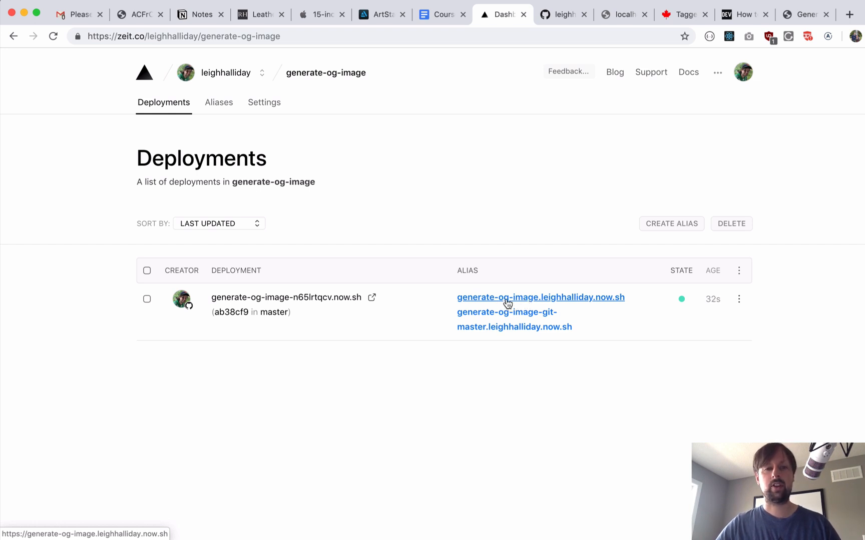
pyautogui.click(540, 297)
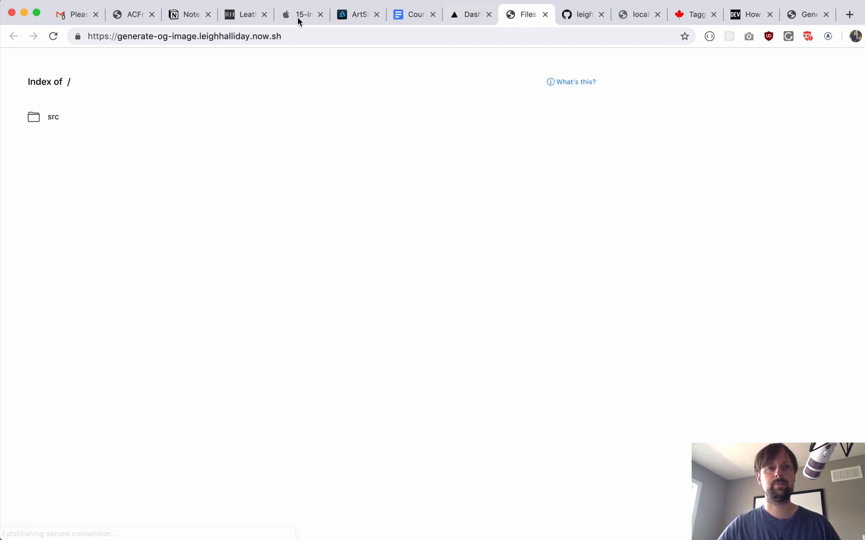
# Step: Load the deployed /og.jpg route showing the yellow OG card
pyautogui.write('/og.jpg')
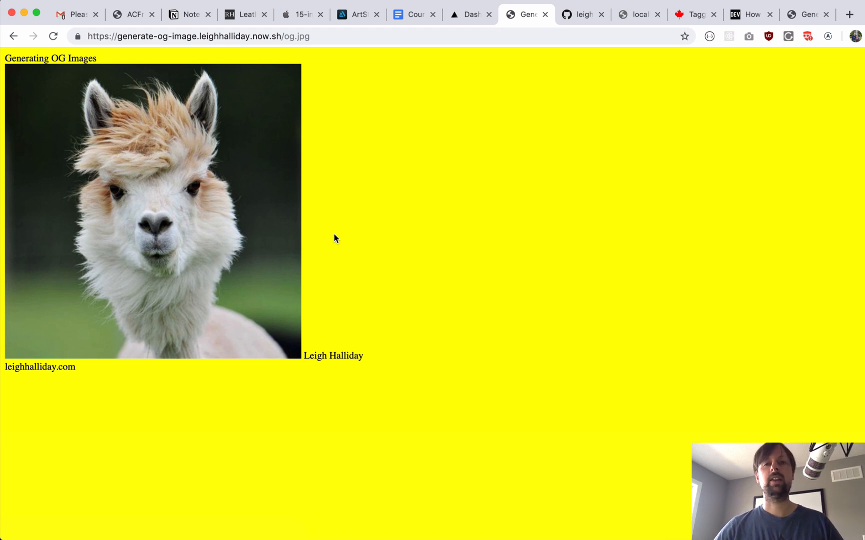
pyautogui.moveTo(250, 75)
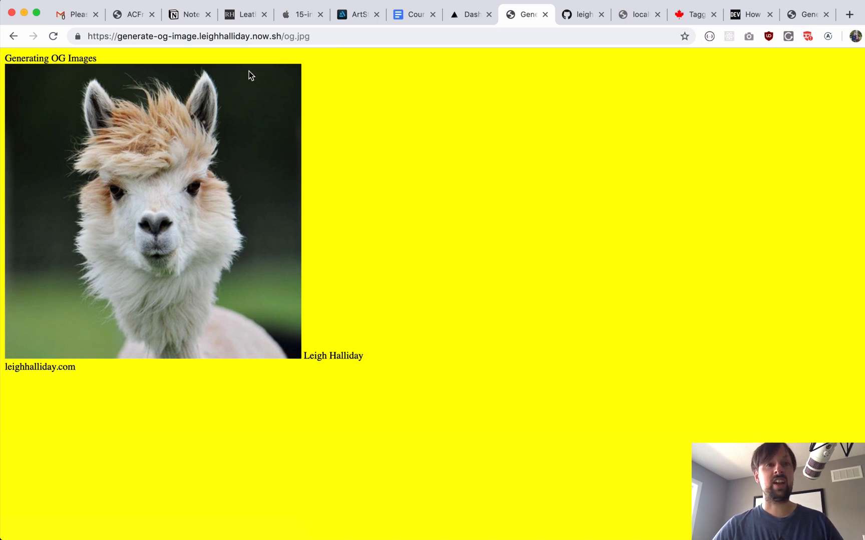
pyautogui.moveTo(649, 6)
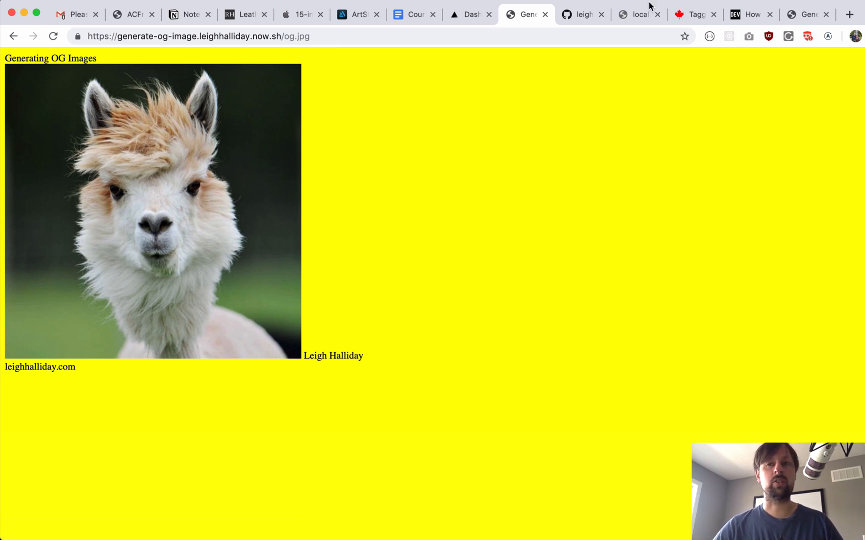
pyautogui.moveTo(139, 200)
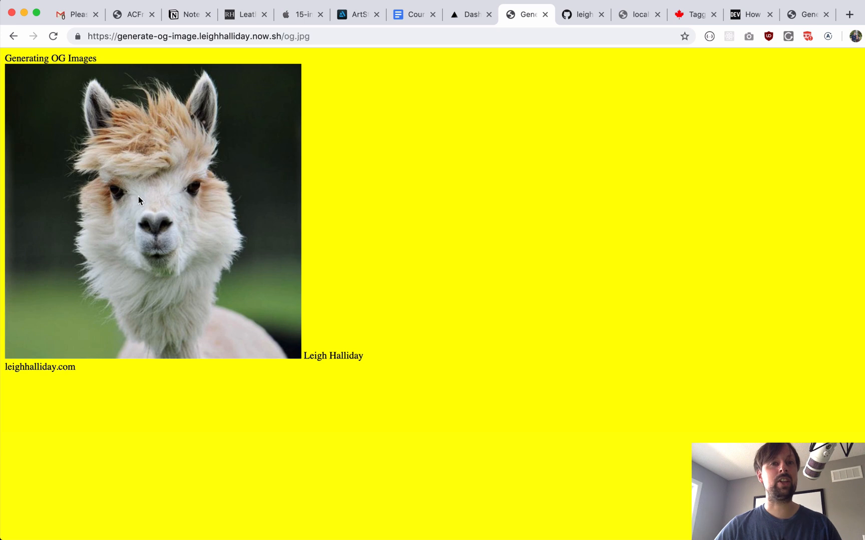
# Step: Reload /og.jpg with the query ?title=Making Title Dynamic
pyautogui.click(198, 36)
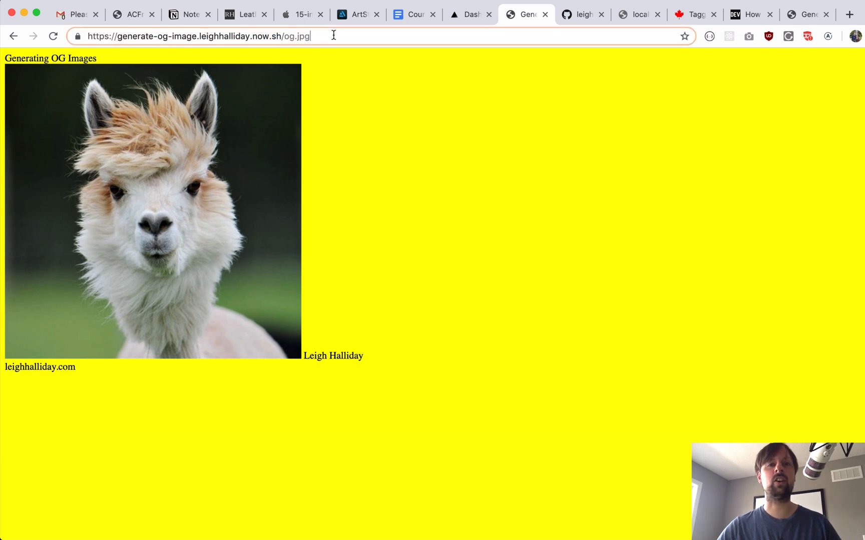
pyautogui.write('?title=')
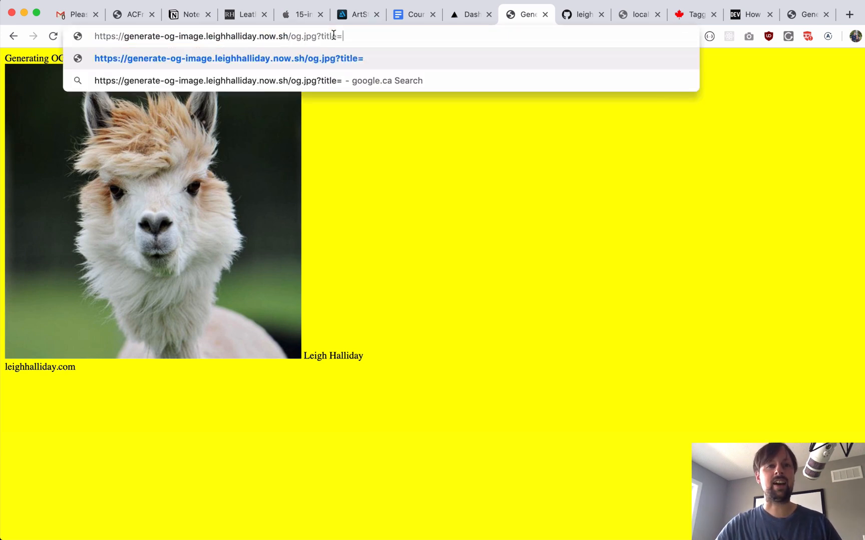
pyautogui.write('Ma')
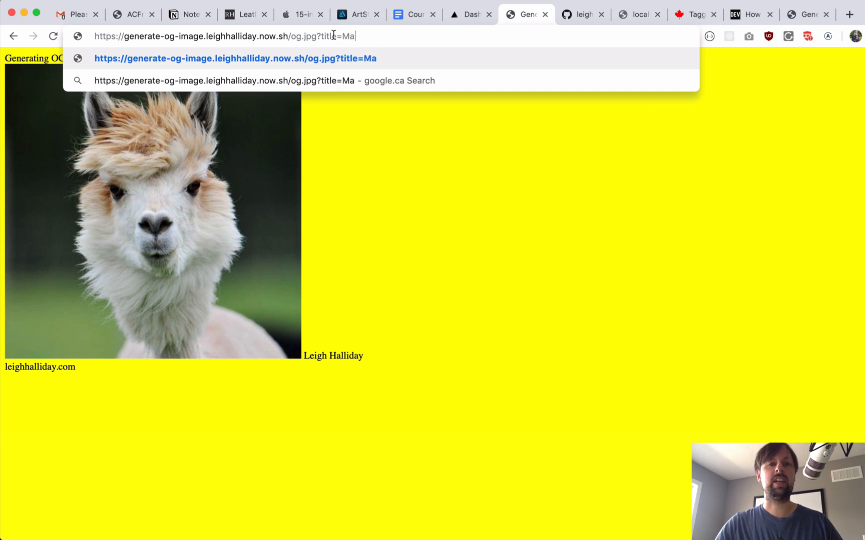
pyautogui.write('king Title Dynamic')
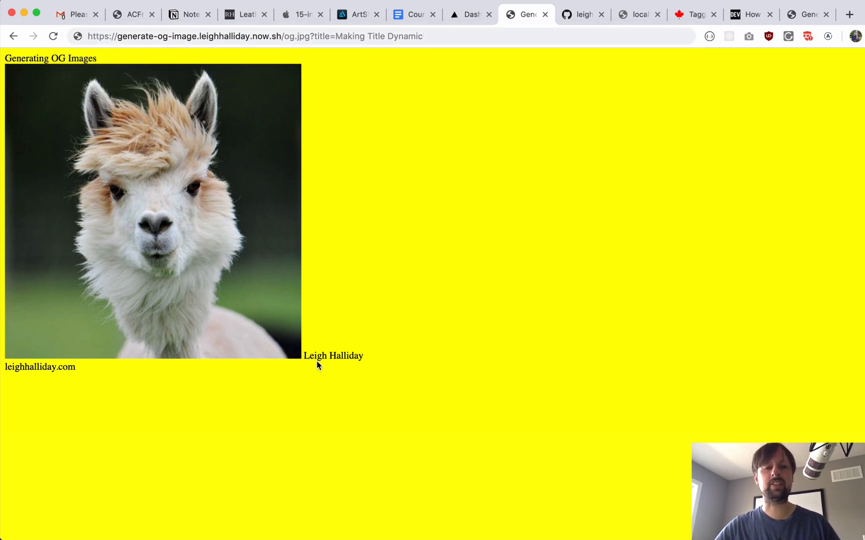
pyautogui.moveTo(9, 378)
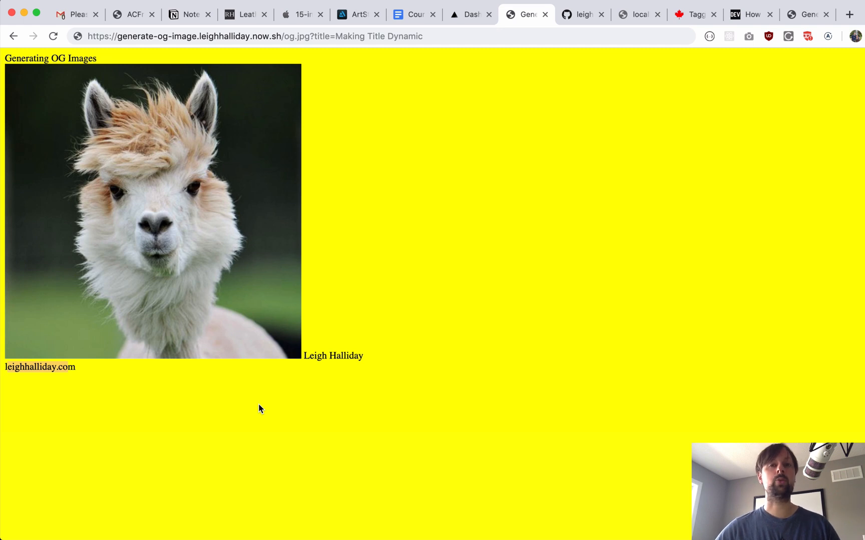
pyautogui.moveTo(437, 137)
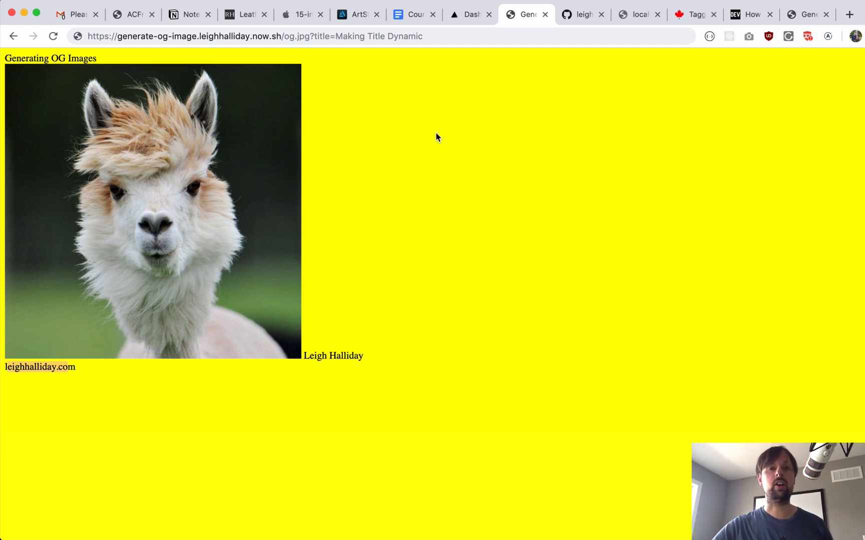
pyautogui.moveTo(456, 320)
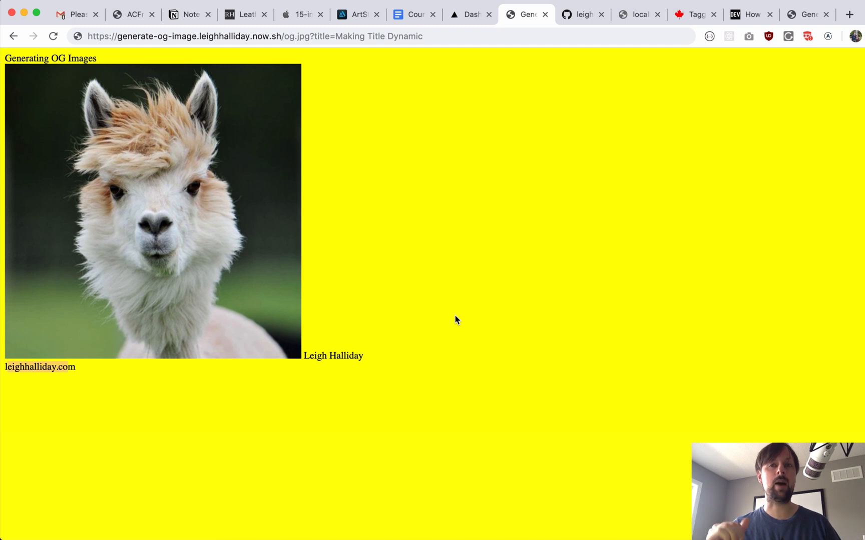
pyautogui.moveTo(315, 519)
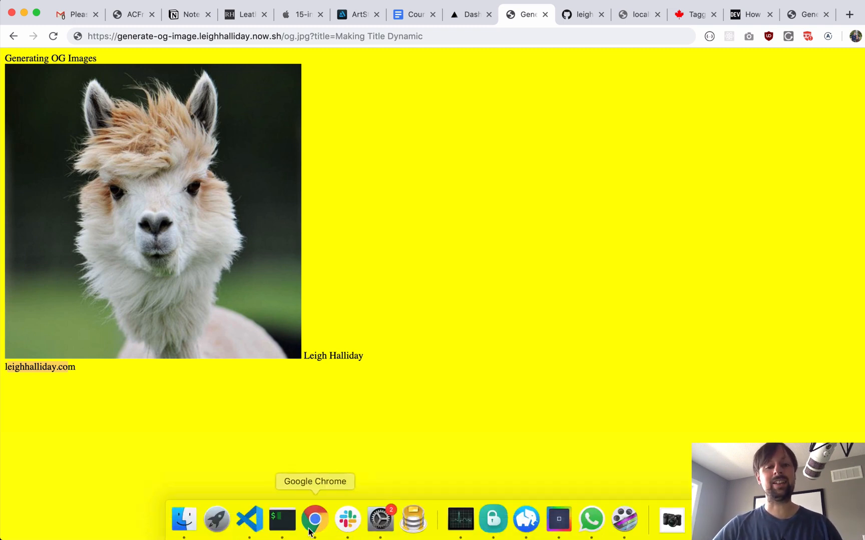
pyautogui.moveTo(281, 519)
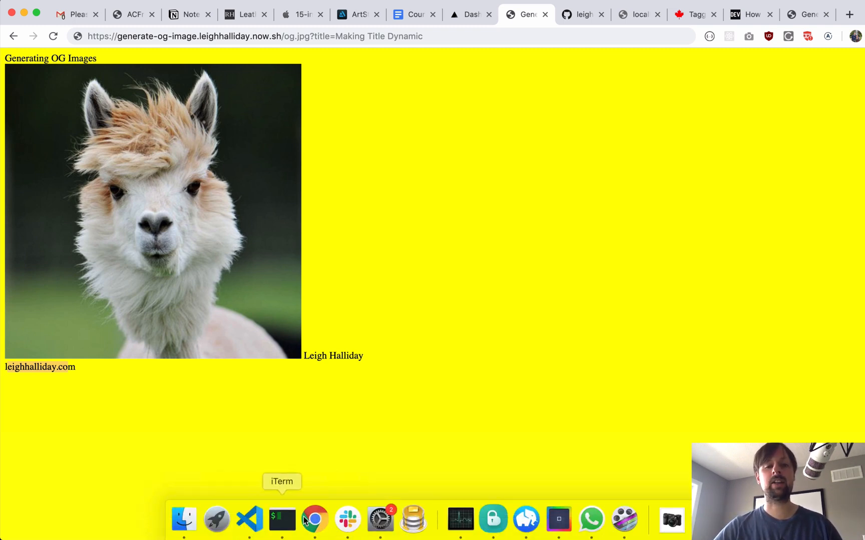
# Step: Bring up the Slack chat showing the Tagged Template Literals article preview
pyautogui.click(346, 519)
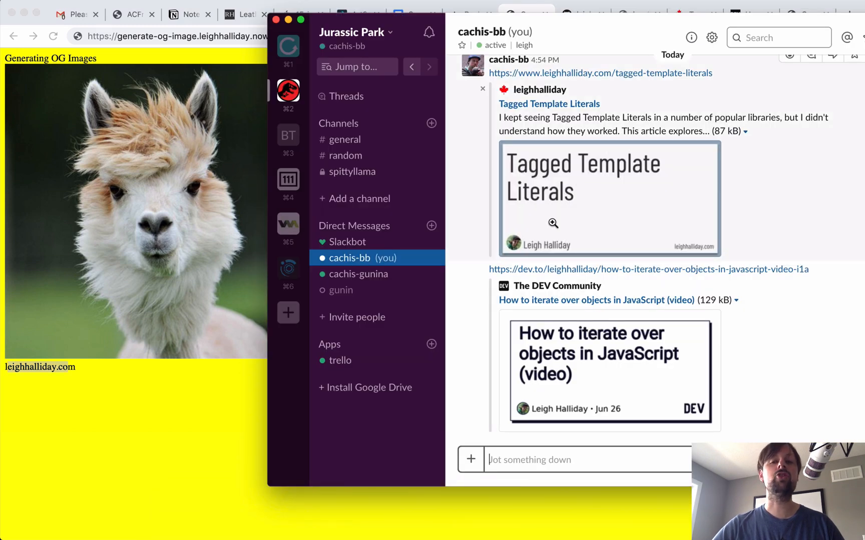
pyautogui.moveTo(621, 169)
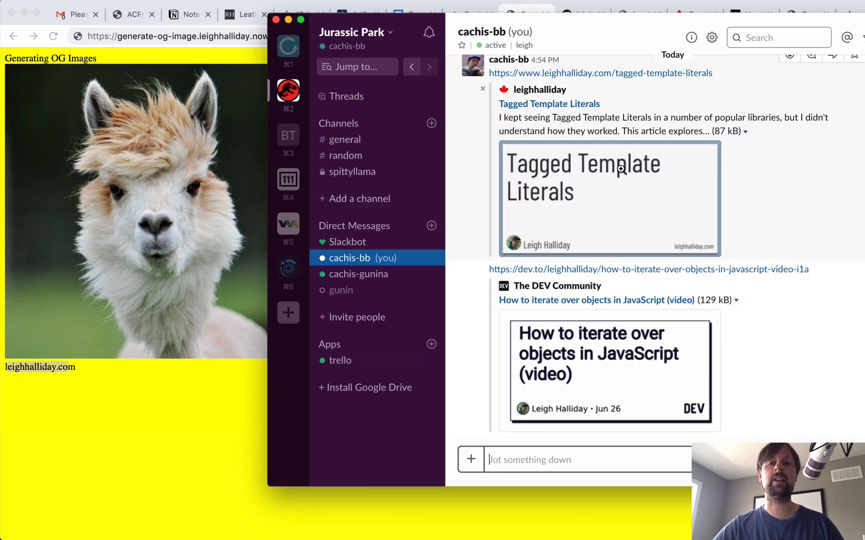
pyautogui.moveTo(202, 448)
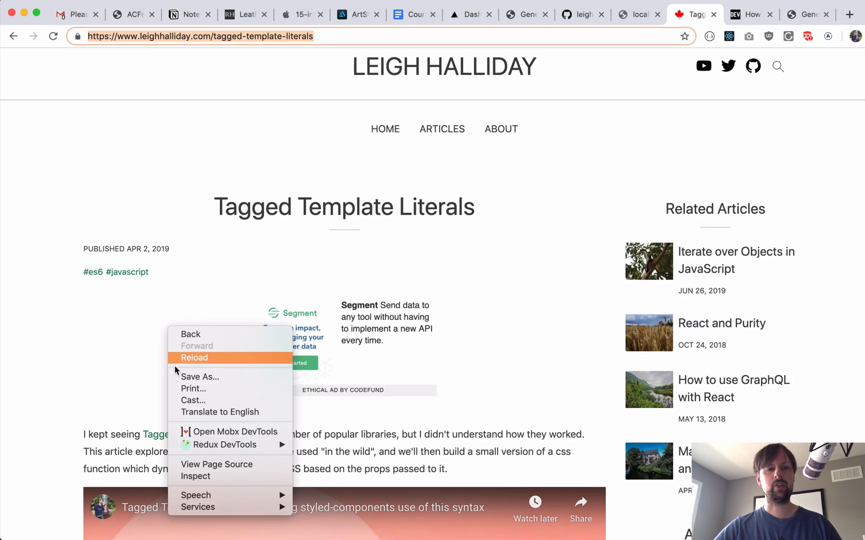
# Step: Search the article's DevTools Elements panel for the og:image meta tag
pyautogui.click(195, 476)
pyautogui.write('o')
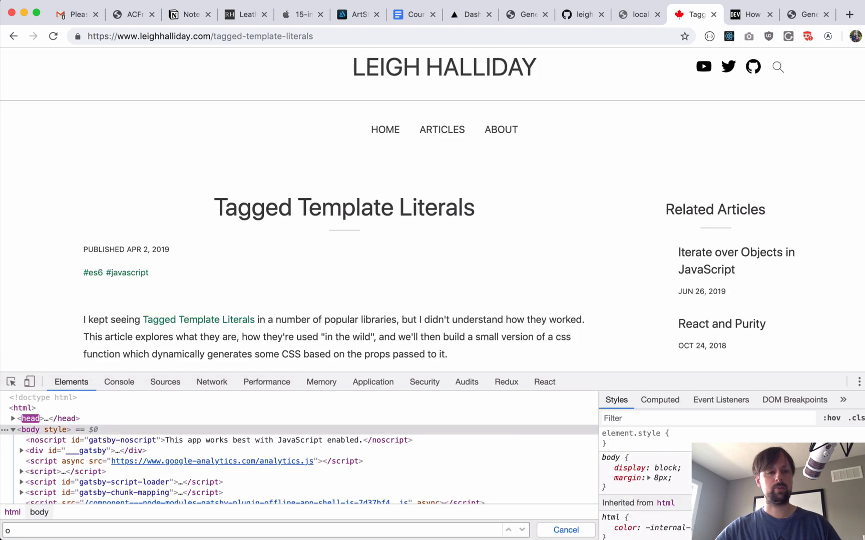
pyautogui.write('g:')
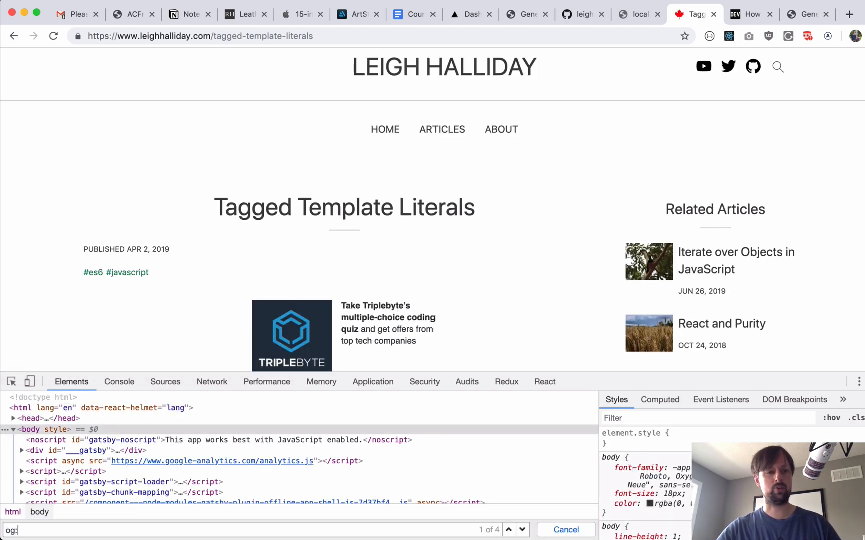
pyautogui.write('image')
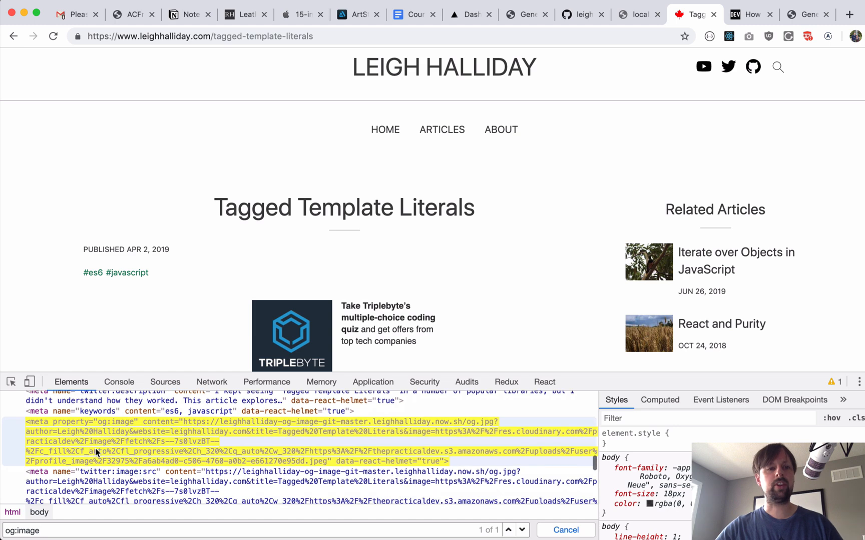
pyautogui.moveTo(173, 436)
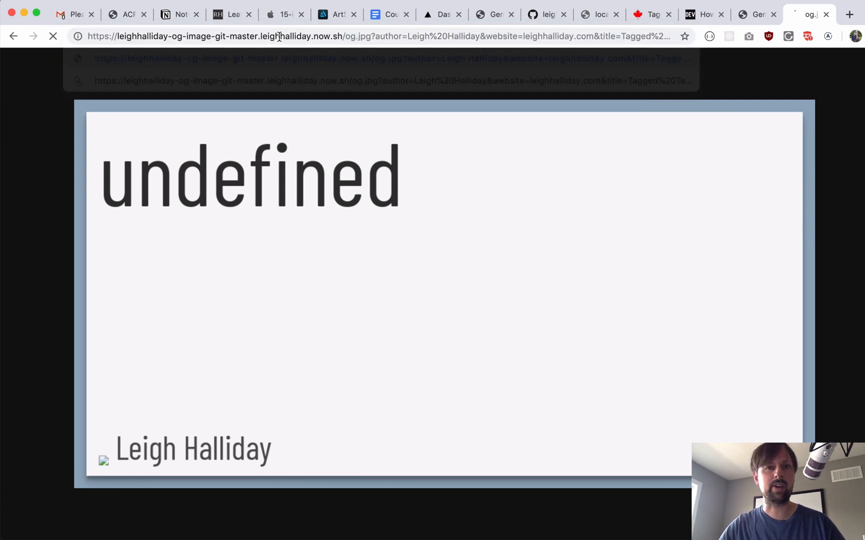
# Step: Load the og:image URL in a new tab to render the Template Literals card
pyautogui.press('Return')
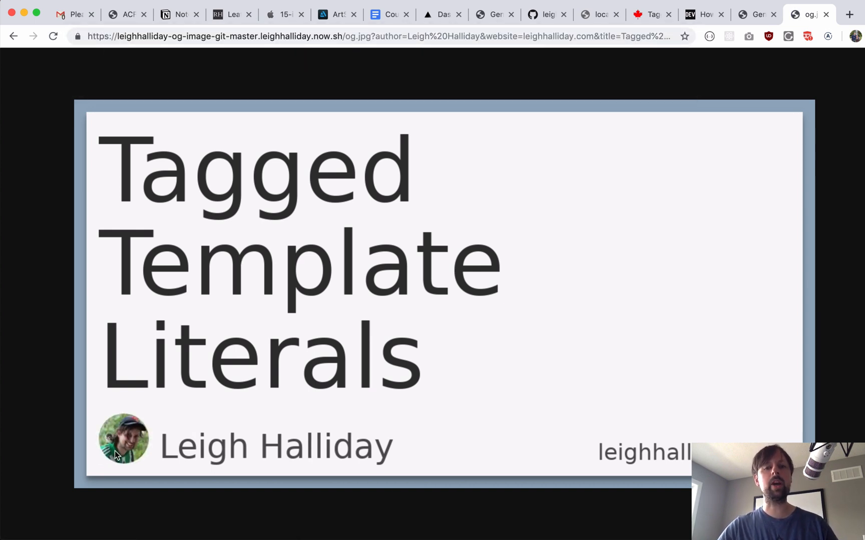
pyautogui.moveTo(237, 274)
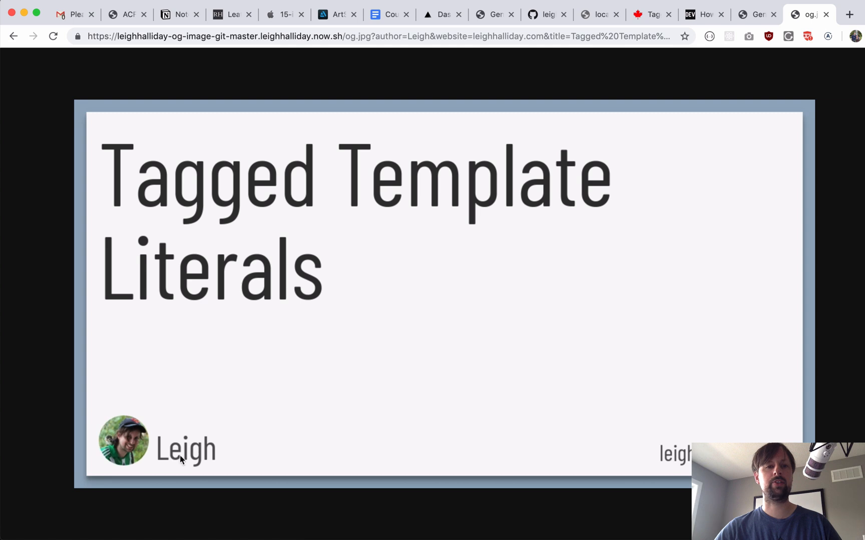
pyautogui.moveTo(471, 37)
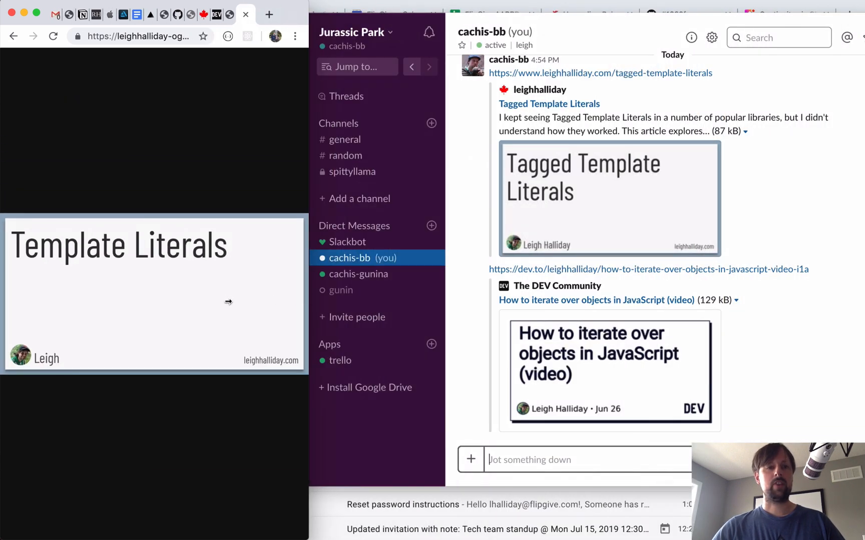
pyautogui.moveTo(116, 330)
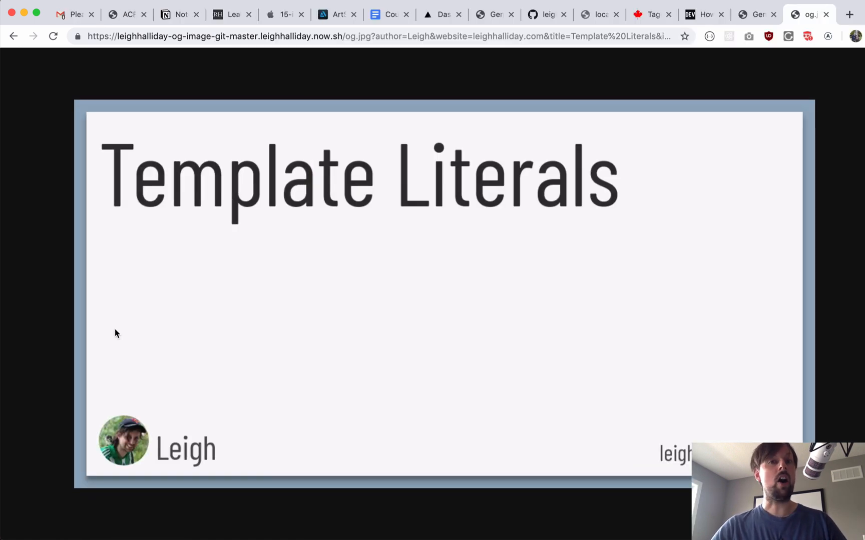
pyautogui.moveTo(321, 233)
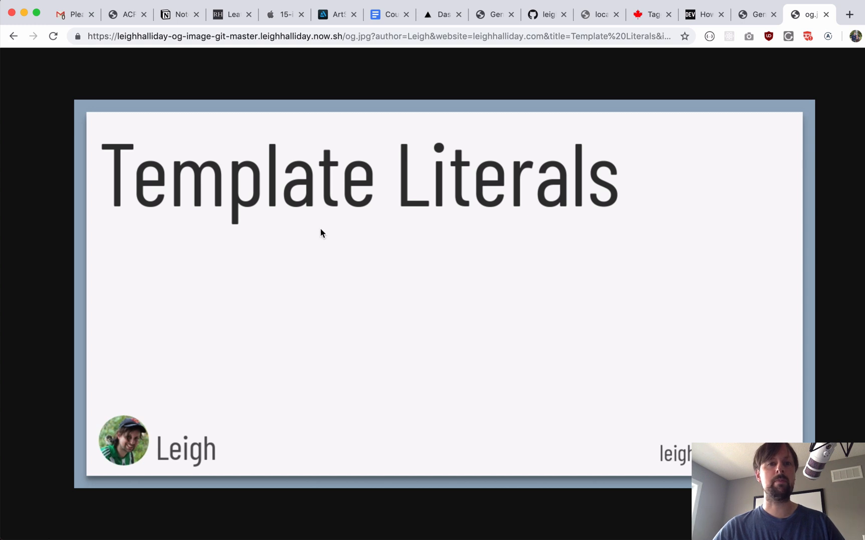
# Step: Switch to the localhost:3000 tab, which reports the site can't be reached
pyautogui.click(599, 14)
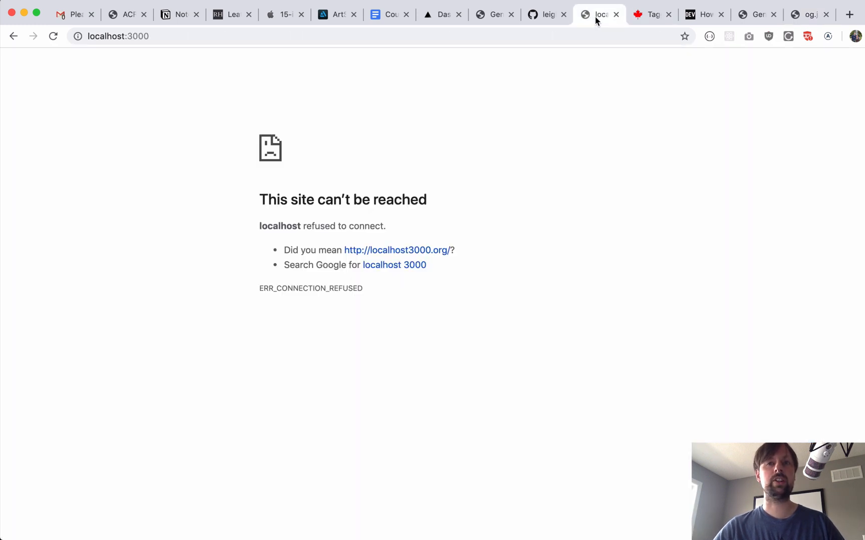
pyautogui.moveTo(602, 136)
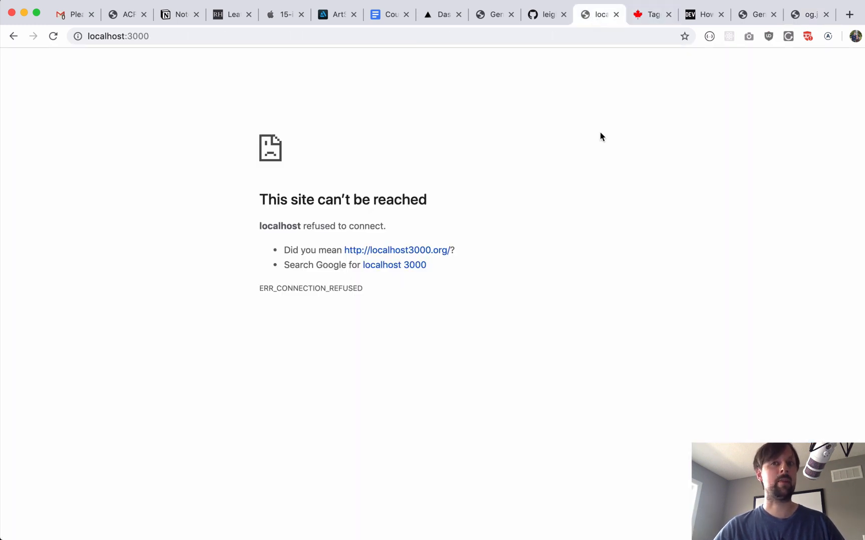